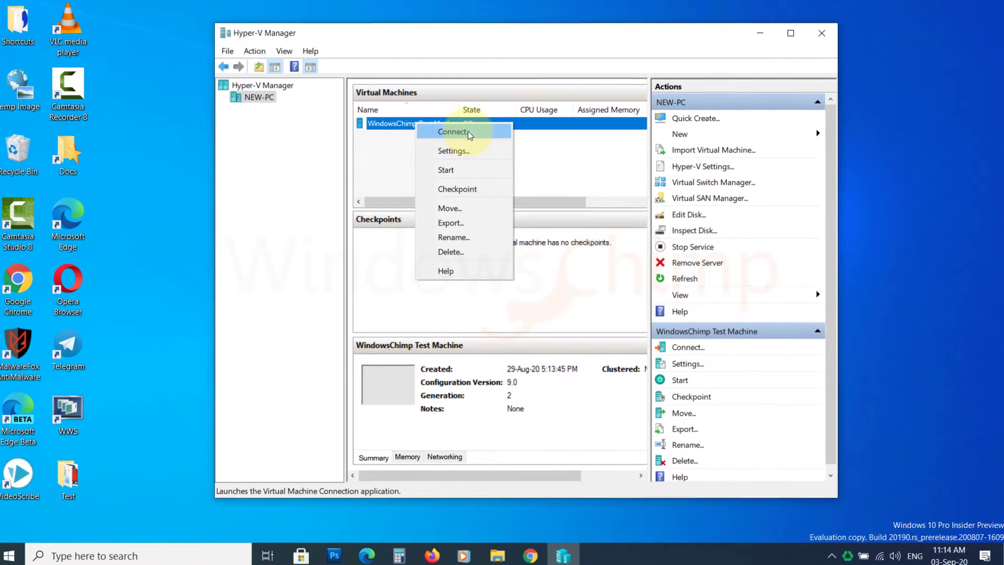
Connect to the WindowsChimp Test Machine console and start the virtual machine
left_click(503, 160)
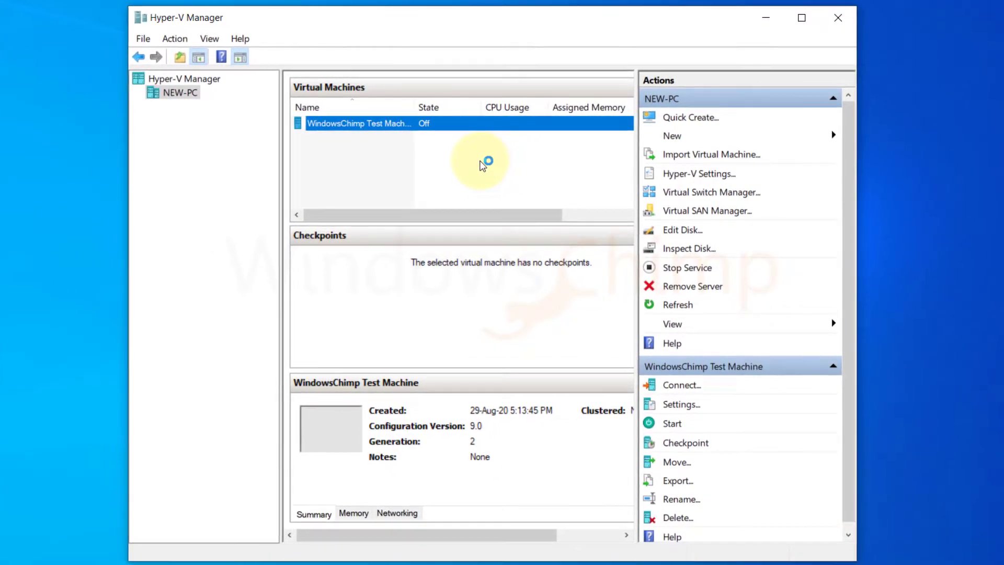
left_click(681, 385)
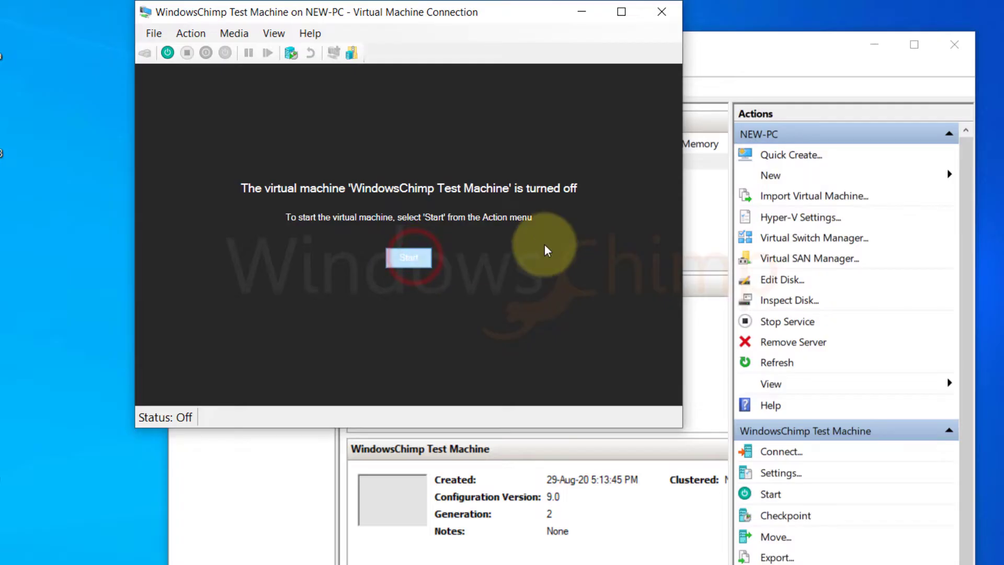
left_click(408, 257)
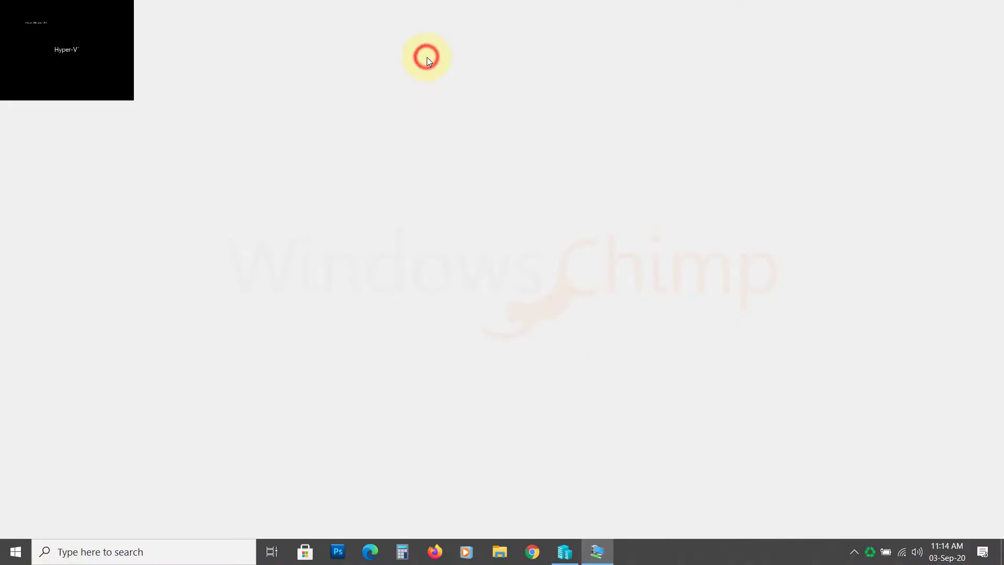
Bring up the Run box on the Windows 10 desktop for optionalfeatures.exe
left_click(596, 551)
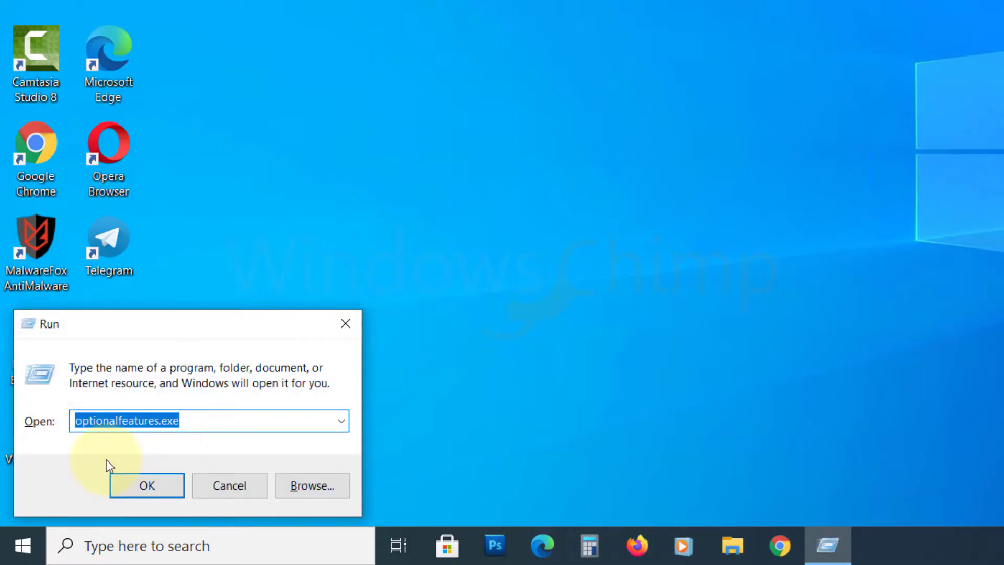
Launch Windows Features via optionalfeatures.exe, enable Hyper-V with its tools and platform, and apply
type("optiona")
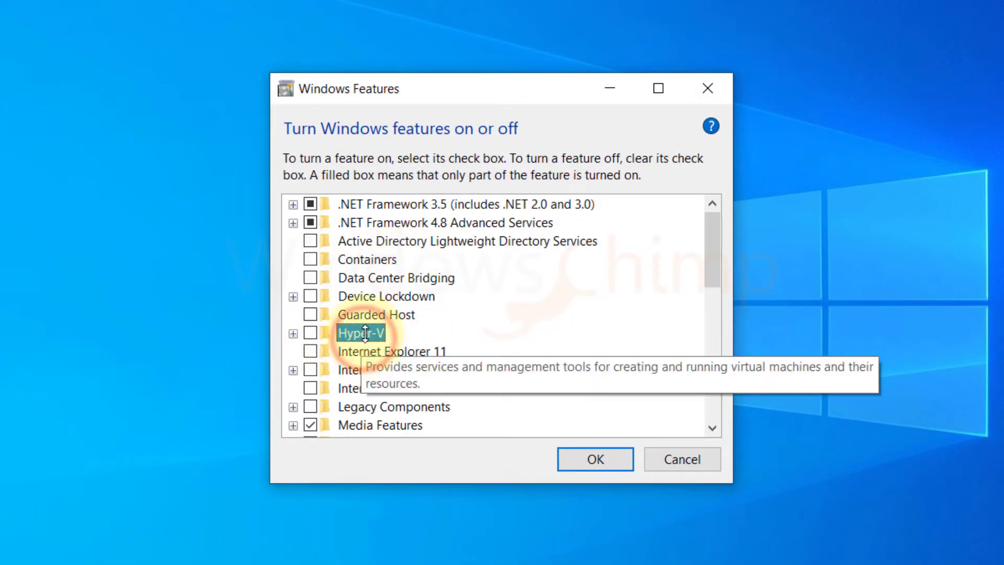
left_click(293, 332)
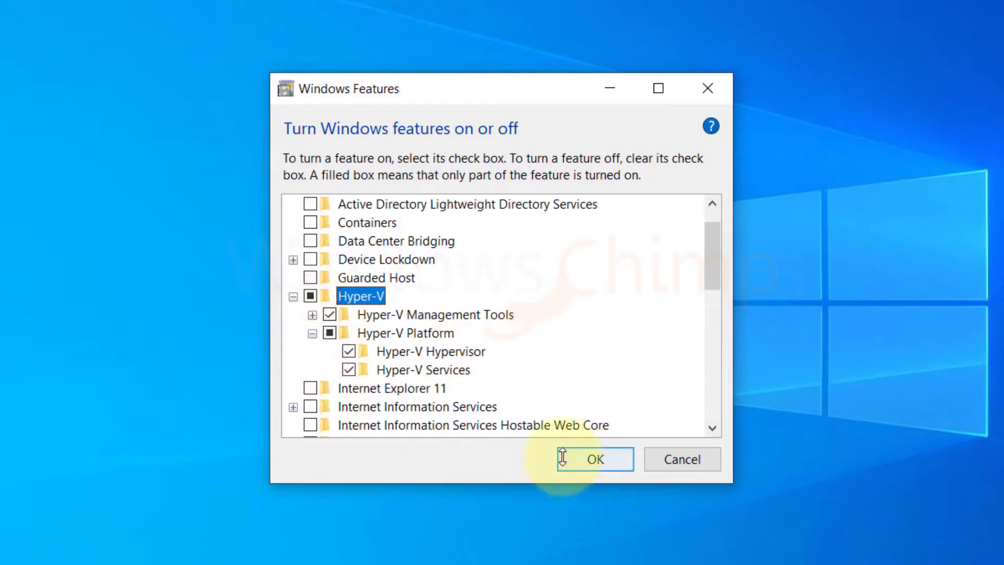
left_click(593, 458)
type("hyper")
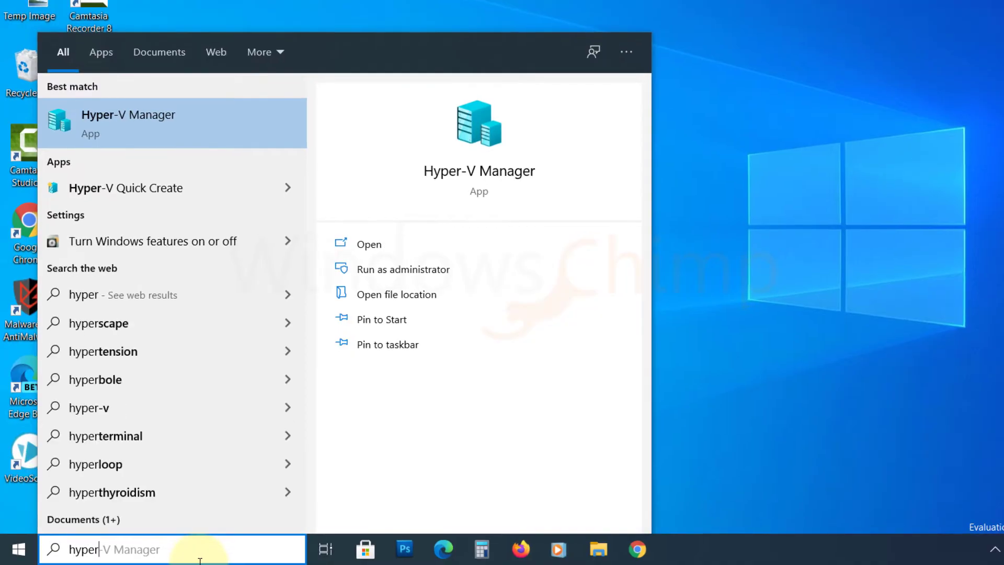
mouse_move(189, 139)
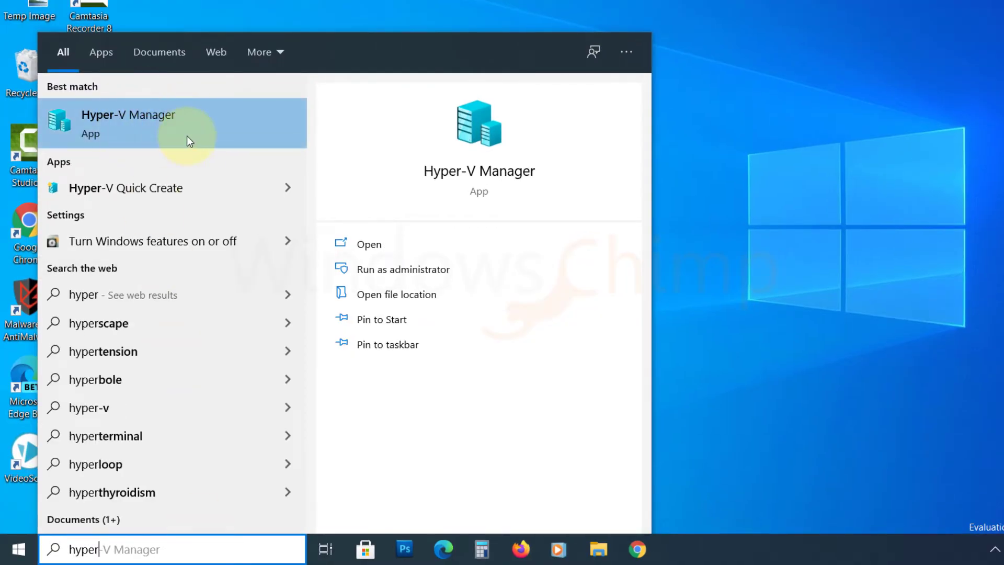
Launch Hyper-V Manager from the Start search results for 'hyper'
left_click(128, 123)
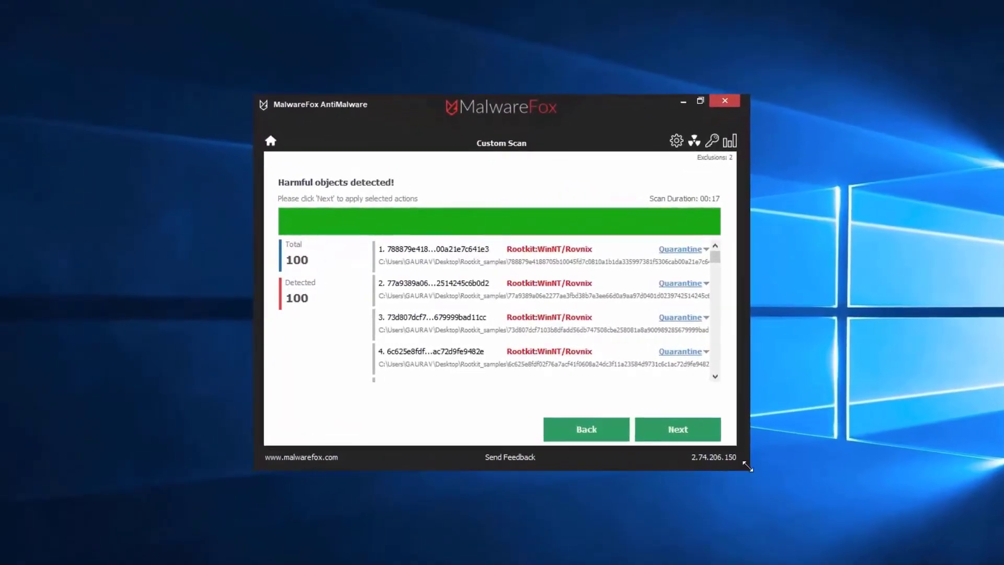
Quarantine the 100 detected rootkit objects in MalwareFox and return to Hyper-V Manager
left_click(676, 429)
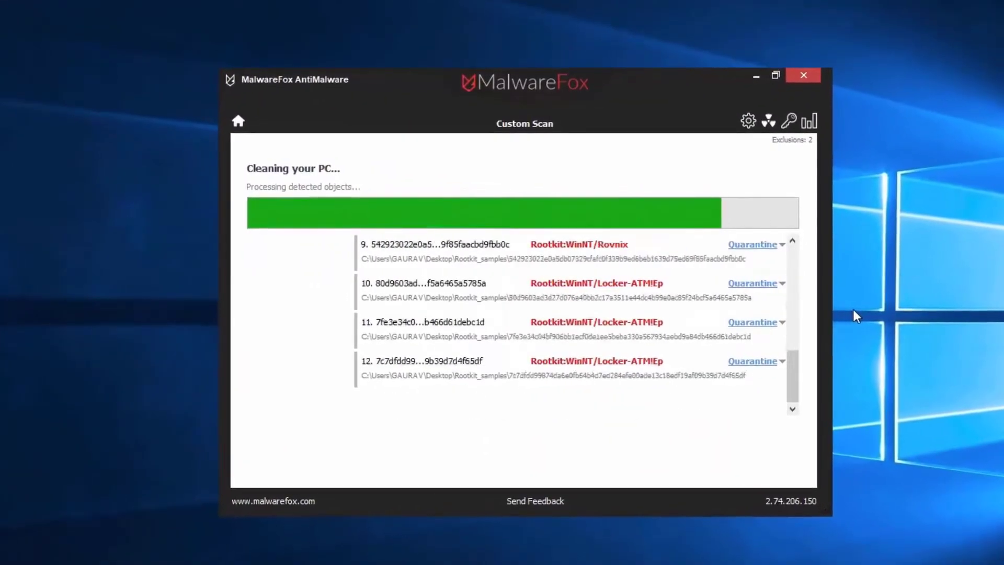
left_click(802, 75)
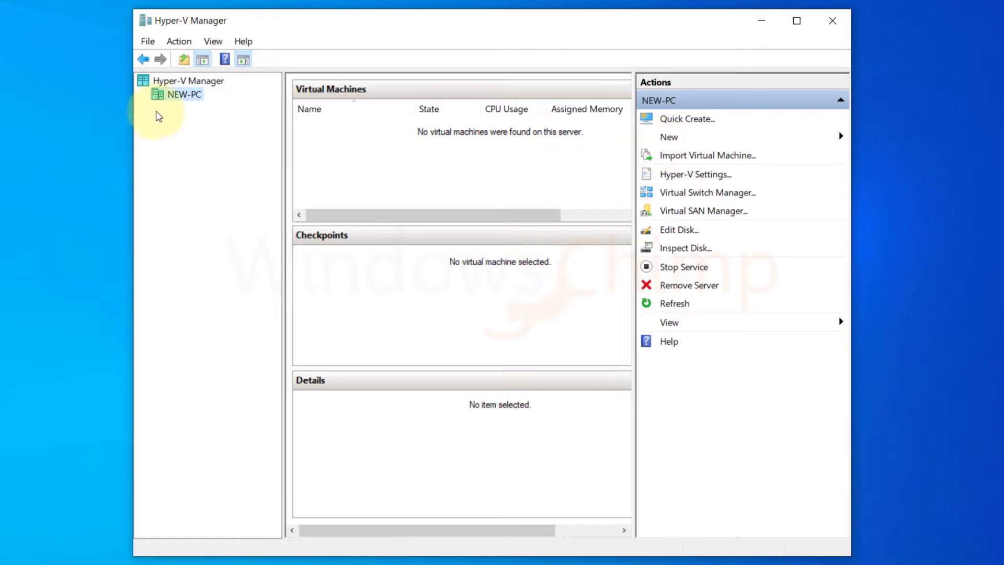
Start the New Virtual Machine Wizard from the NEW-PC host actions
right_click(184, 94)
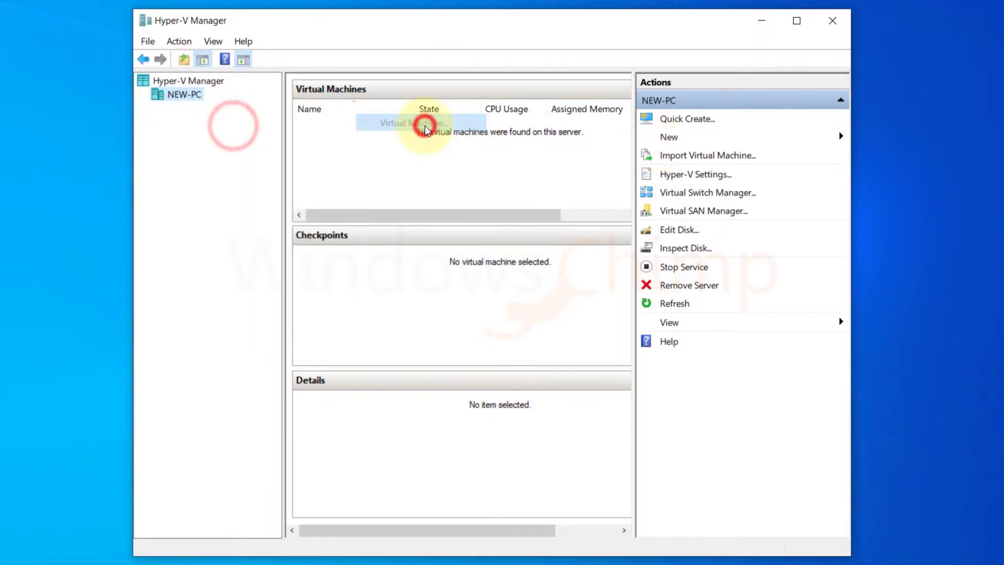
left_click(668, 136)
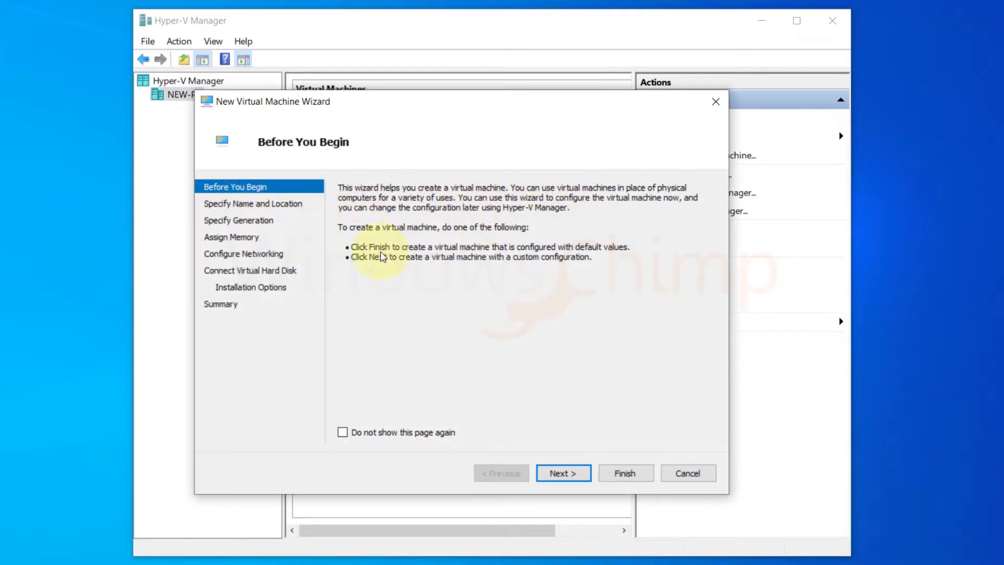
Name the machine WindowsChimp Test Machine, store it under E:\VMachine\, and continue to Specify Generation
left_click(562, 473)
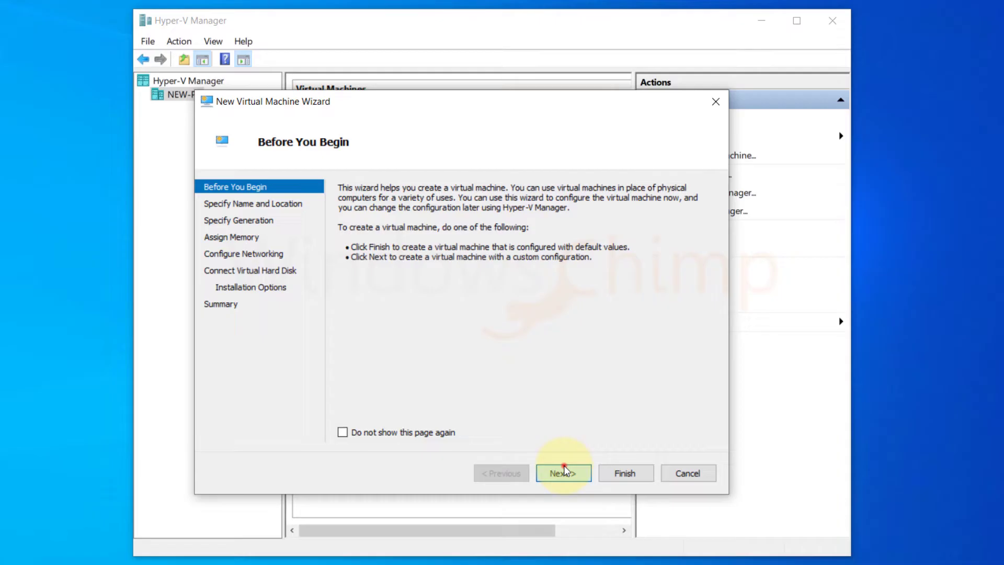
left_click(563, 472)
type("WindowsChimp")
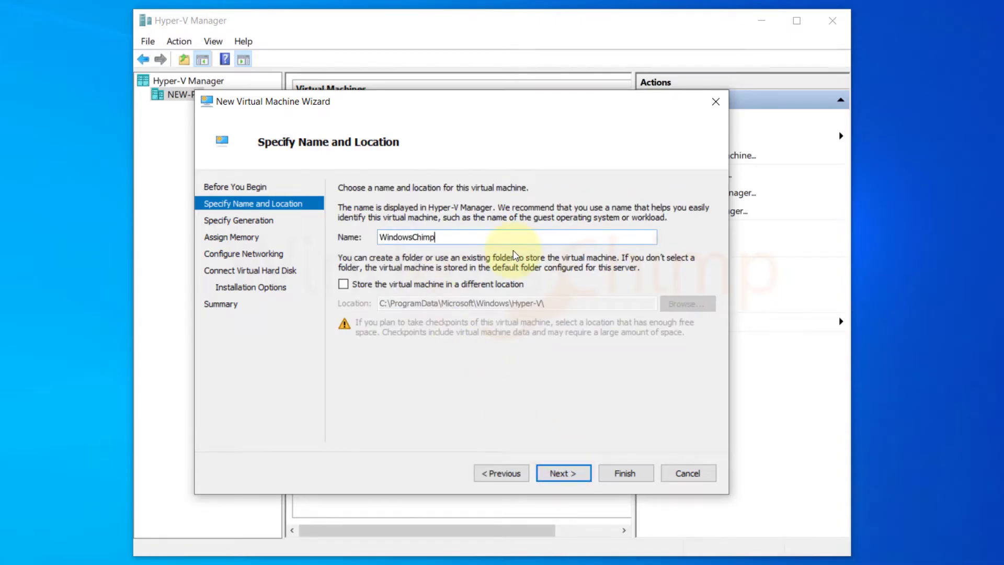
type("Test Machine")
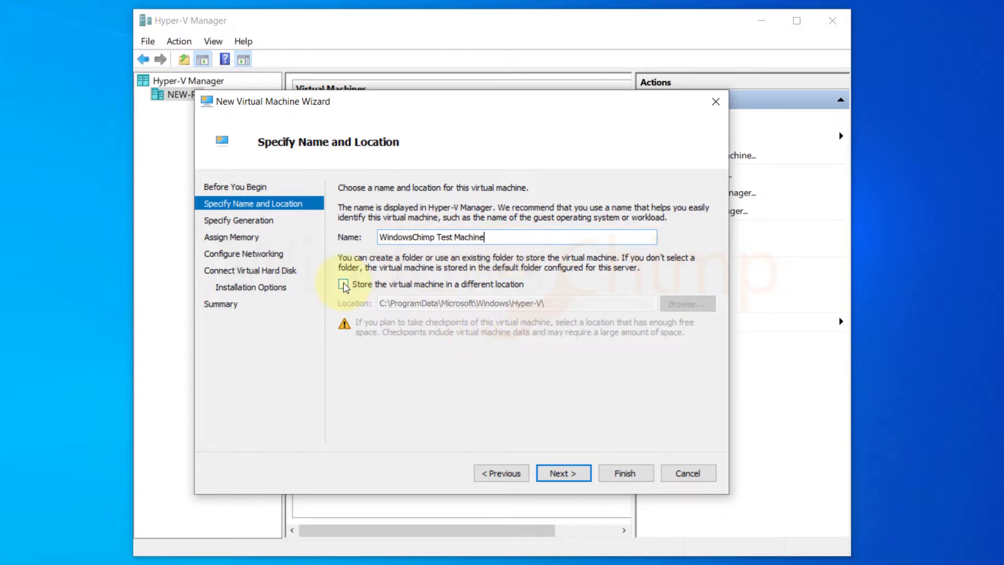
left_click(686, 303)
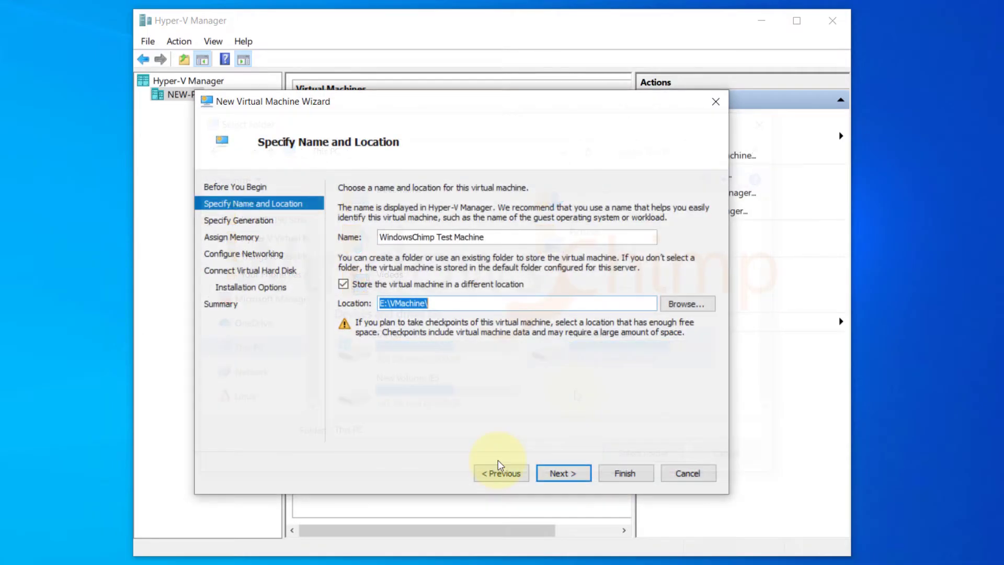
left_click(562, 473)
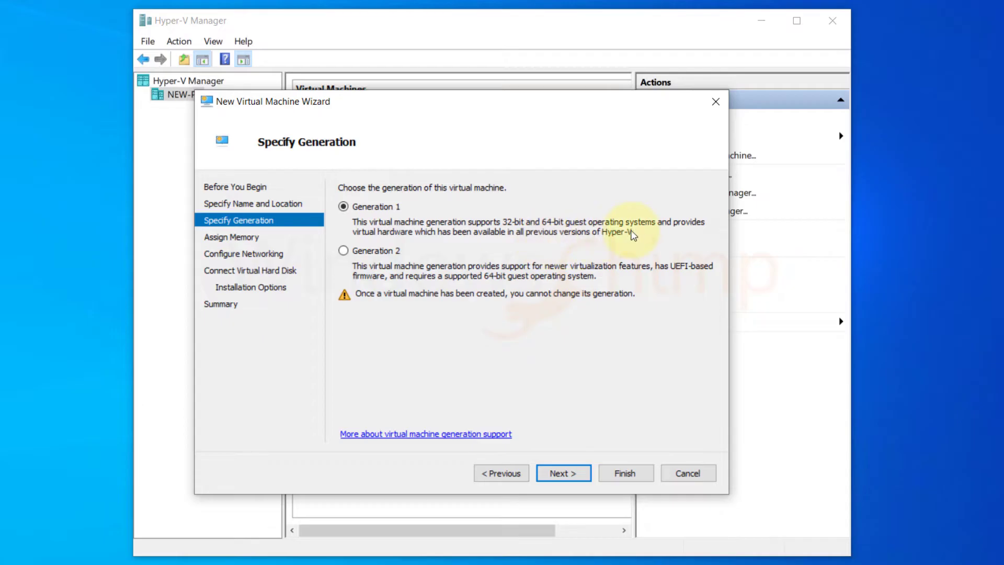
mouse_move(595, 281)
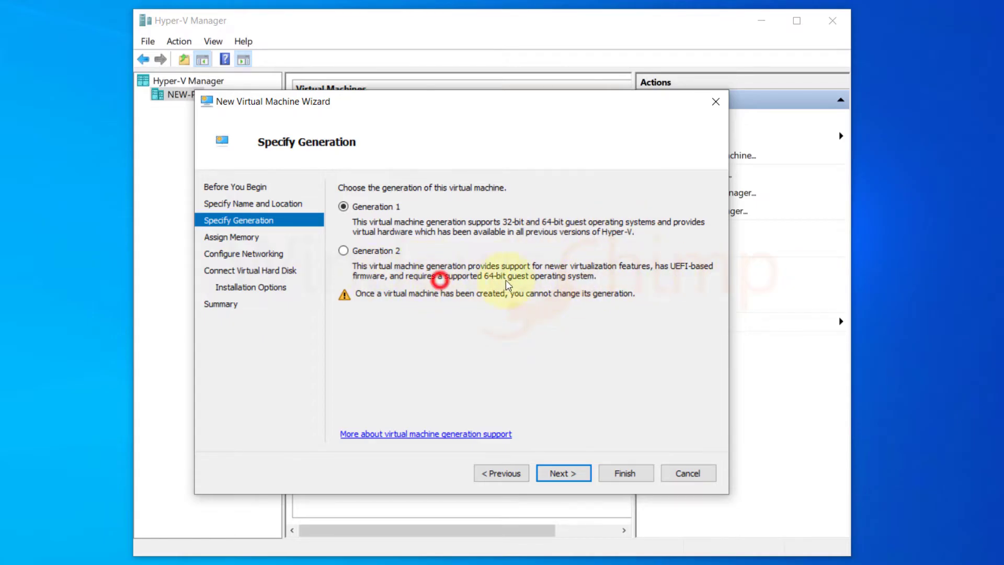
mouse_move(444, 347)
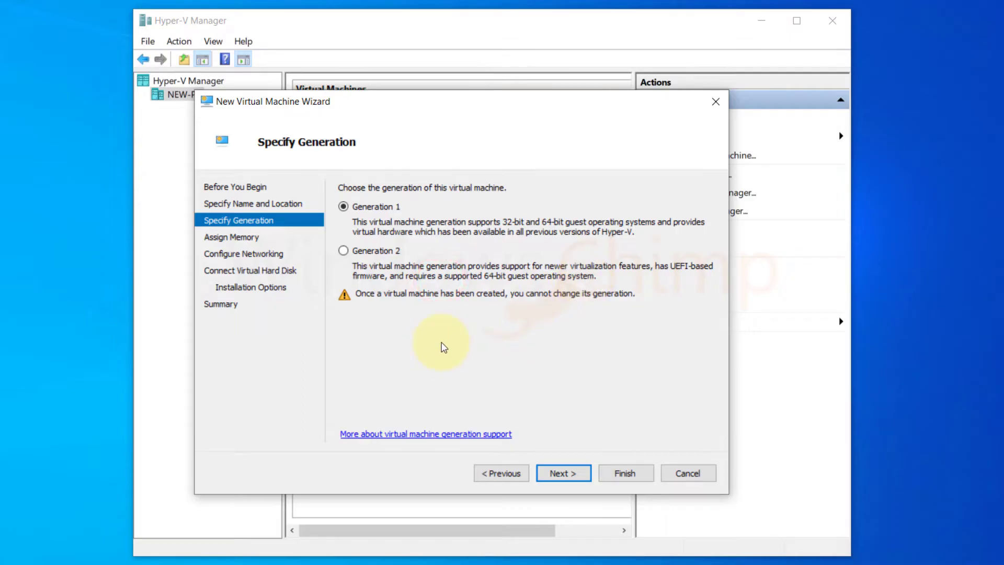
Choose Generation 2 for the machine and continue to the memory page
left_click(344, 250)
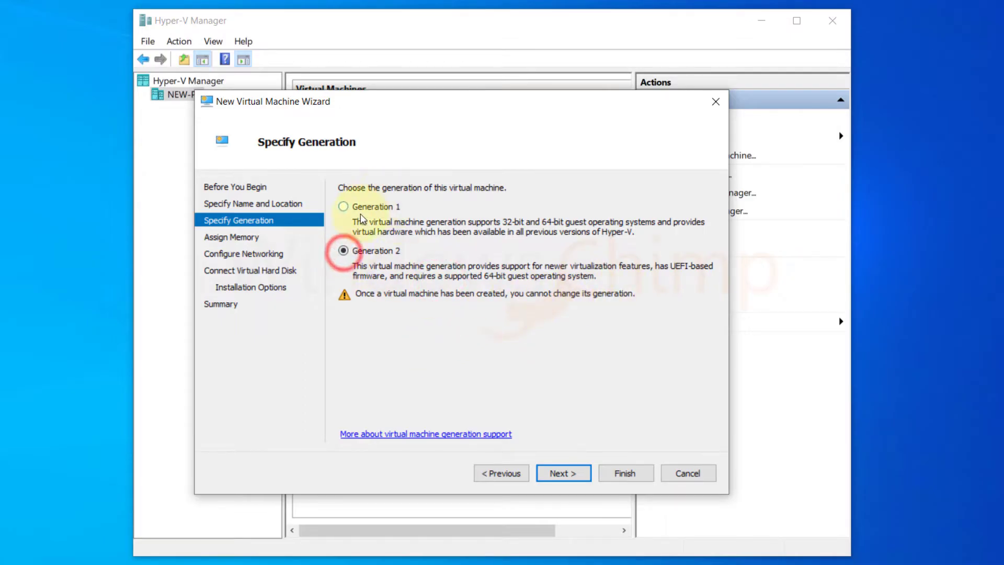
left_click(562, 473)
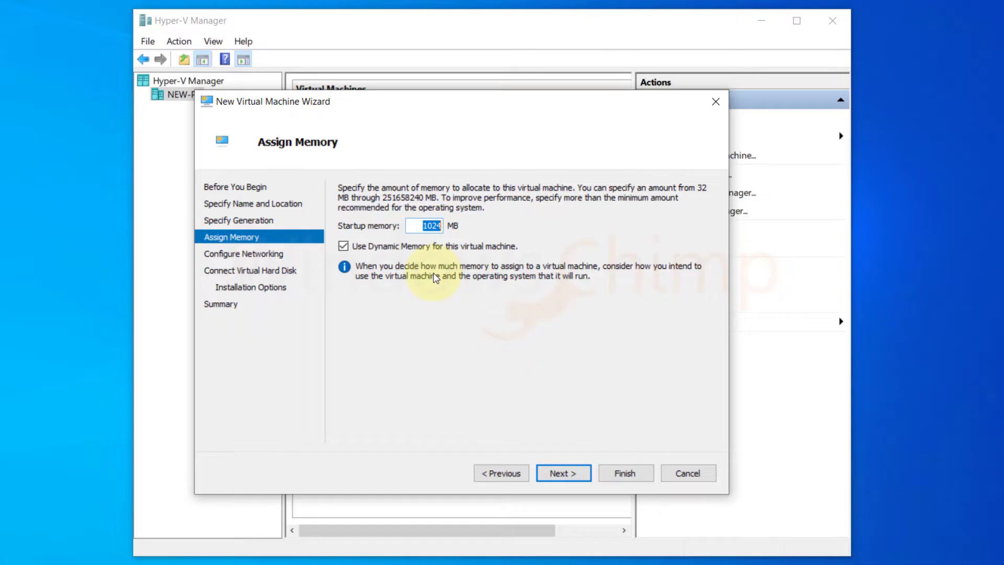
Set startup memory to 2064 MB with Dynamic Memory on and continue to networking
type("2")
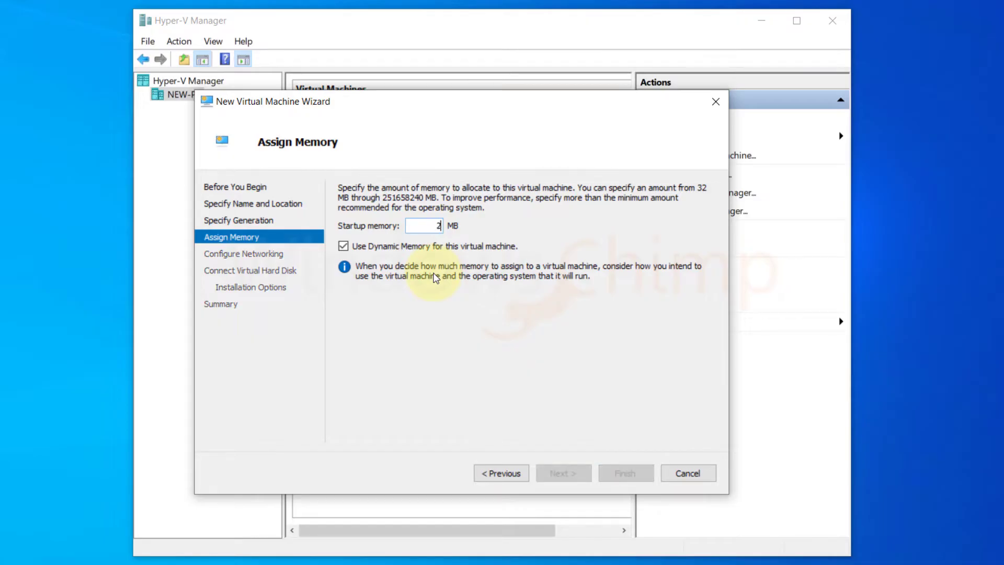
type("064")
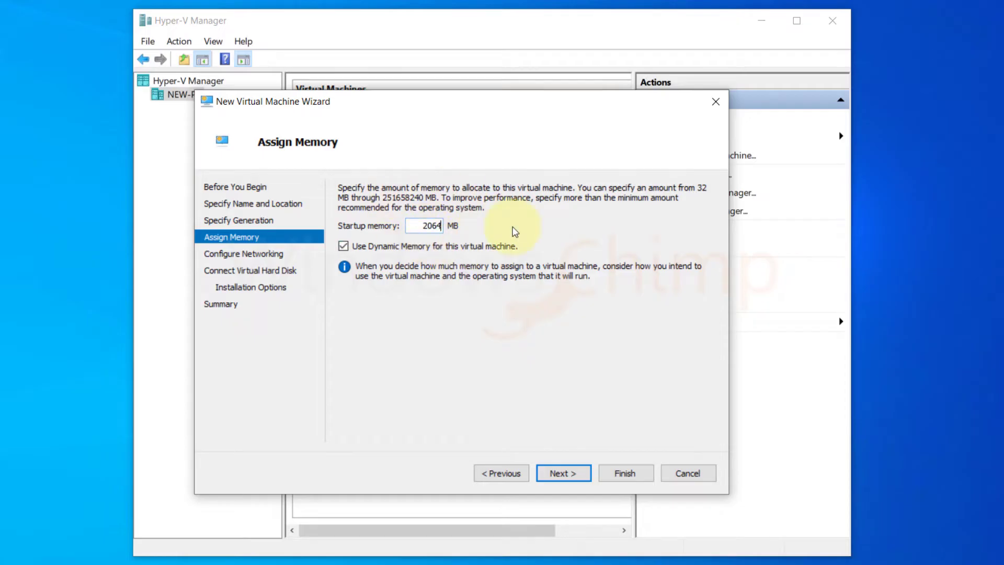
mouse_move(612, 283)
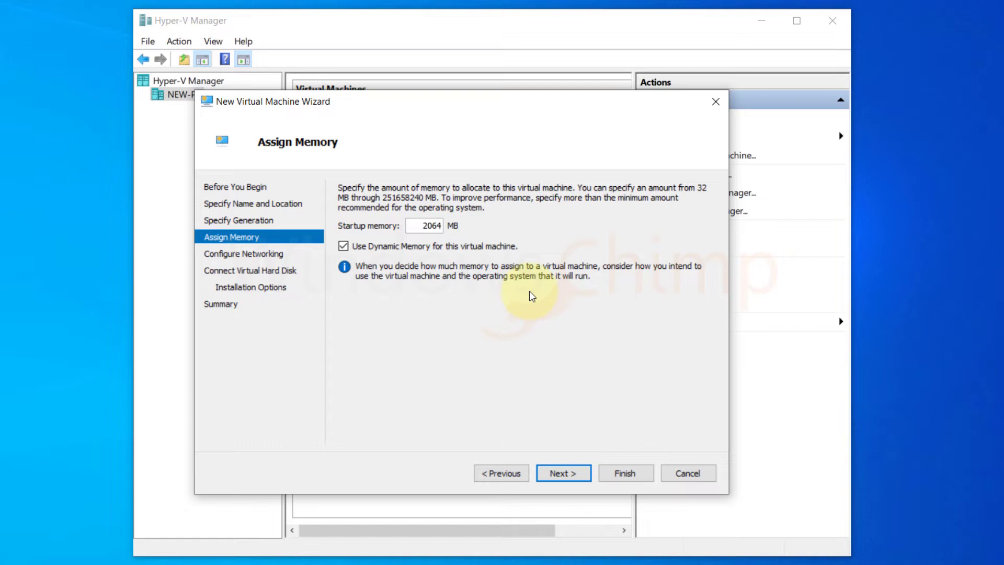
left_click(563, 473)
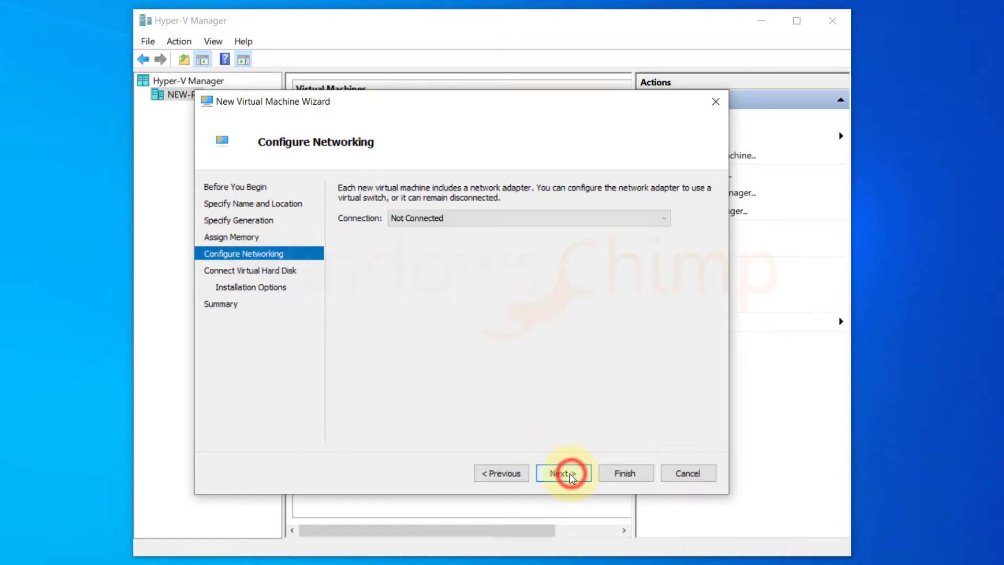
Keep the network connection as Not Connected and continue to the virtual hard disk page
left_click(527, 217)
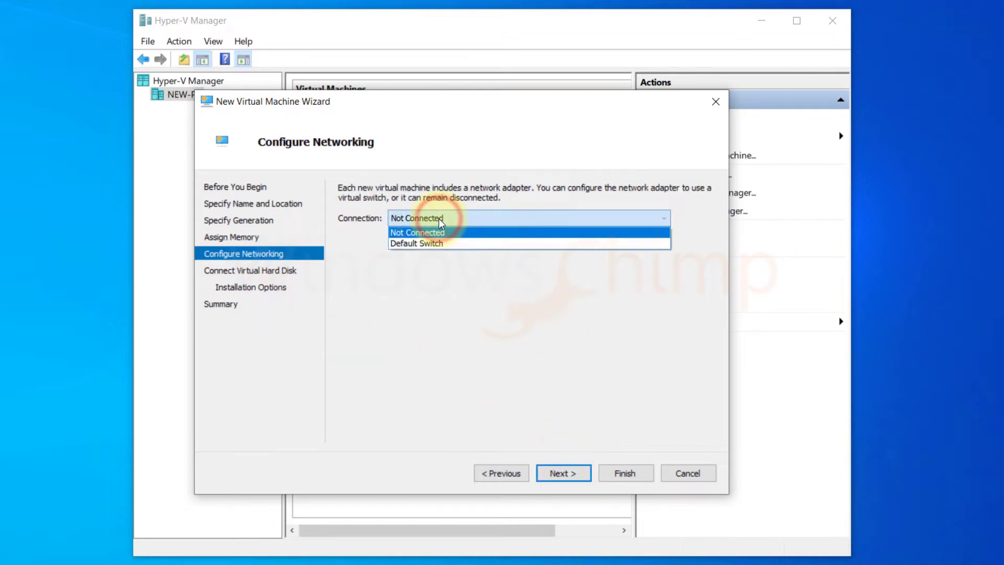
left_click(416, 232)
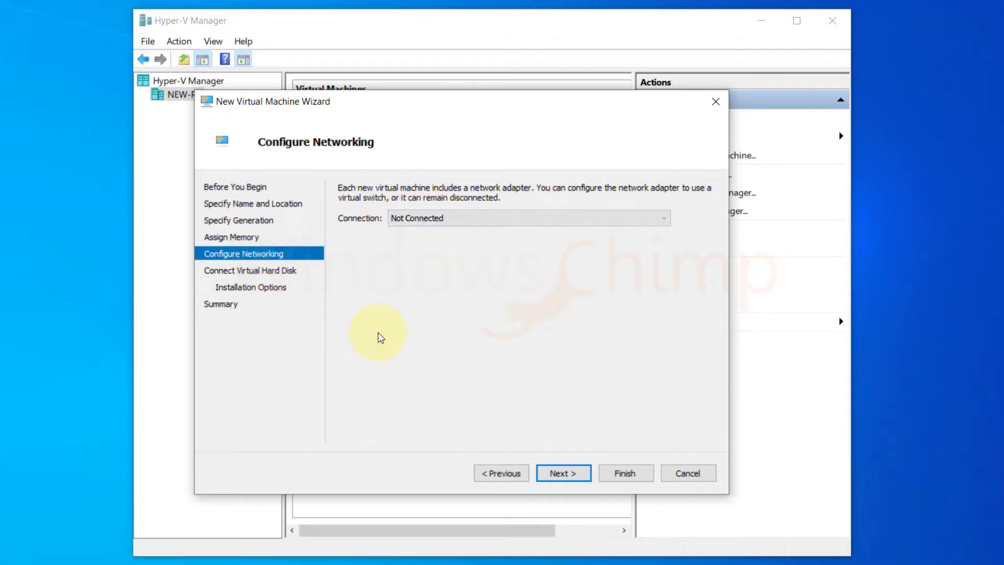
mouse_move(416, 218)
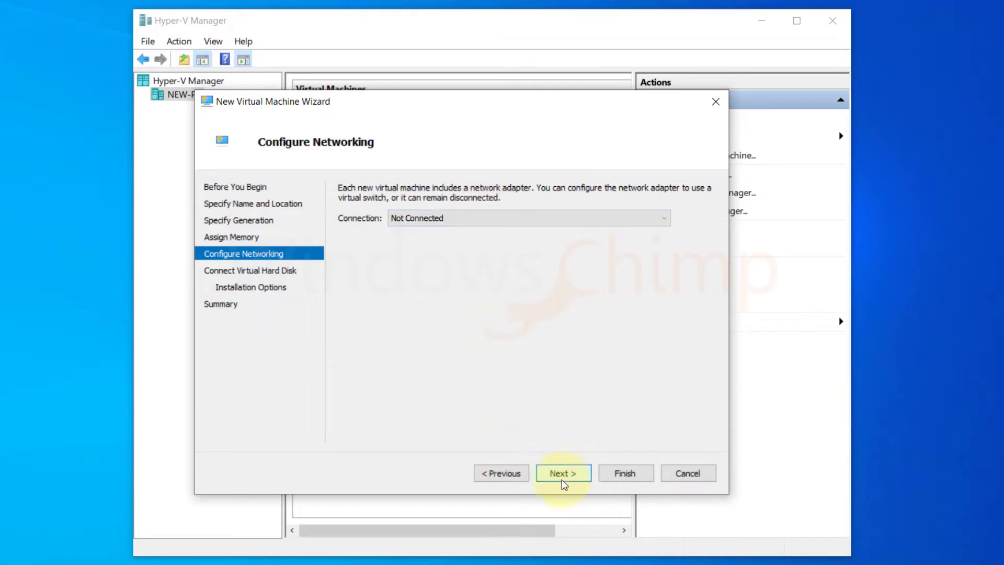
left_click(563, 472)
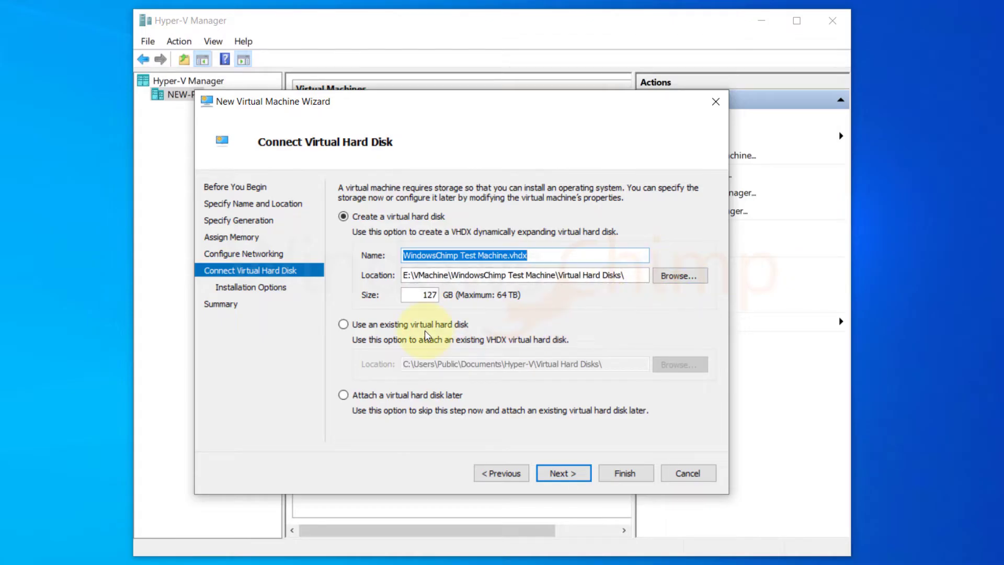
mouse_move(459, 313)
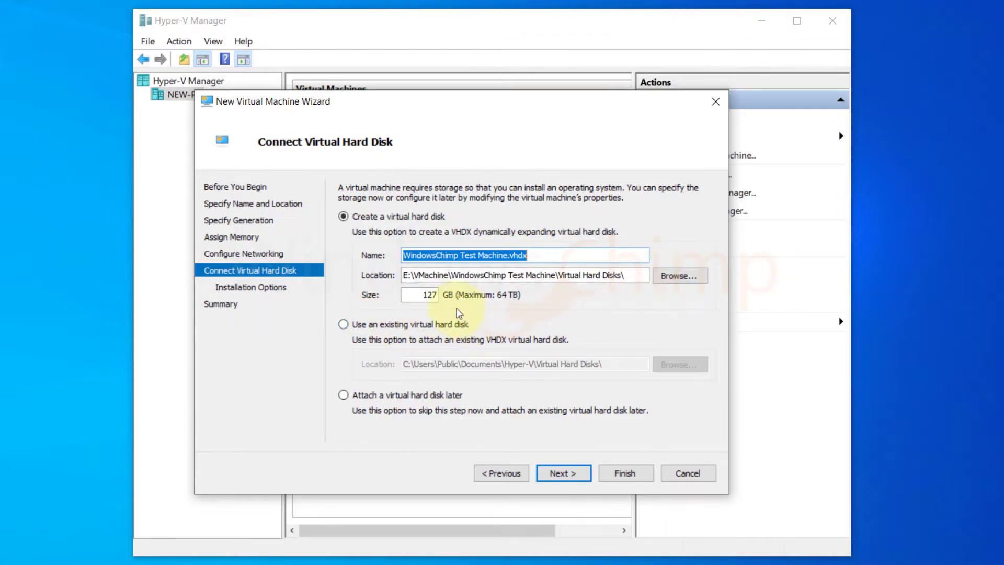
mouse_move(463, 303)
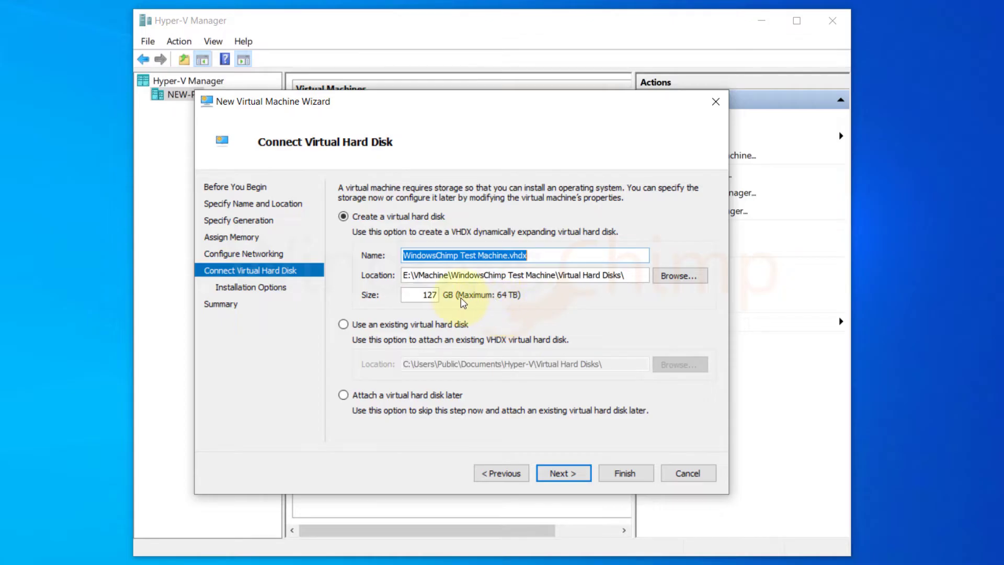
mouse_move(499, 302)
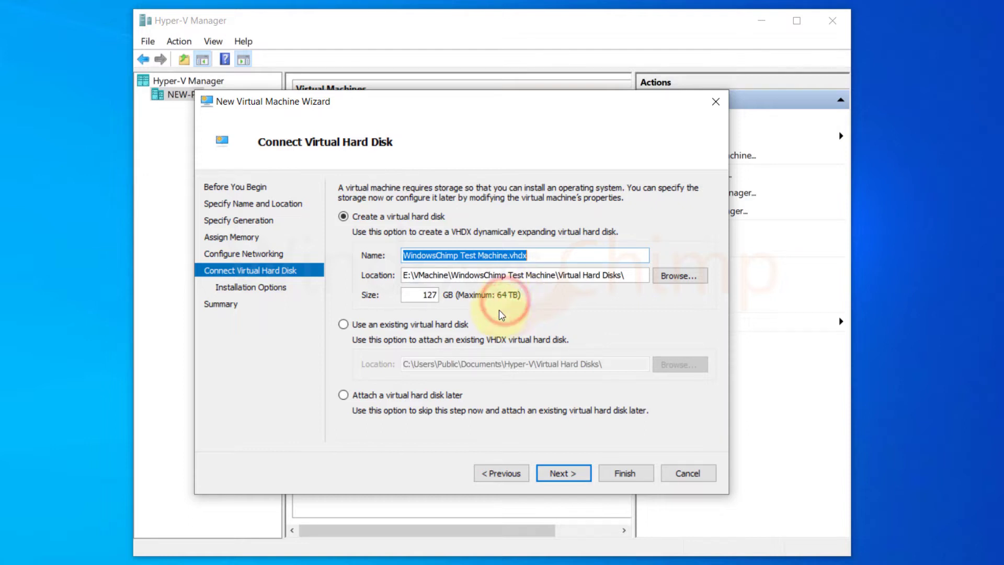
Replace the 127 GB virtual hard disk size with 20 GB and continue to Installation Options
left_click(417, 295)
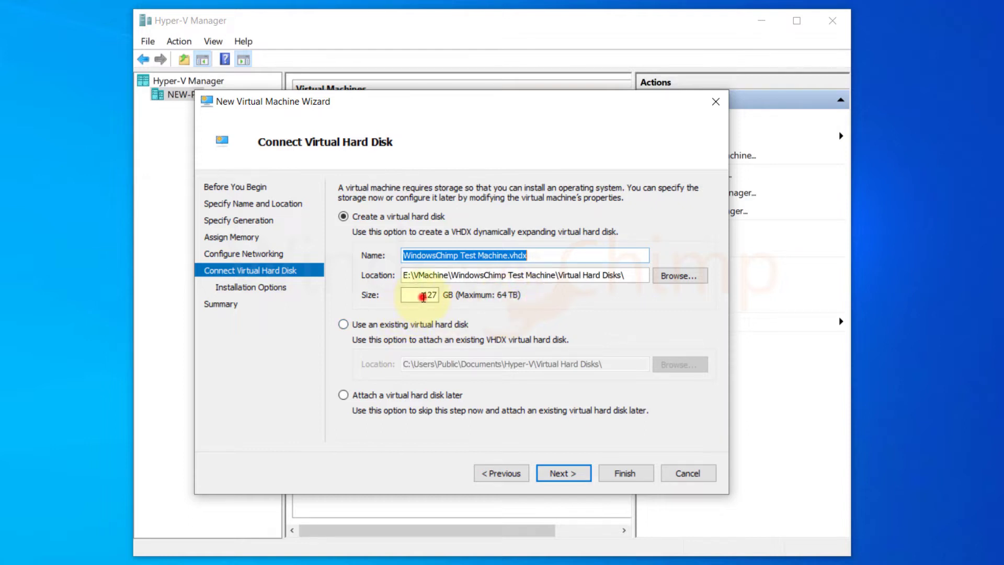
left_click(420, 295)
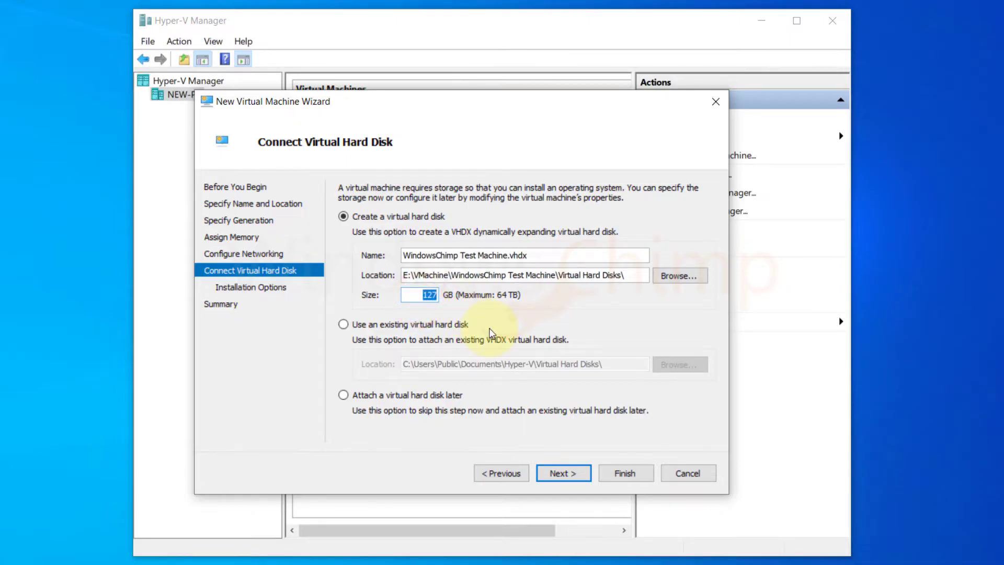
type("2")
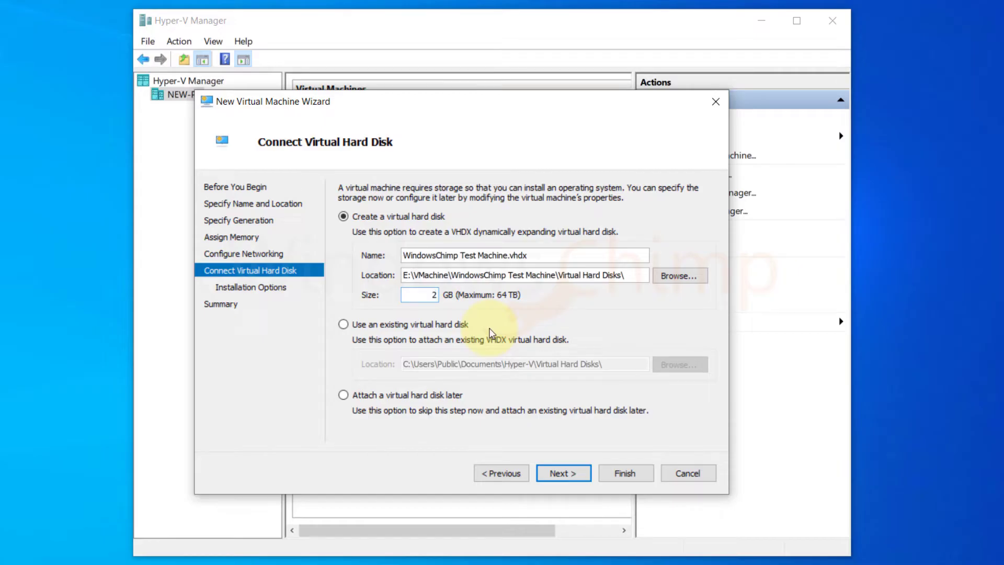
type("0")
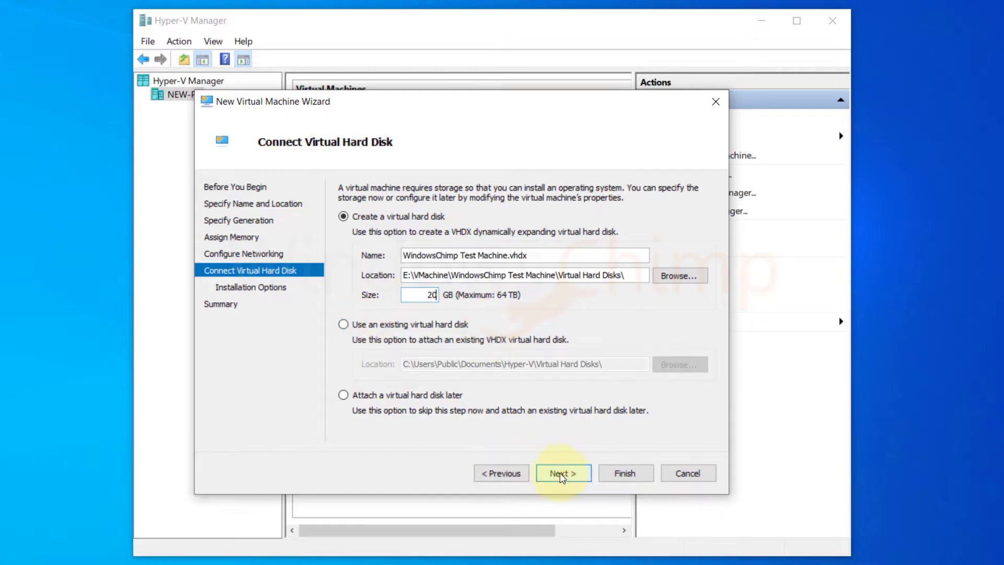
left_click(563, 473)
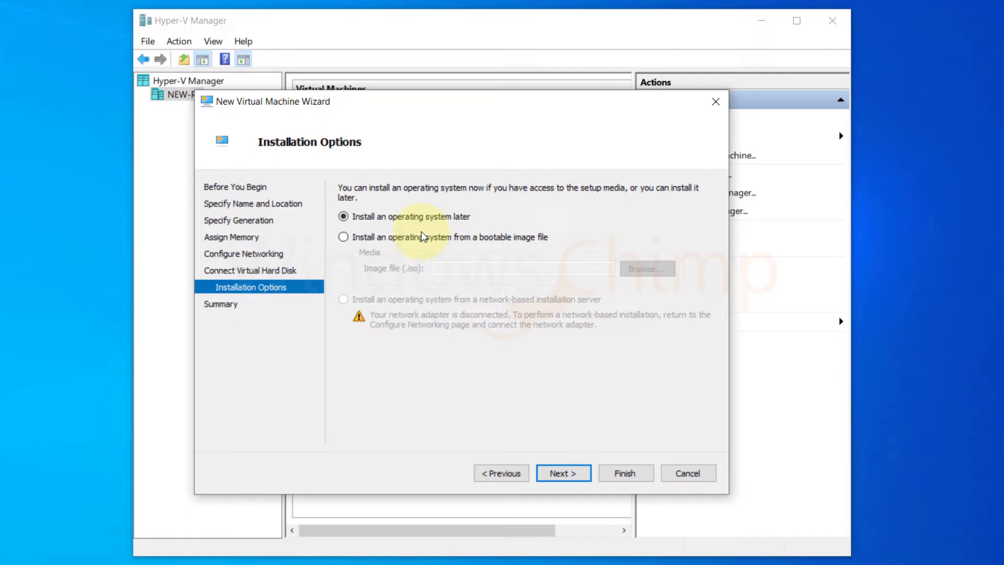
mouse_move(404, 199)
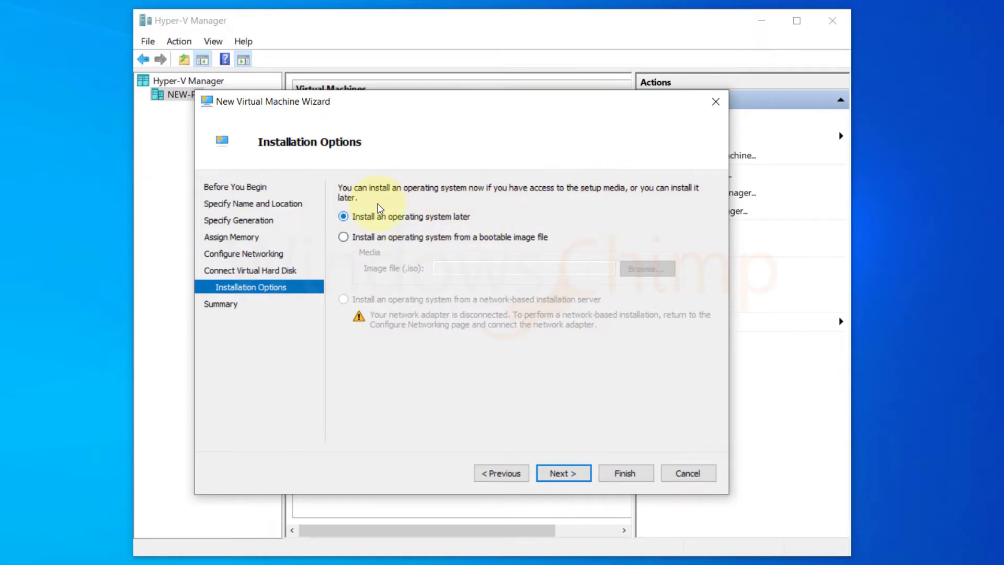
Go back to Configure Networking and connect the adapter to Default Switch
left_click(344, 238)
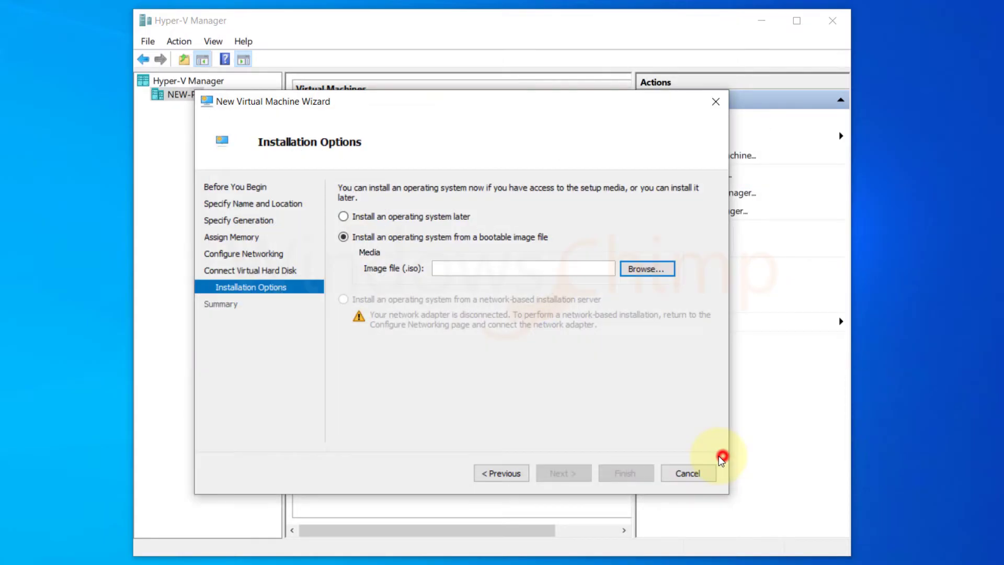
left_click(344, 216)
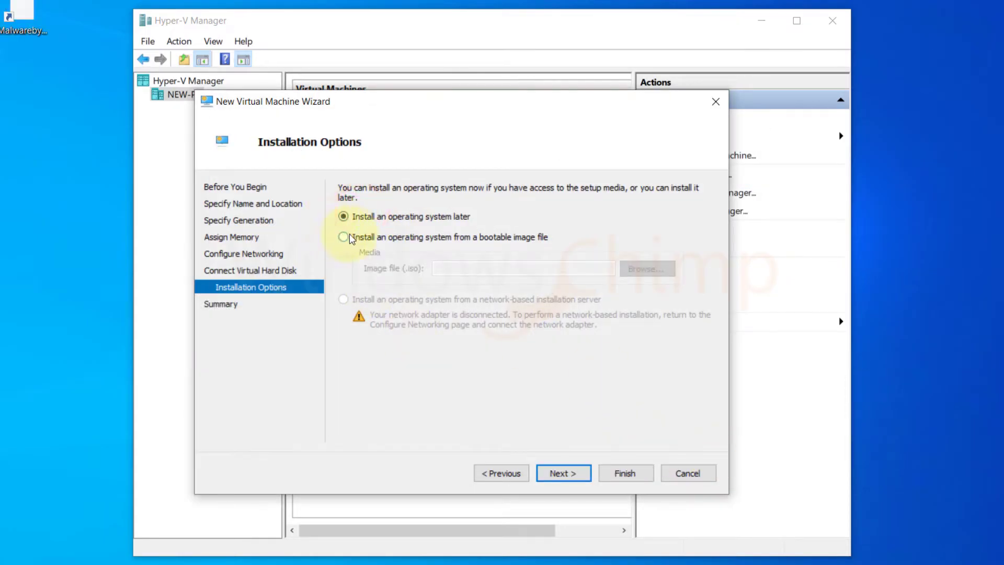
left_click(663, 217)
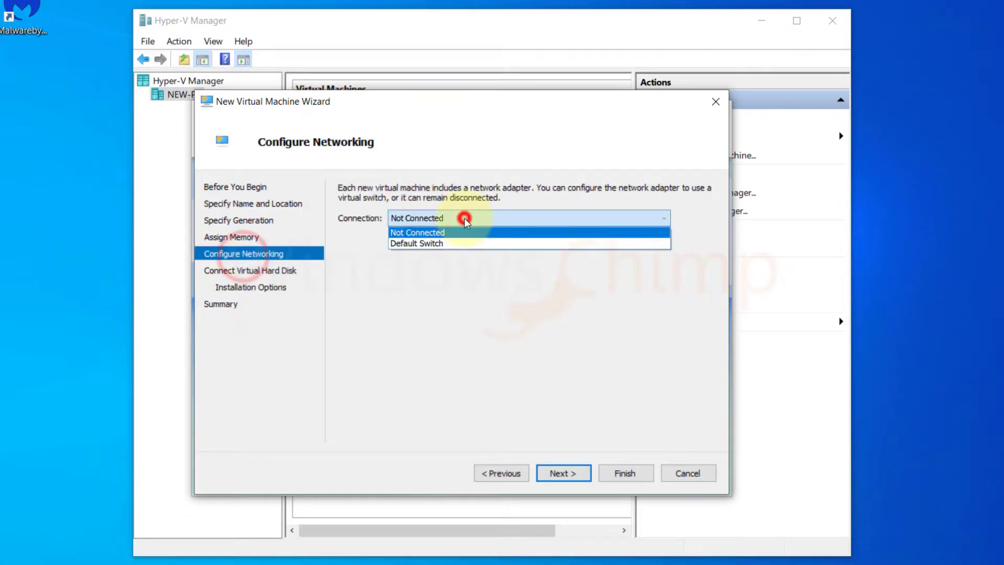
left_click(563, 473)
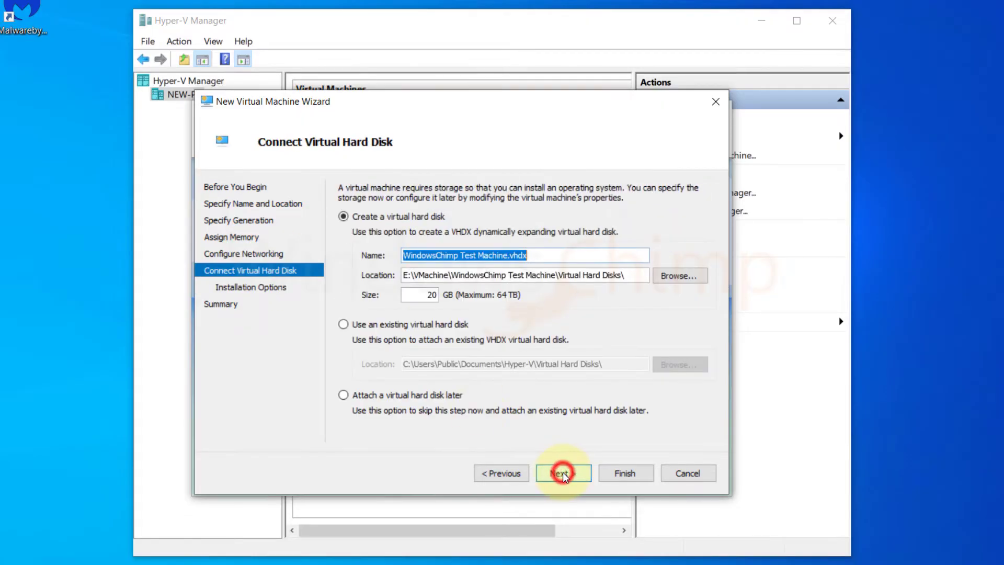
left_click(563, 473)
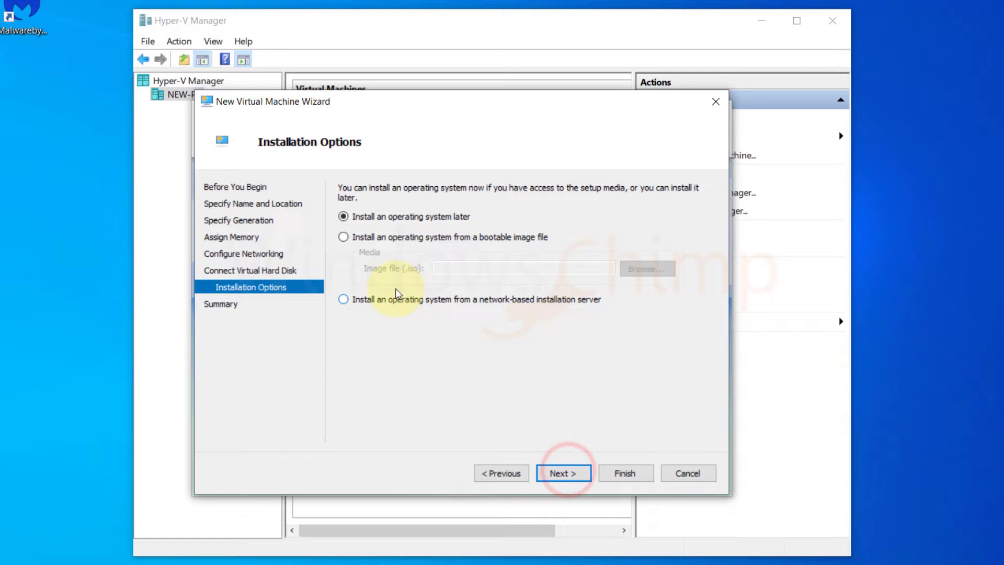
Choose installation from a network-based server and finish creating the virtual machine
left_click(344, 299)
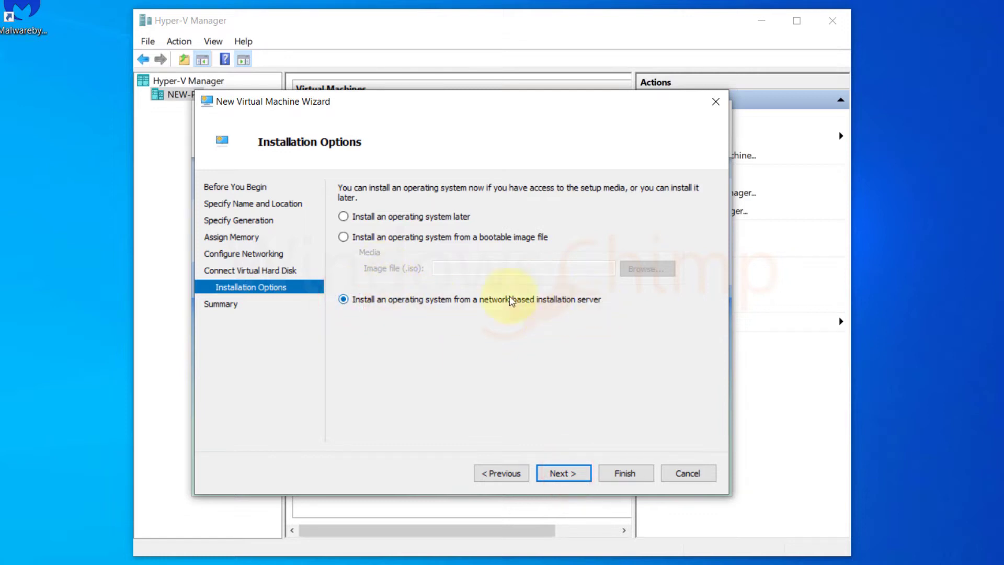
left_click(563, 473)
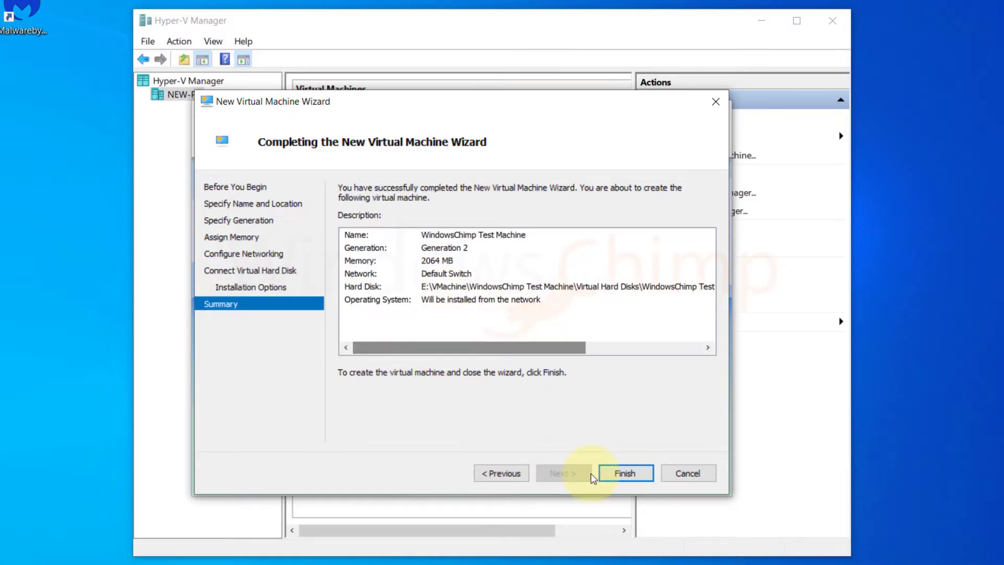
left_click(625, 473)
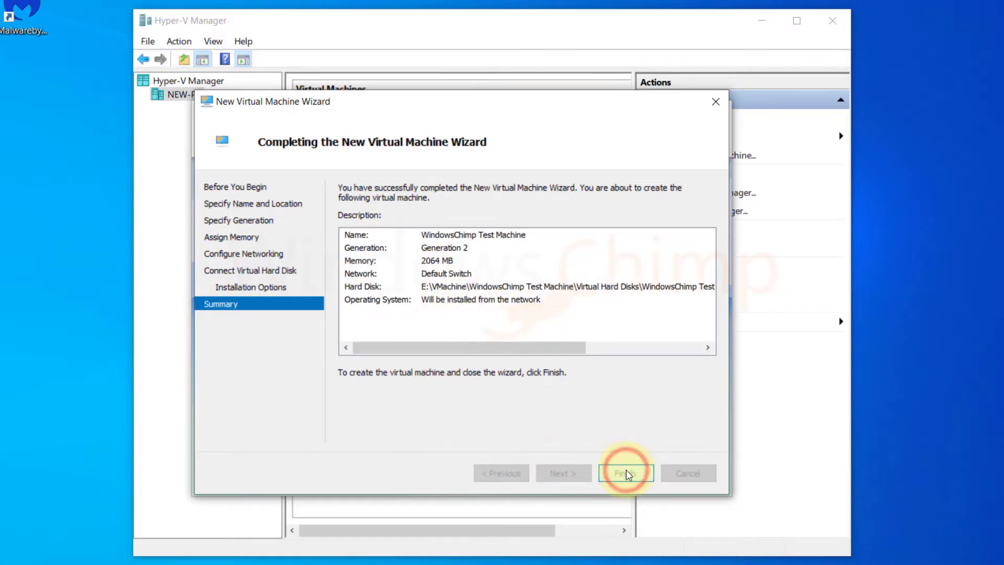
left_click(626, 472)
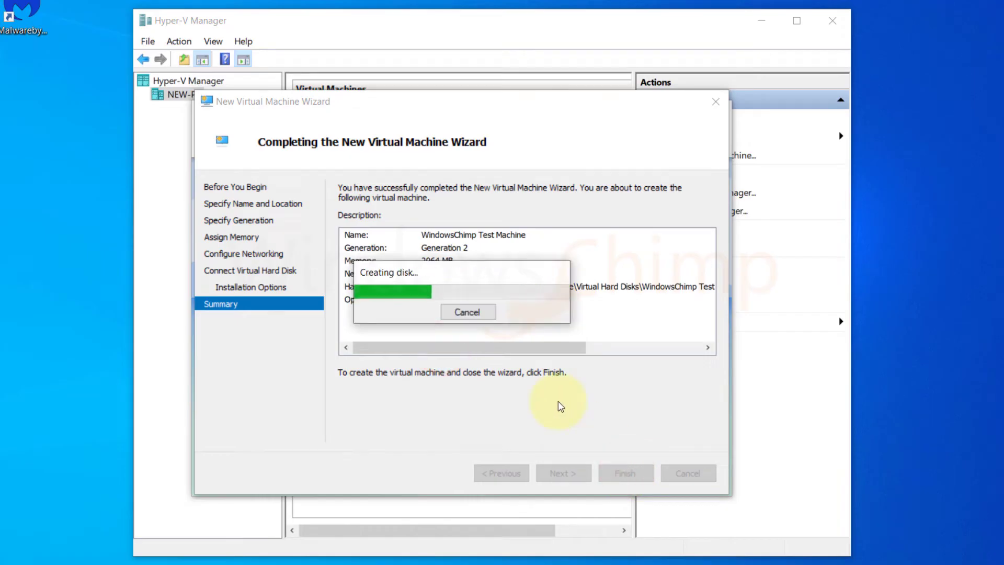
Connect to WindowsChimp Test Machine from its context menu and start the turned-off VM
left_click(625, 473)
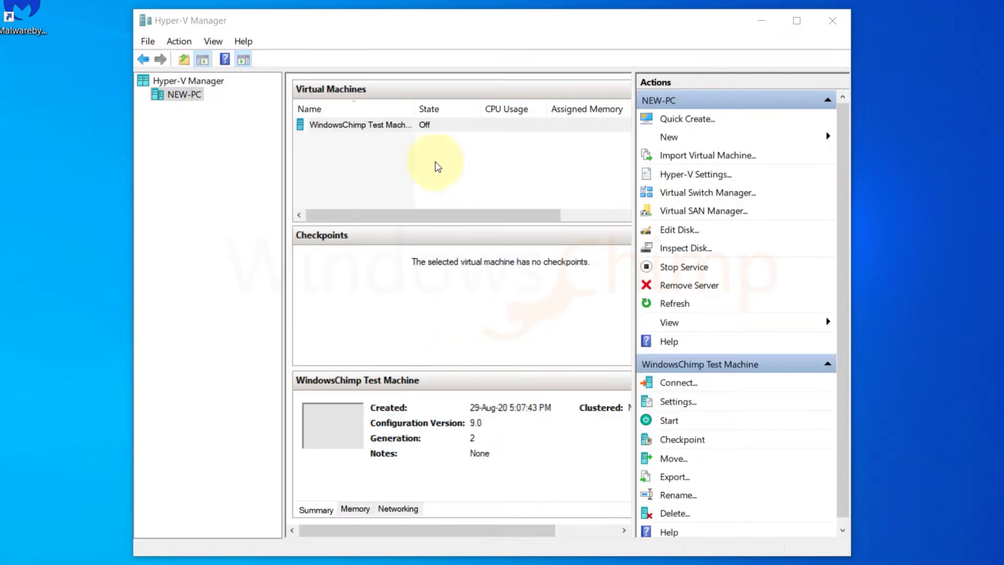
right_click(360, 124)
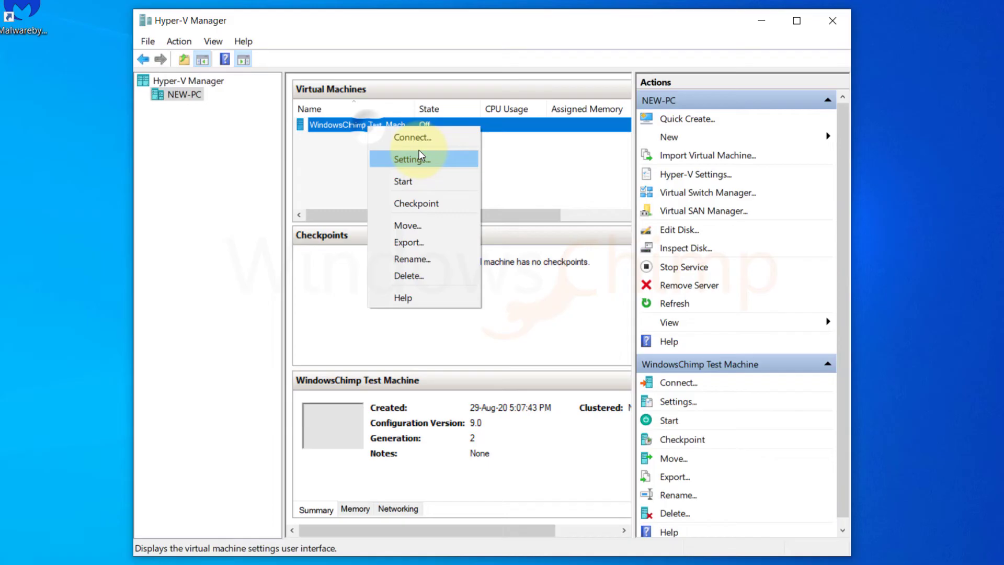
left_click(455, 179)
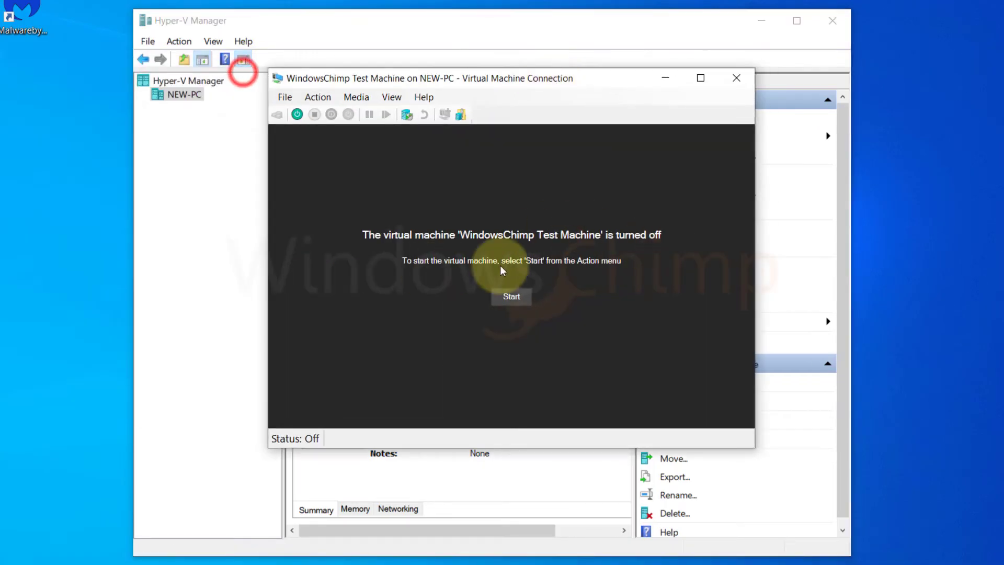
left_click(511, 296)
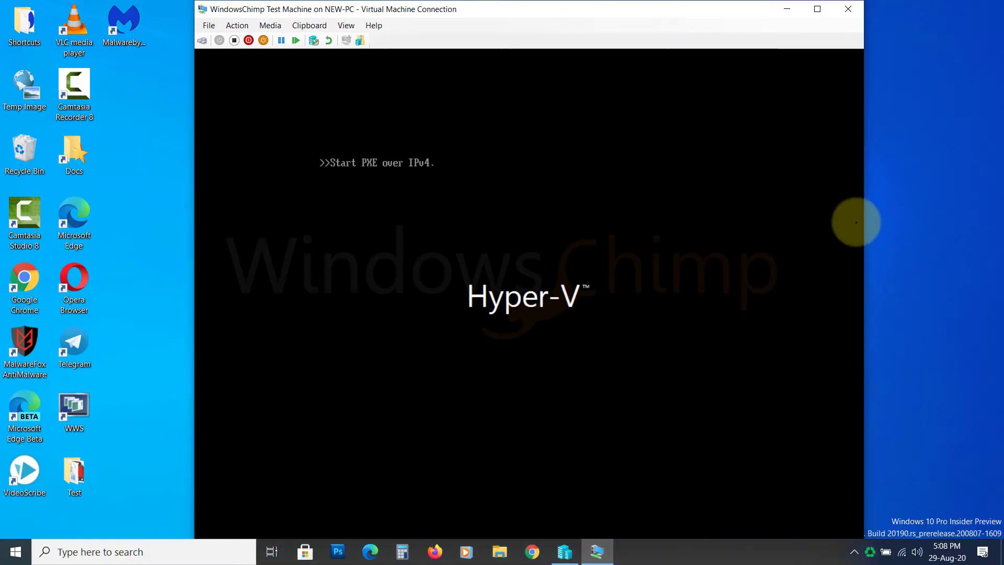
Let the PXE boot fail and restart the machine from the boot summary
left_click(270, 25)
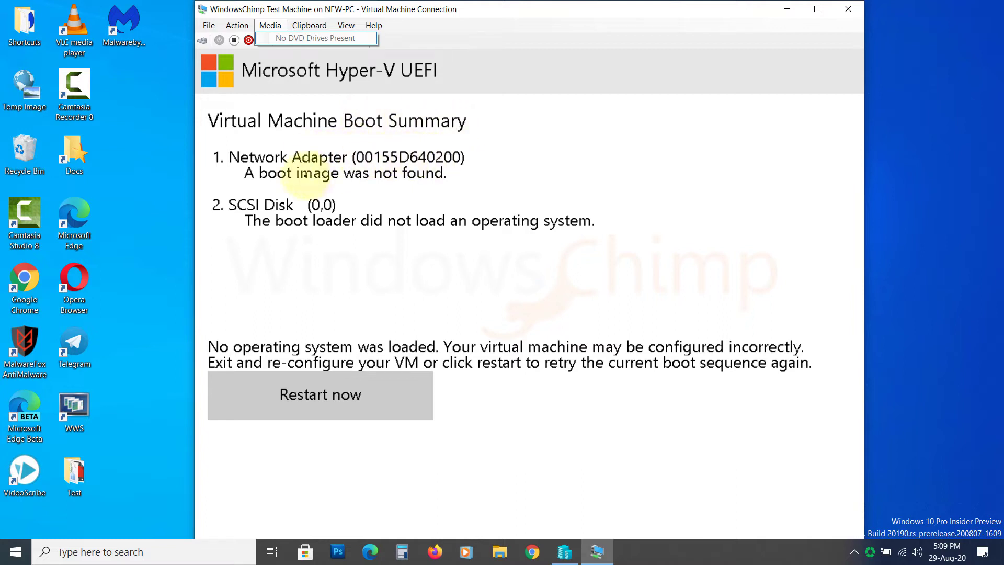
mouse_move(467, 224)
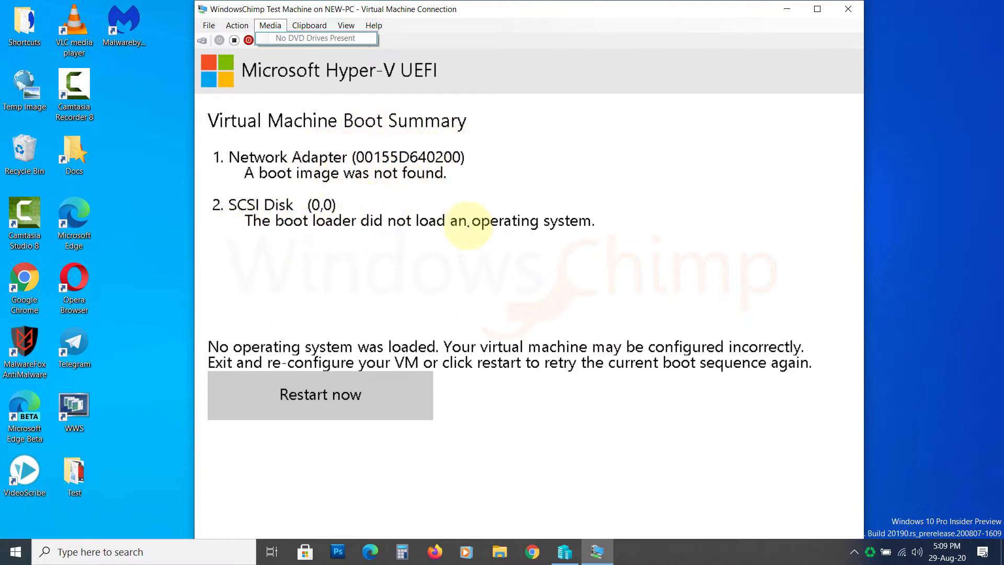
mouse_move(346, 356)
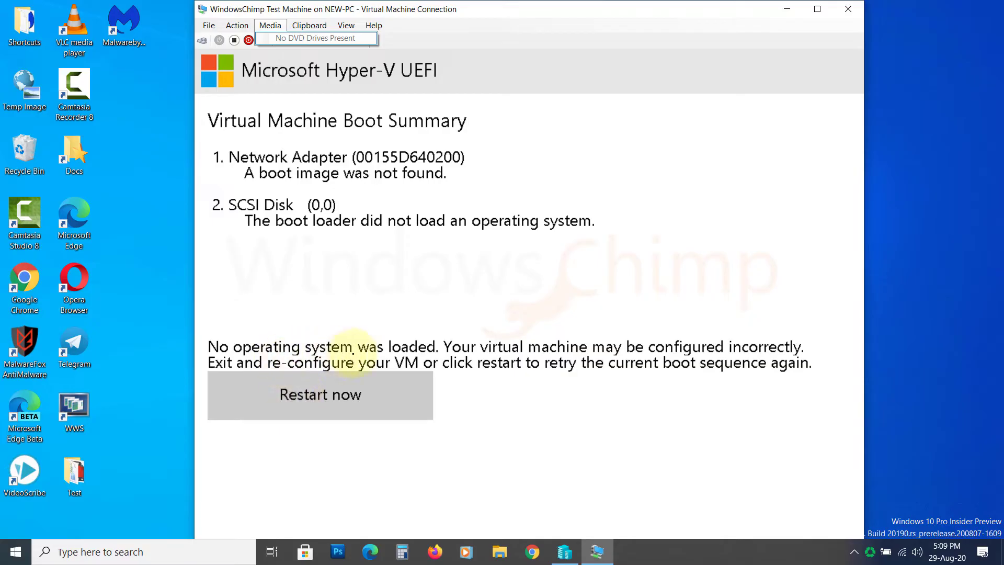
mouse_move(767, 359)
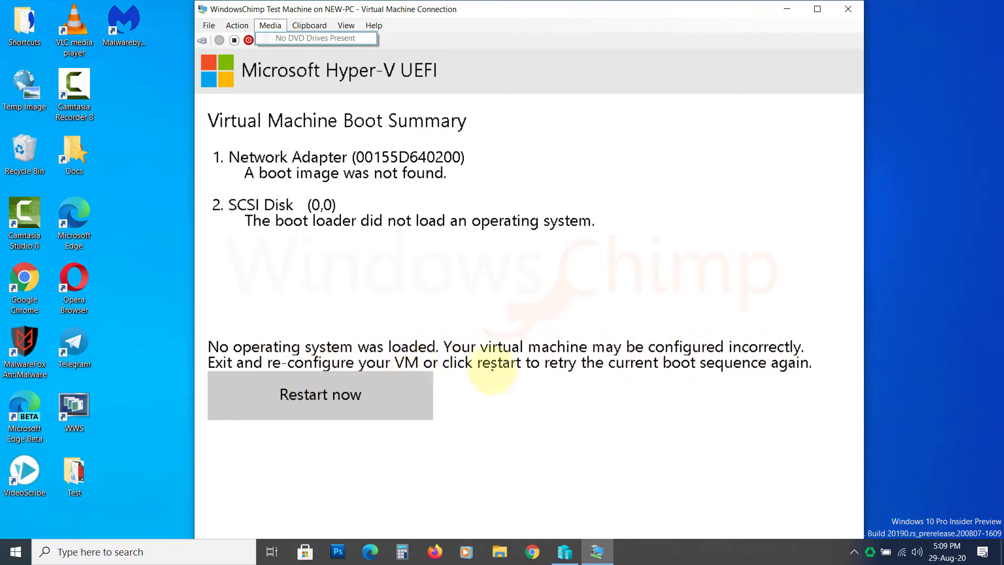
mouse_move(804, 371)
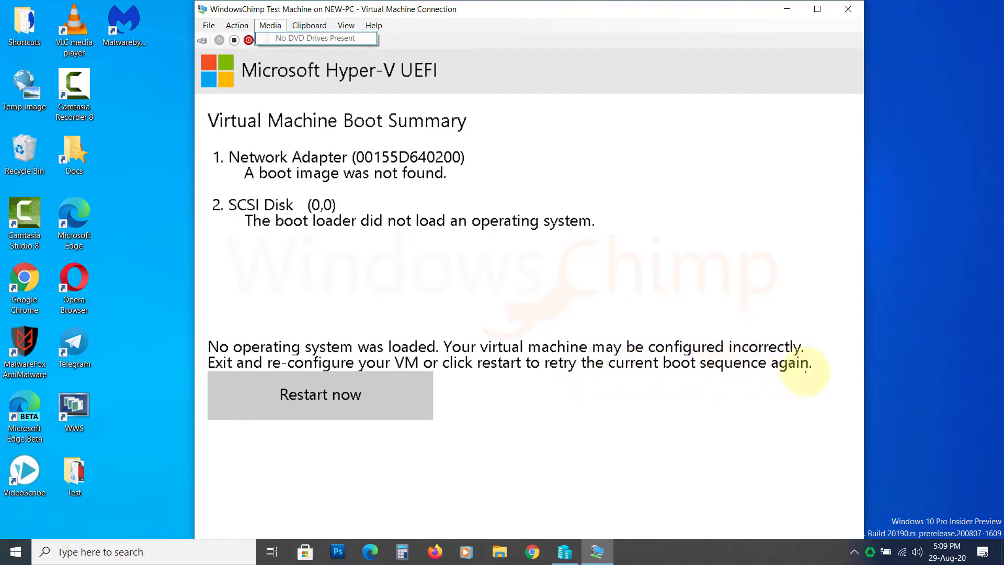
mouse_move(320, 395)
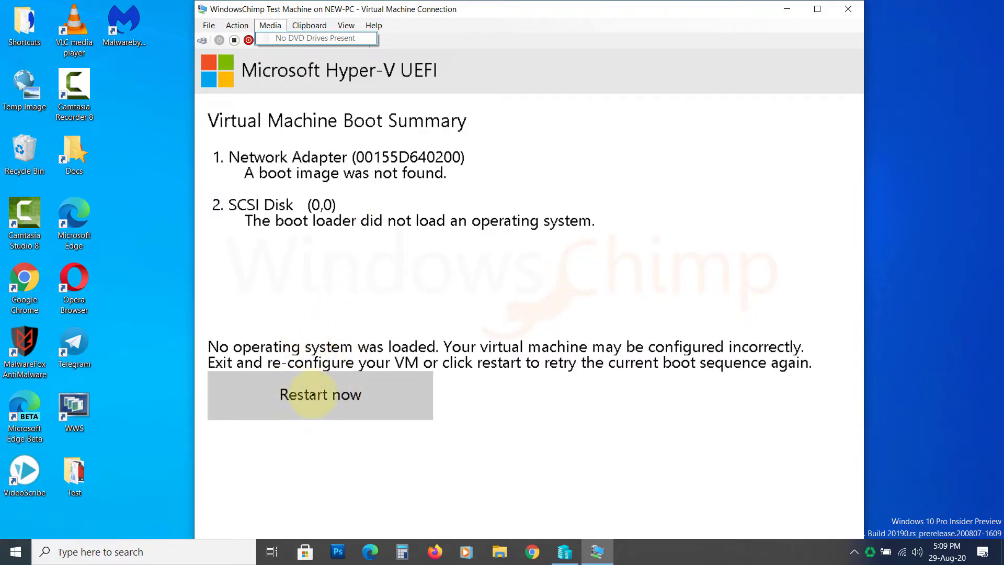
left_click(320, 394)
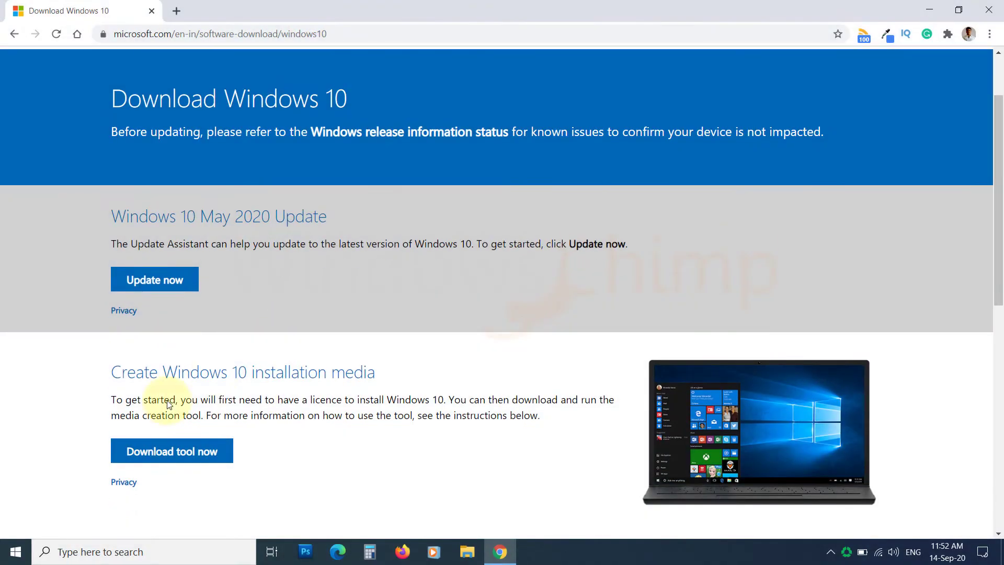
Download and launch the Windows 10 Media Creation Tool, allowing it through the UAC prompt
left_click(172, 450)
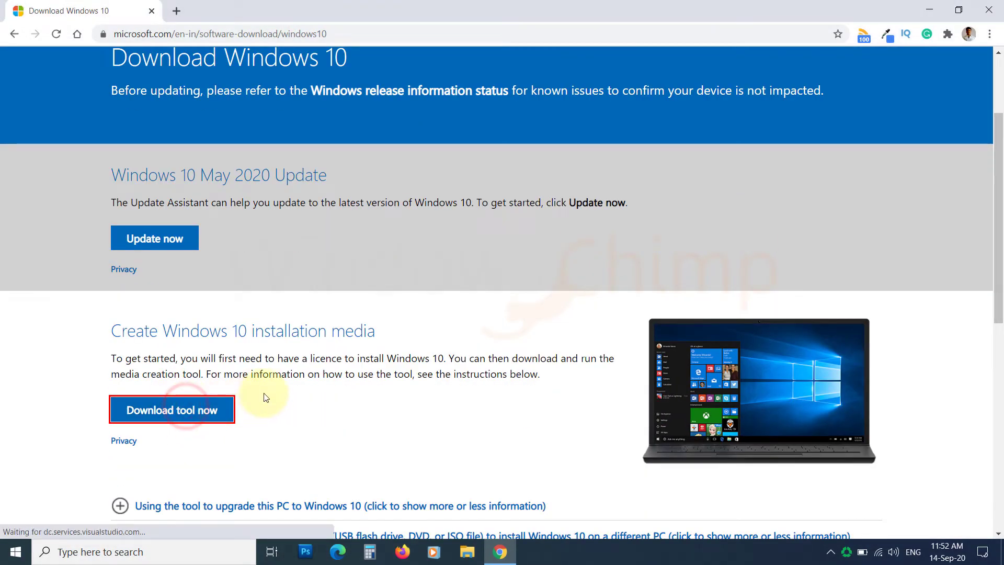
left_click(171, 410)
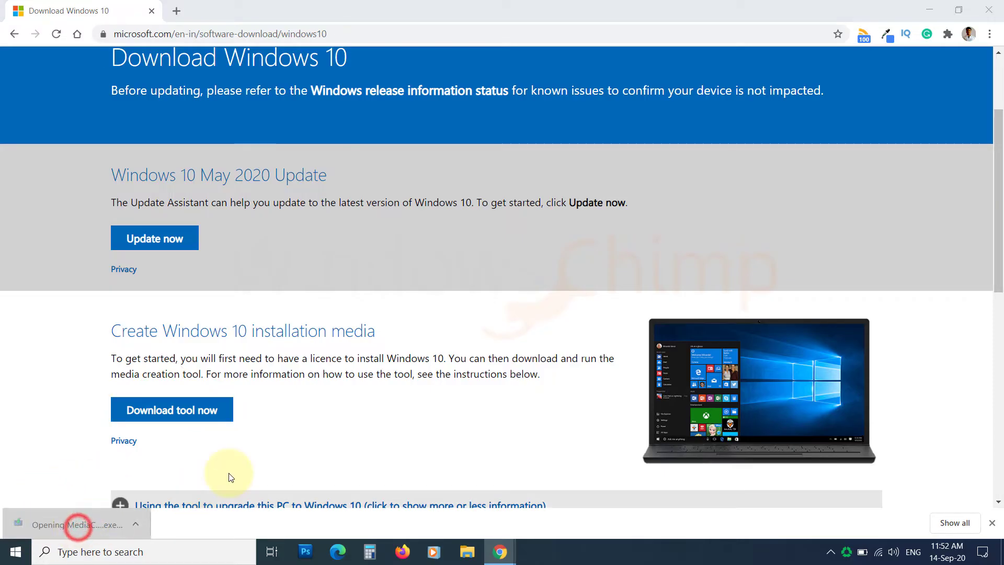
left_click(75, 524)
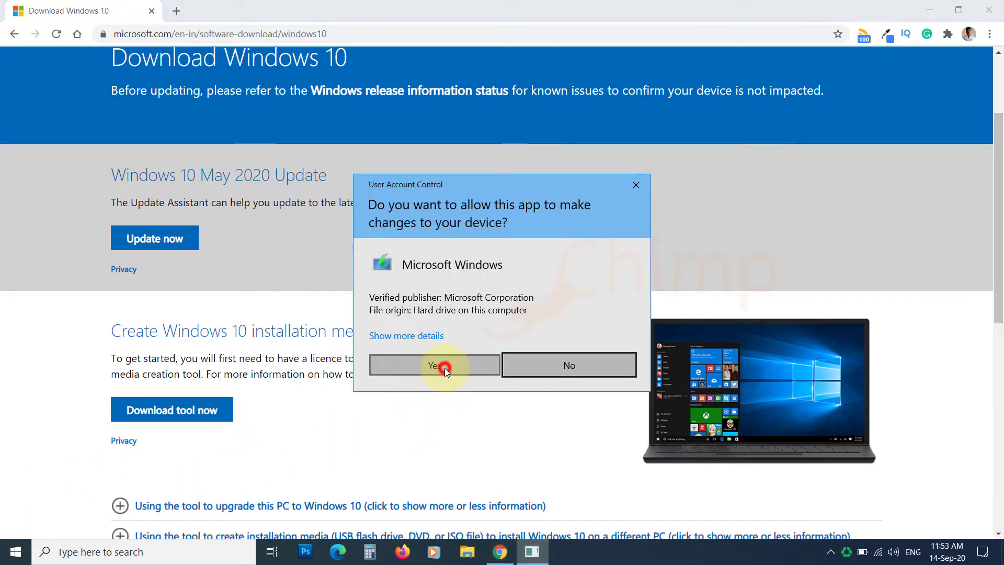
left_click(434, 365)
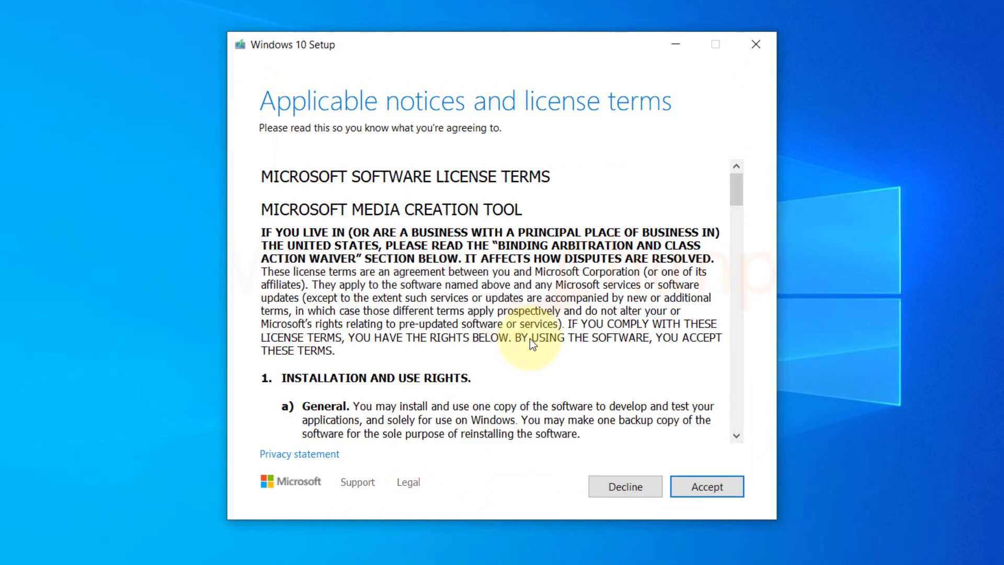
Accept the license terms and choose to create installation media for another PC
scroll("down", 3)
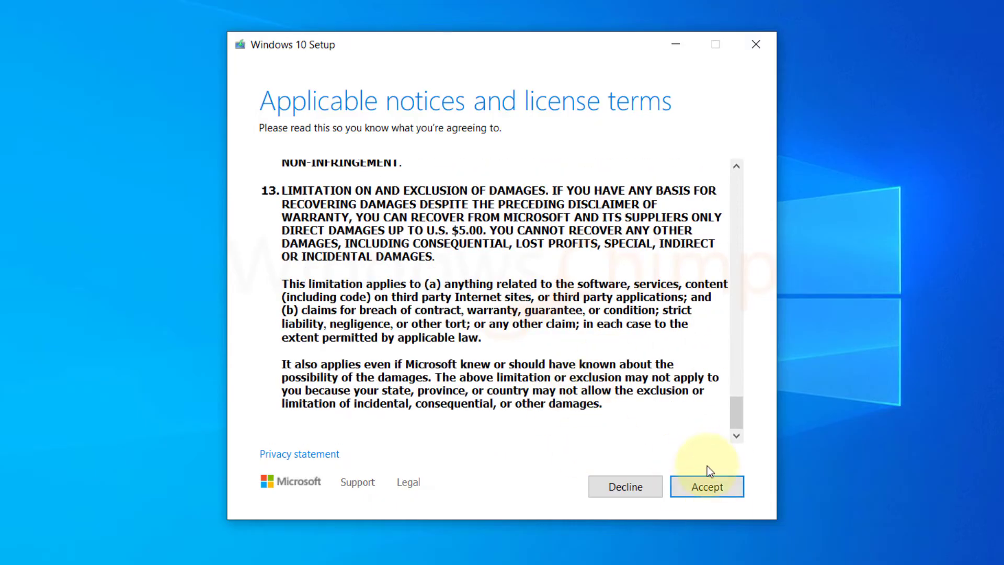
left_click(707, 487)
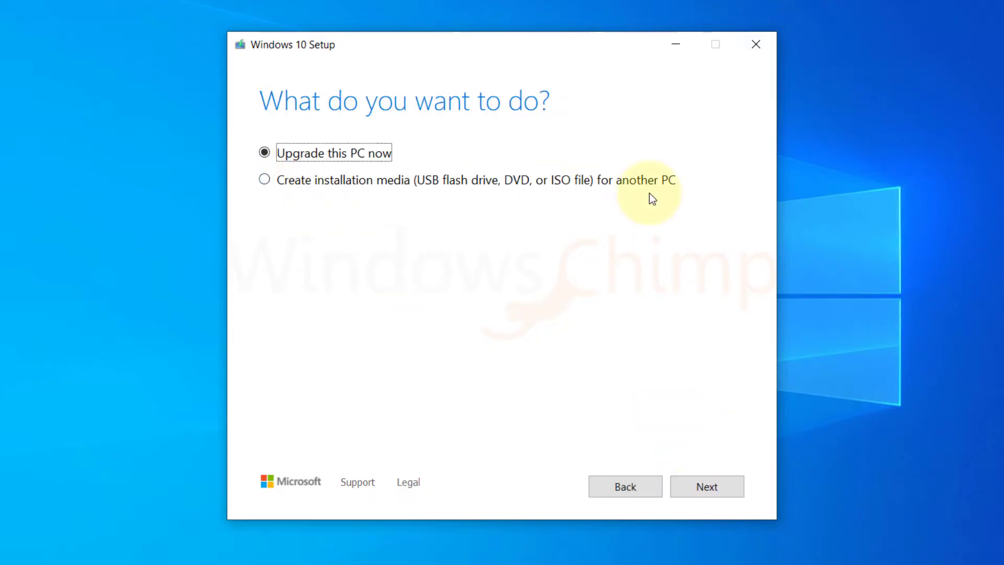
left_click(265, 179)
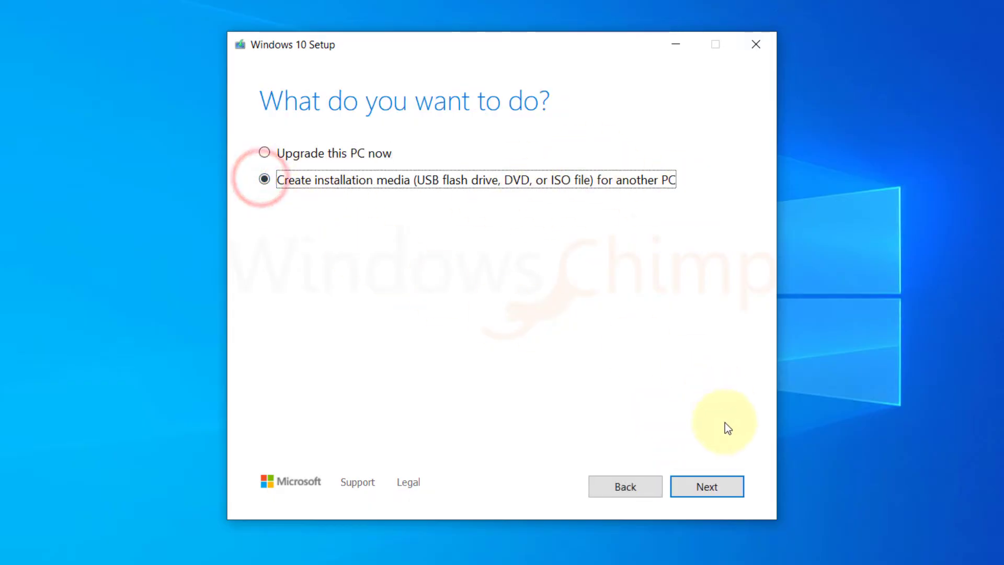
left_click(707, 486)
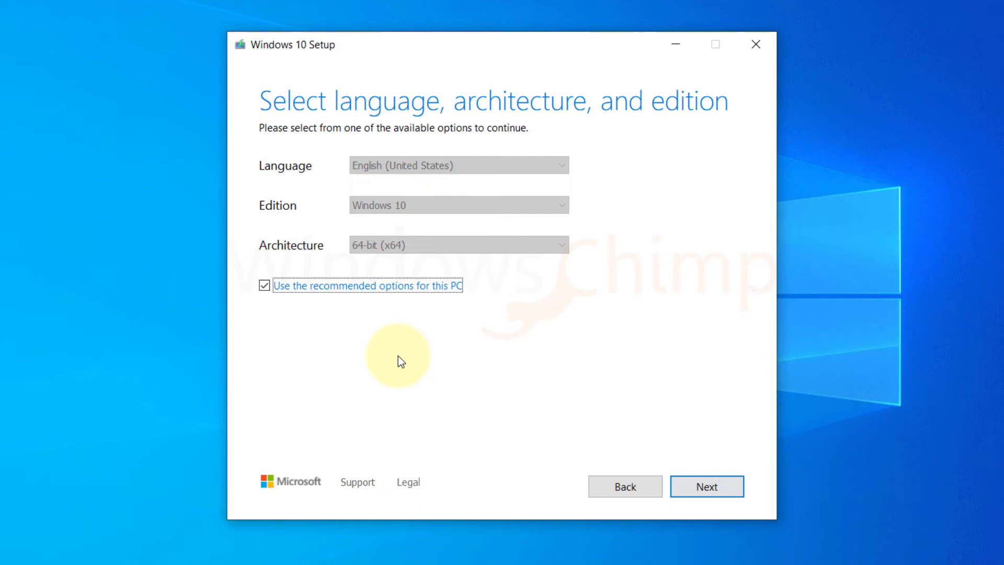
Toggle the recommended options and keep English, Windows 10, 64-bit as the media settings
left_click(263, 285)
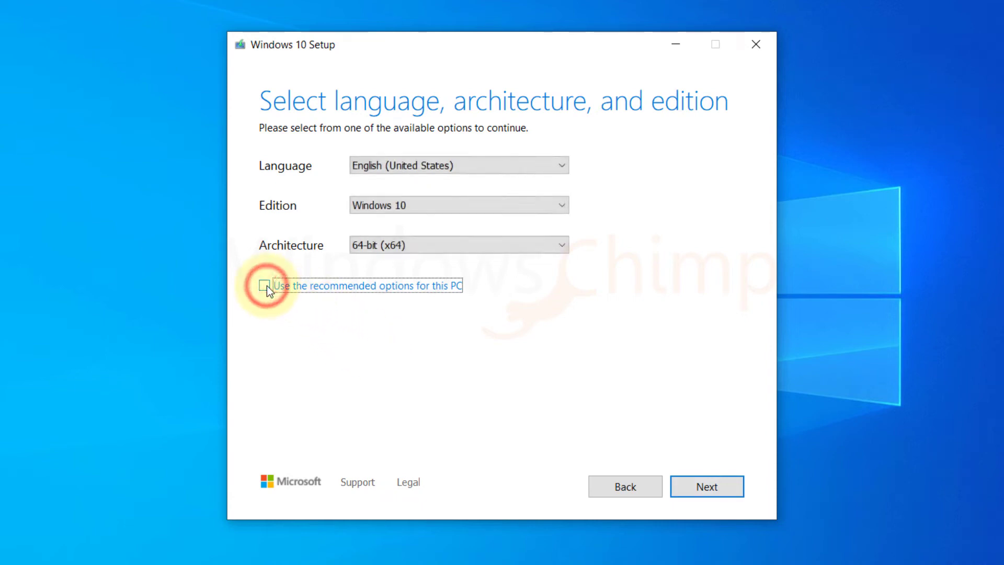
left_click(264, 286)
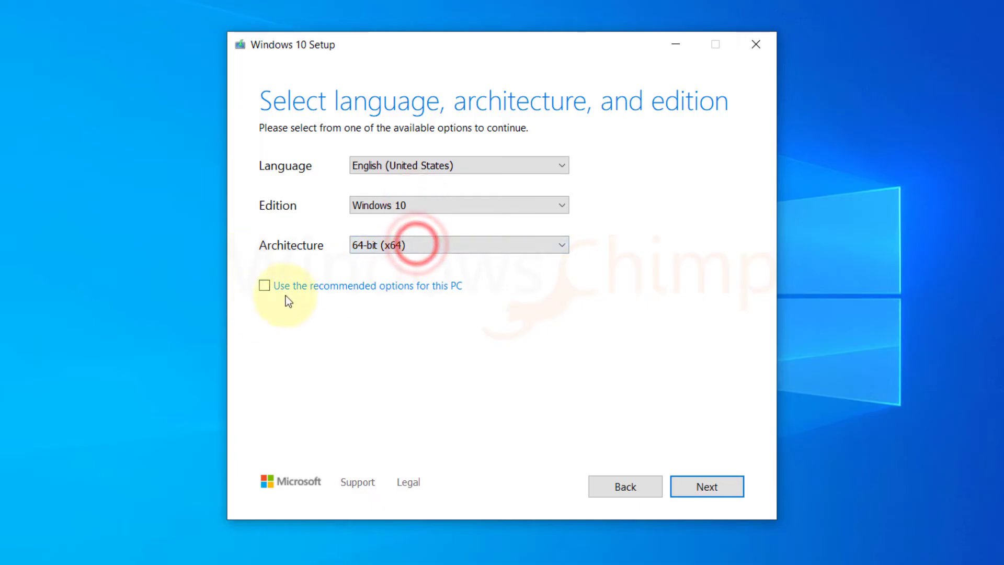
left_click(706, 486)
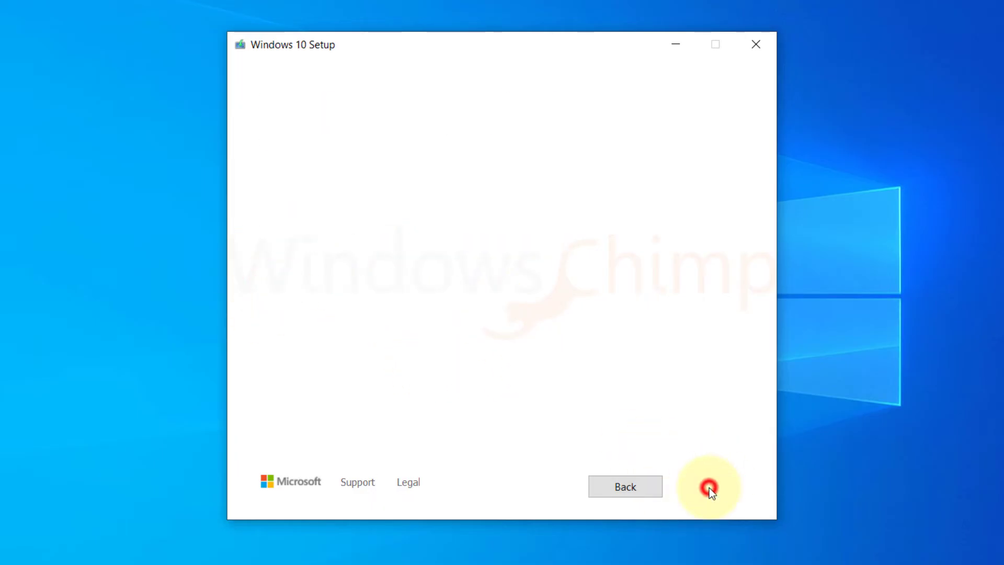
Choose ISO file as the media, save it as Windows.iso in Documents, and finish the wizard
left_click(707, 486)
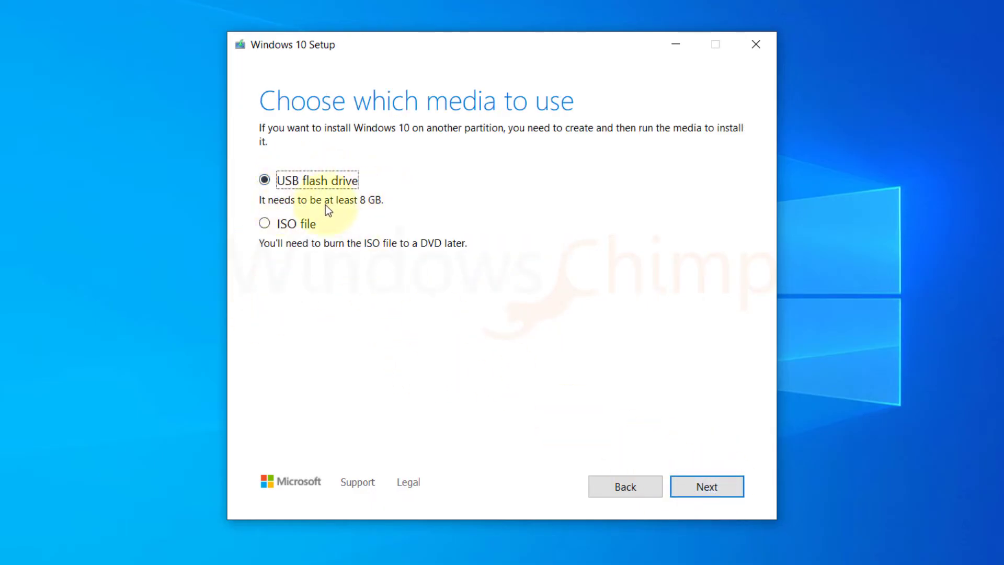
left_click(264, 224)
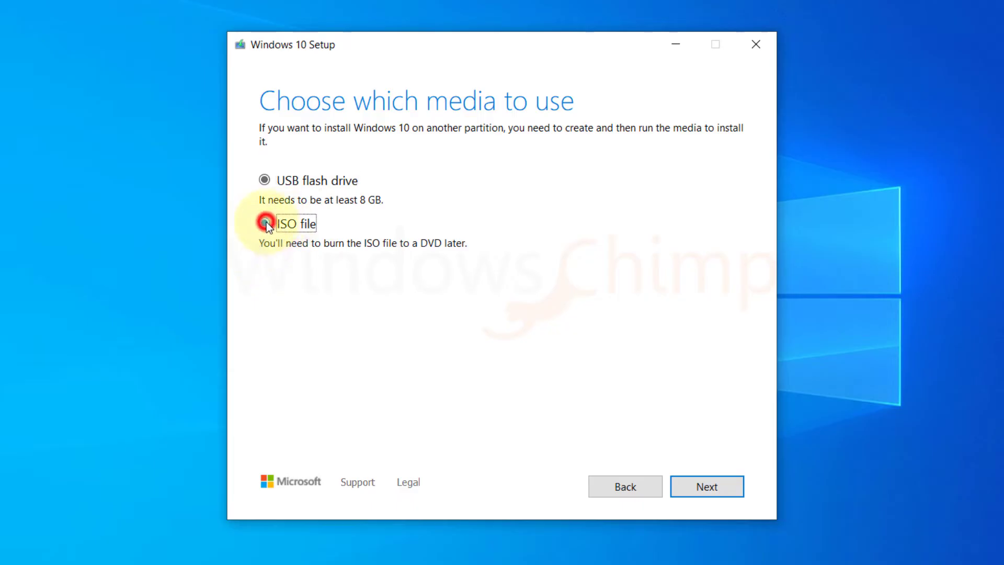
left_click(706, 487)
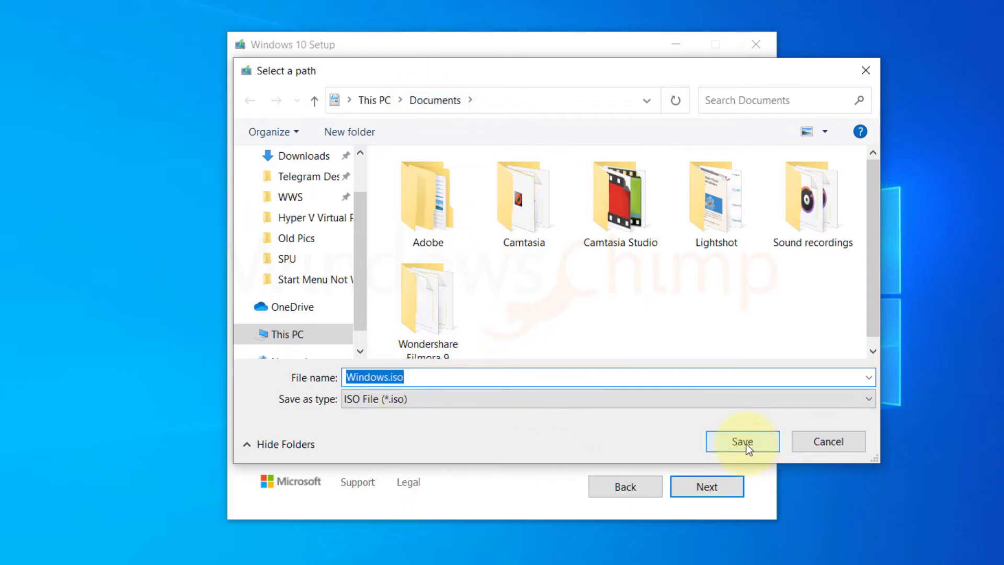
left_click(742, 441)
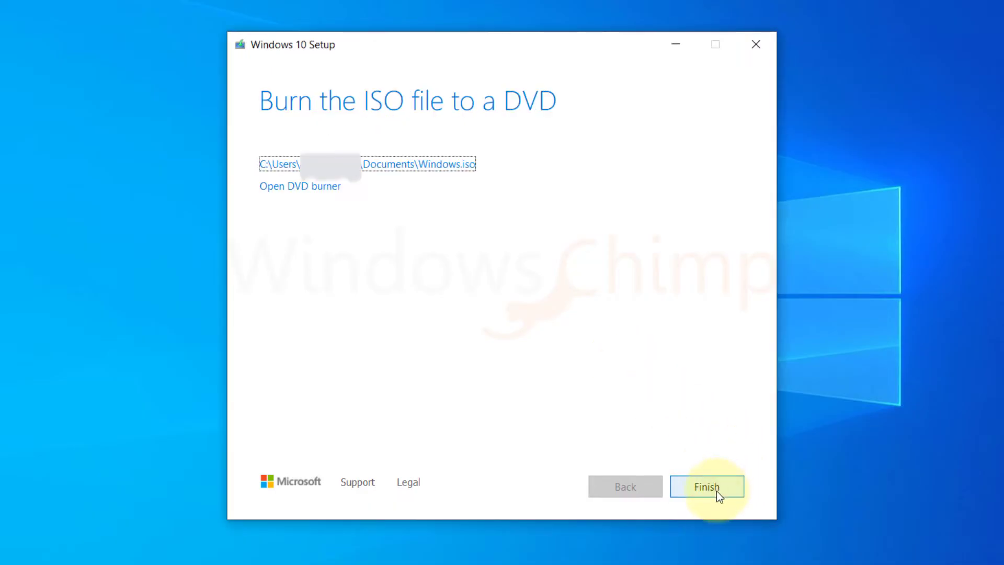
left_click(707, 486)
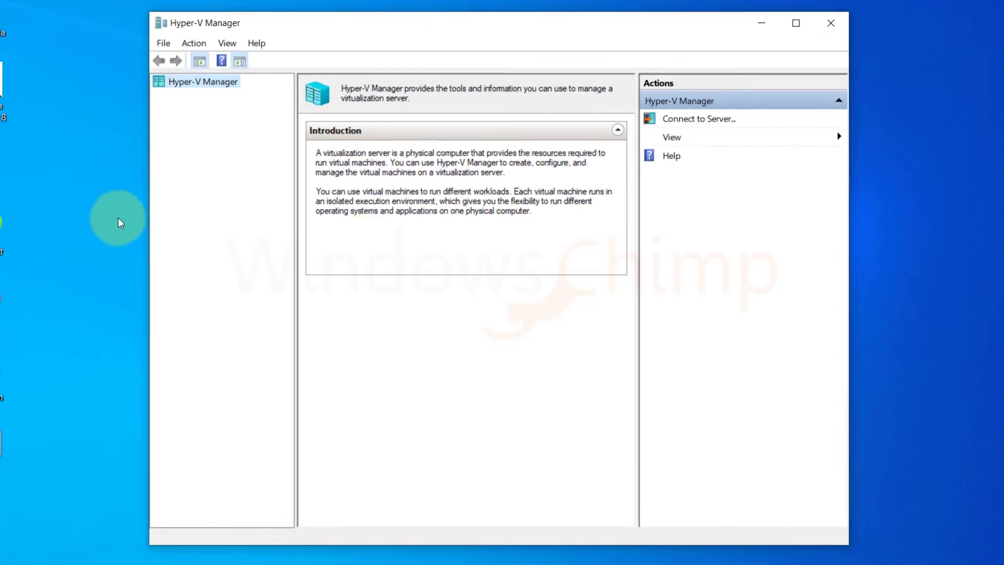
Open WindowsChimp Test Machine's settings on NEW-PC and choose DVD Drive under SCSI Controller
left_click(183, 94)
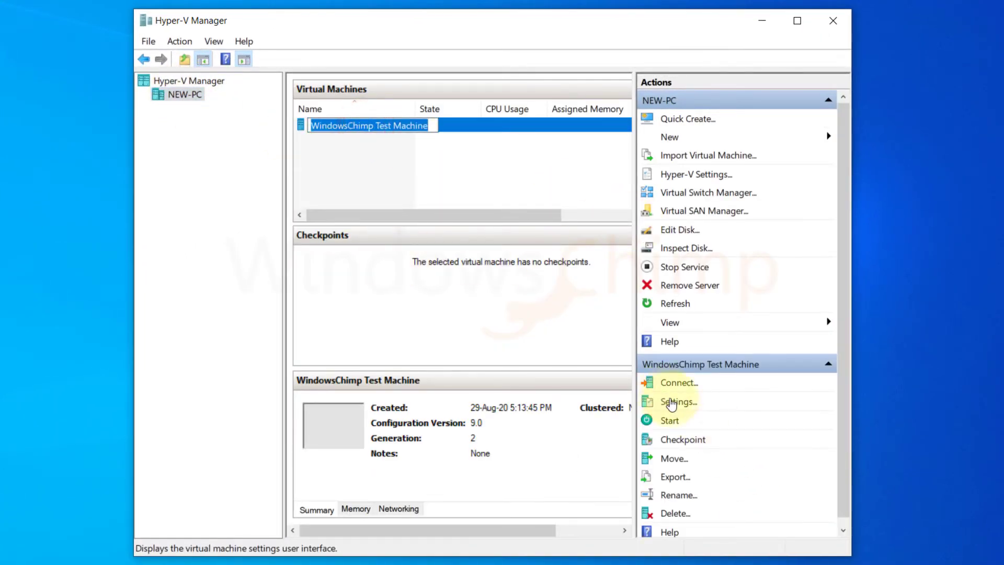
left_click(677, 402)
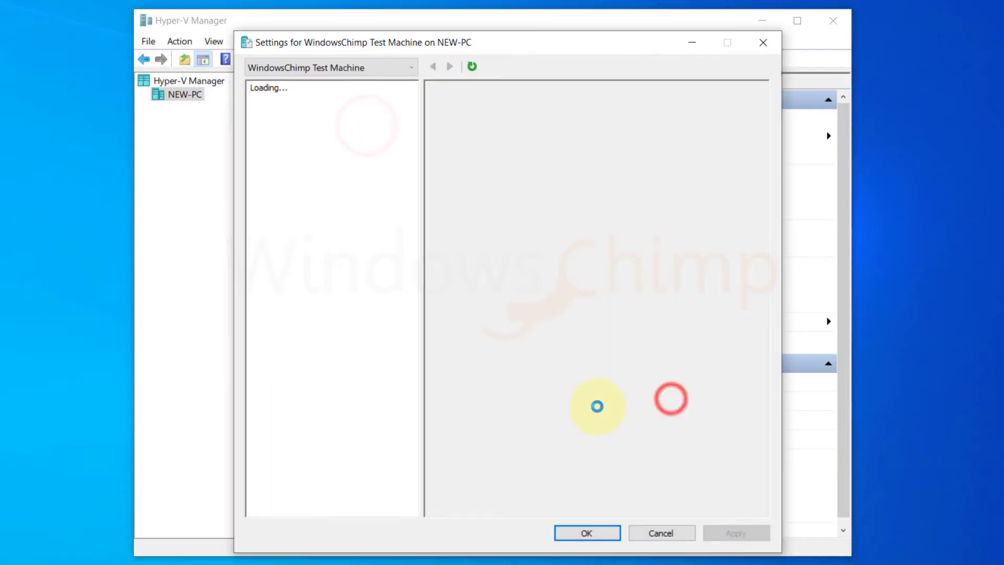
left_click(304, 216)
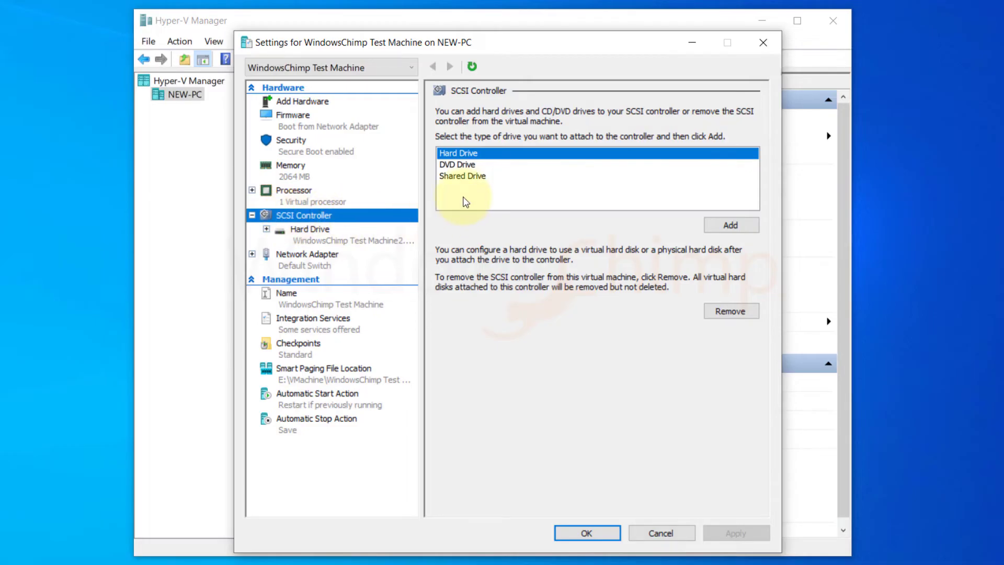
mouse_move(457, 167)
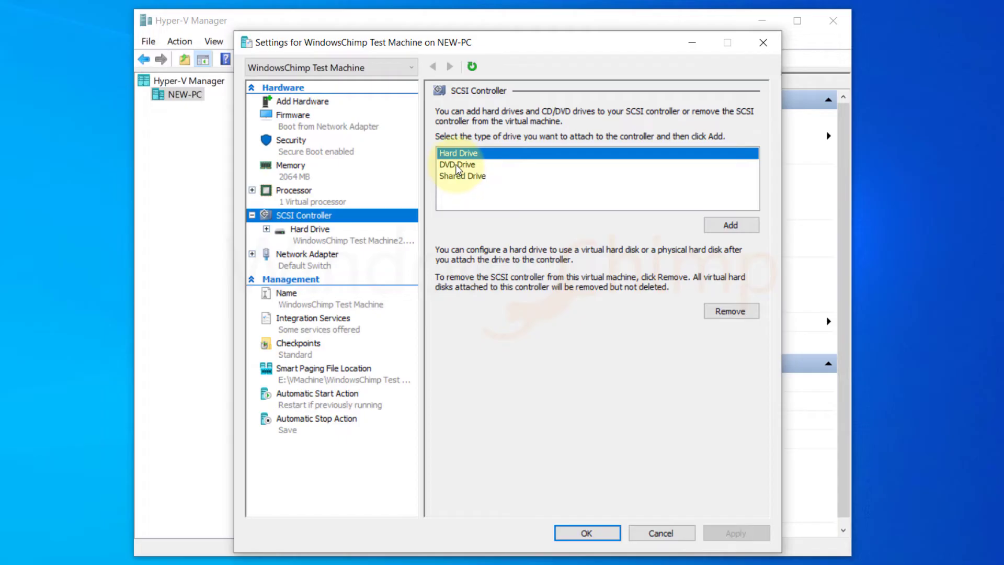
left_click(457, 165)
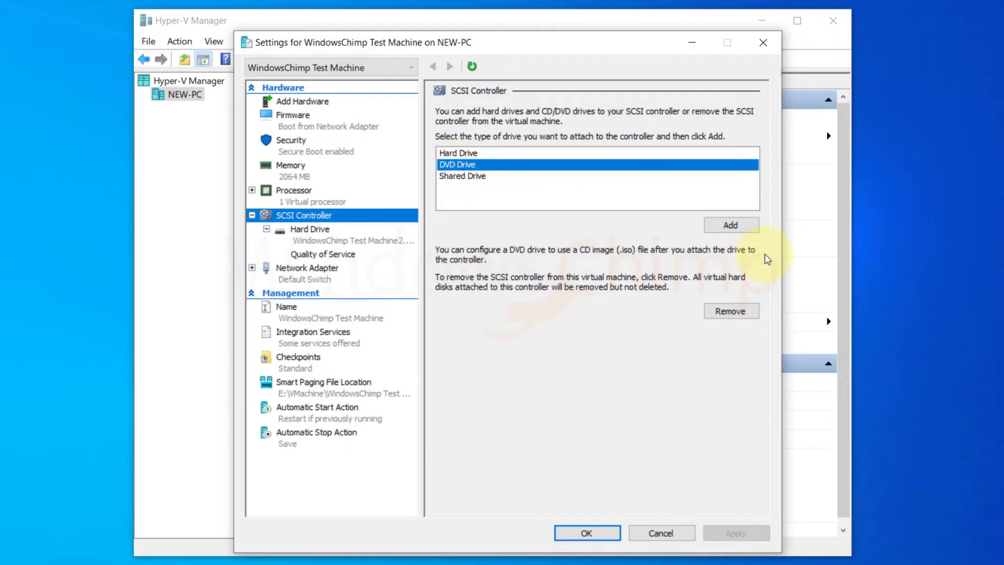
Add a DVD drive and load it with Documents\Windows.iso as its image file
left_click(730, 225)
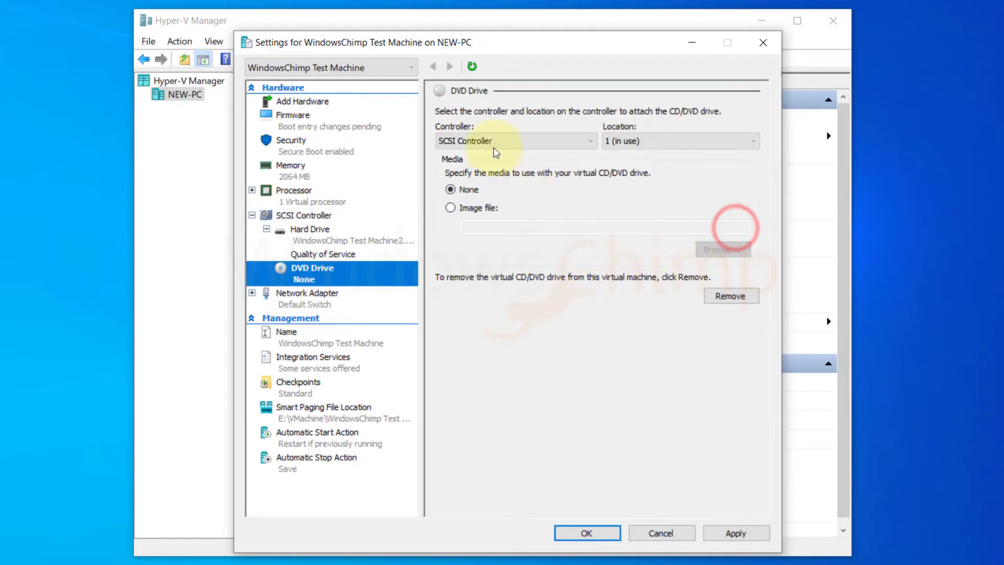
left_click(451, 207)
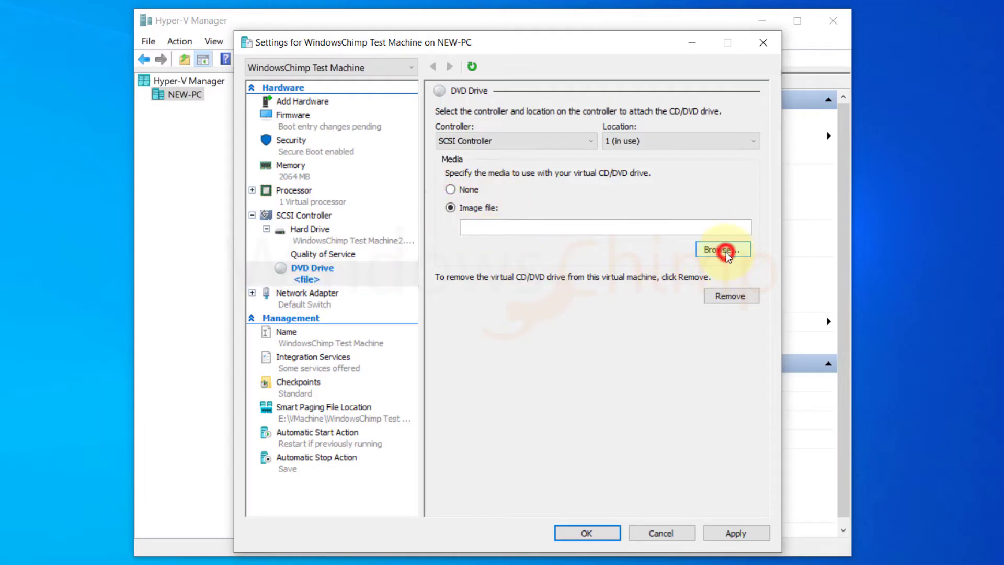
left_click(722, 249)
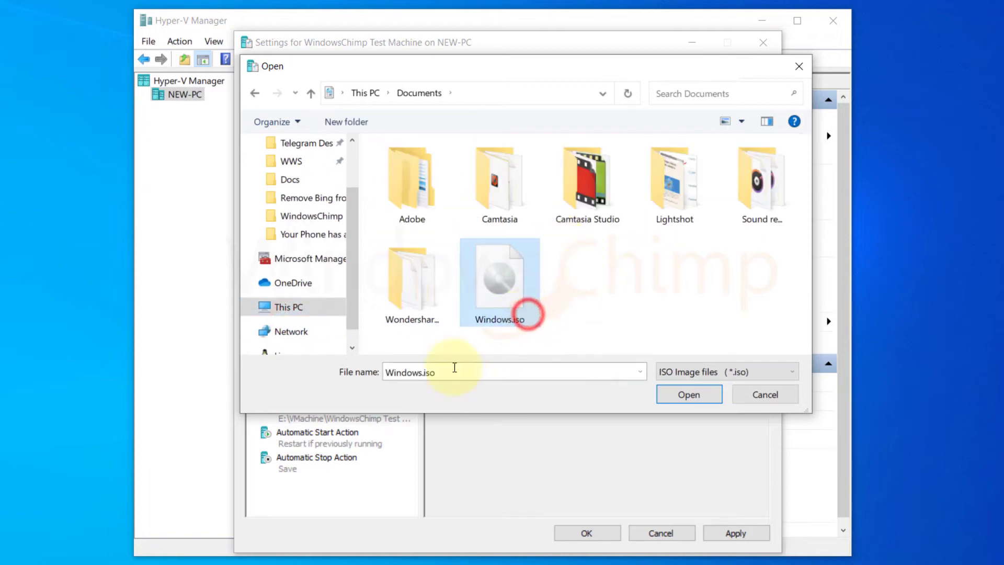
left_click(688, 394)
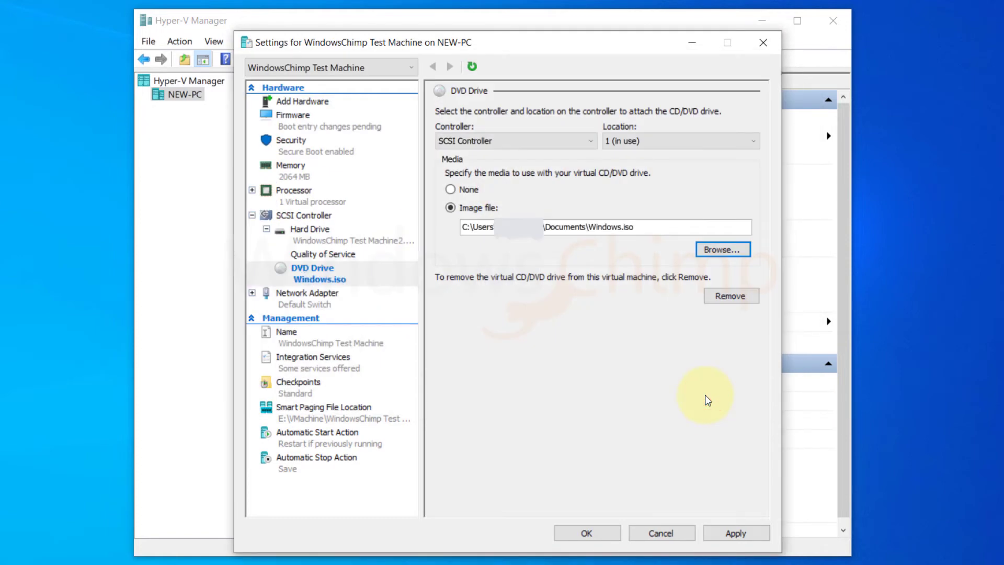
Apply the DVD drive changes and close the machine settings with OK
left_click(735, 532)
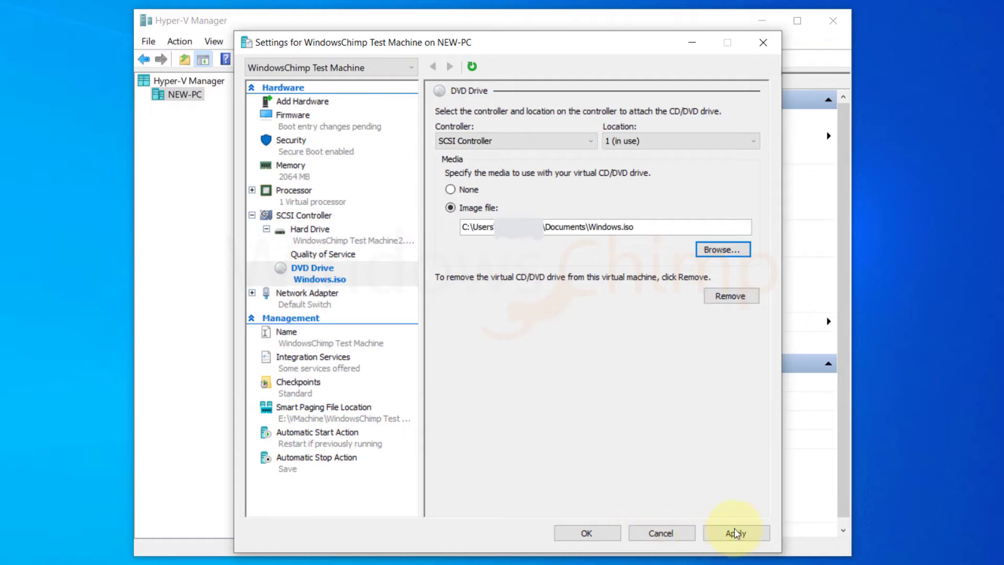
left_click(735, 533)
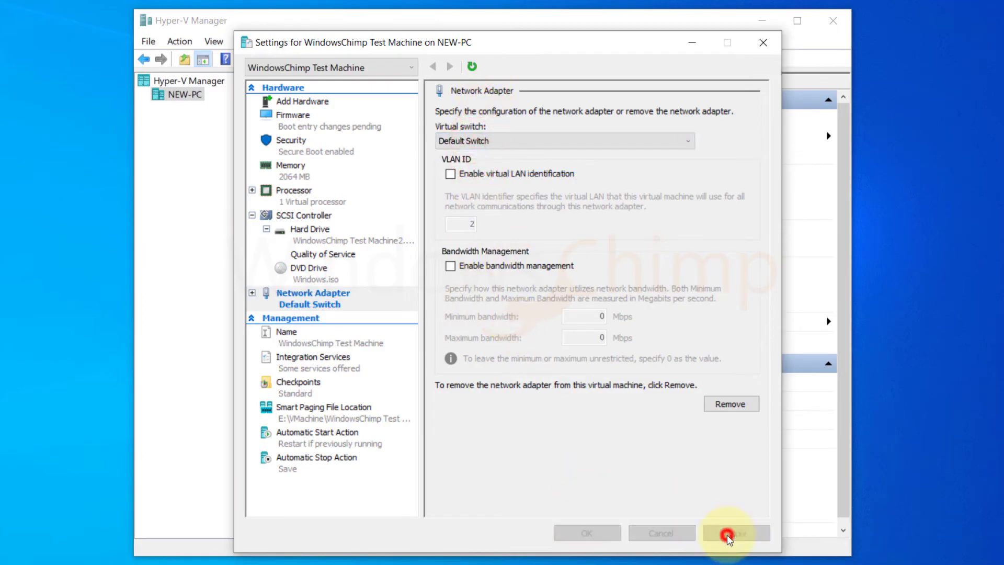
left_click(734, 532)
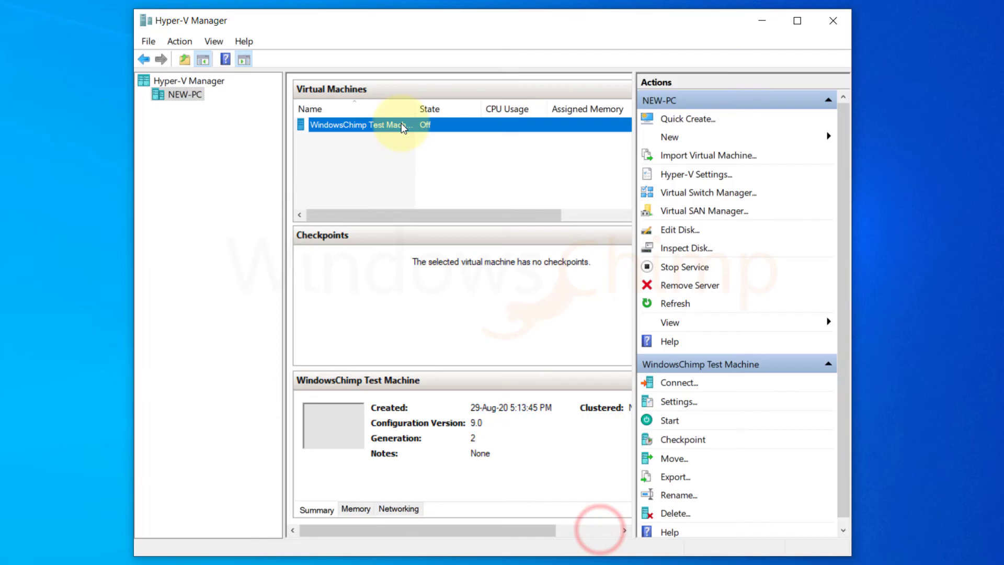
Connect to and start WindowsChimp Test Machine, then enlarge its console window
right_click(356, 124)
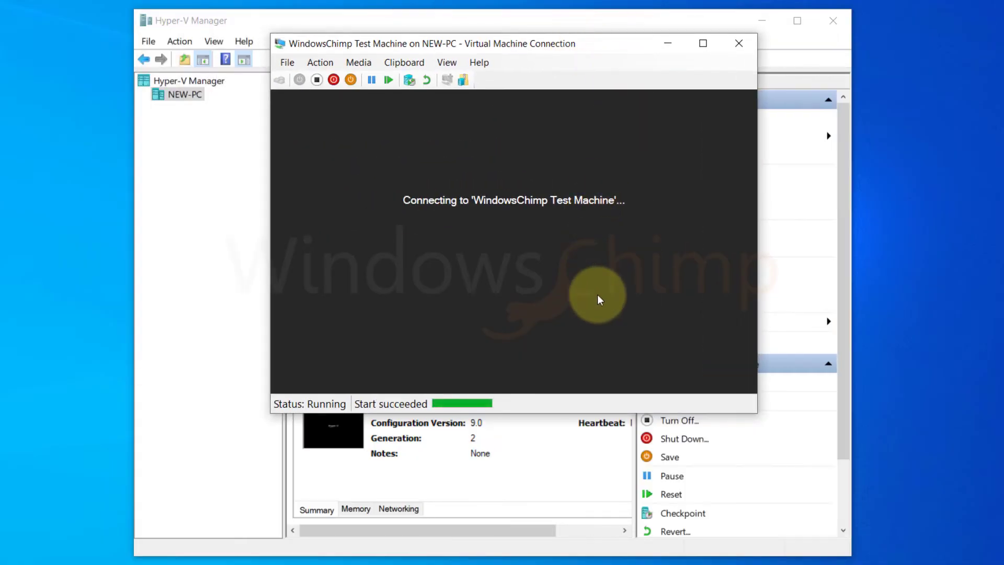
left_click(666, 43)
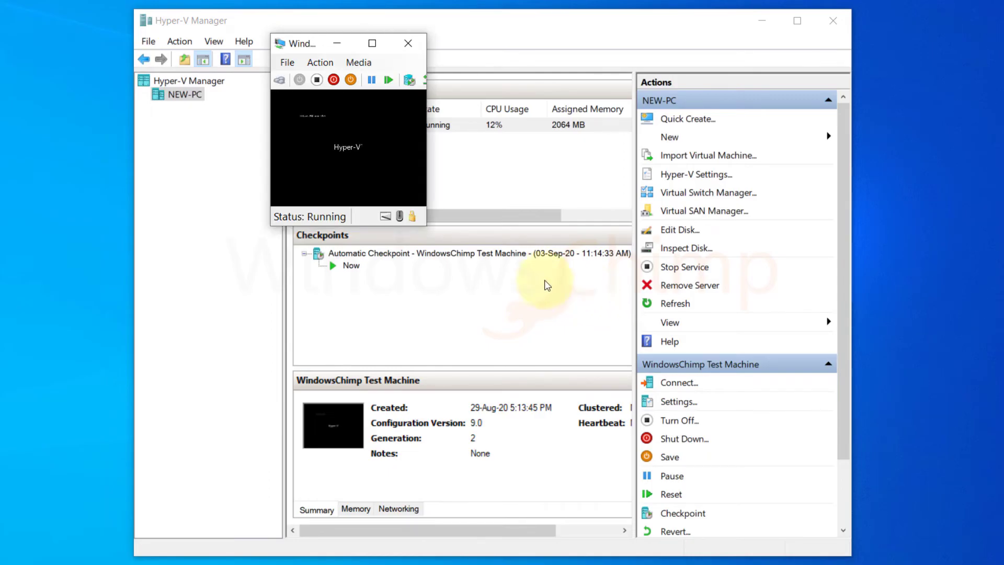
left_click_drag(298, 43, 500, 143)
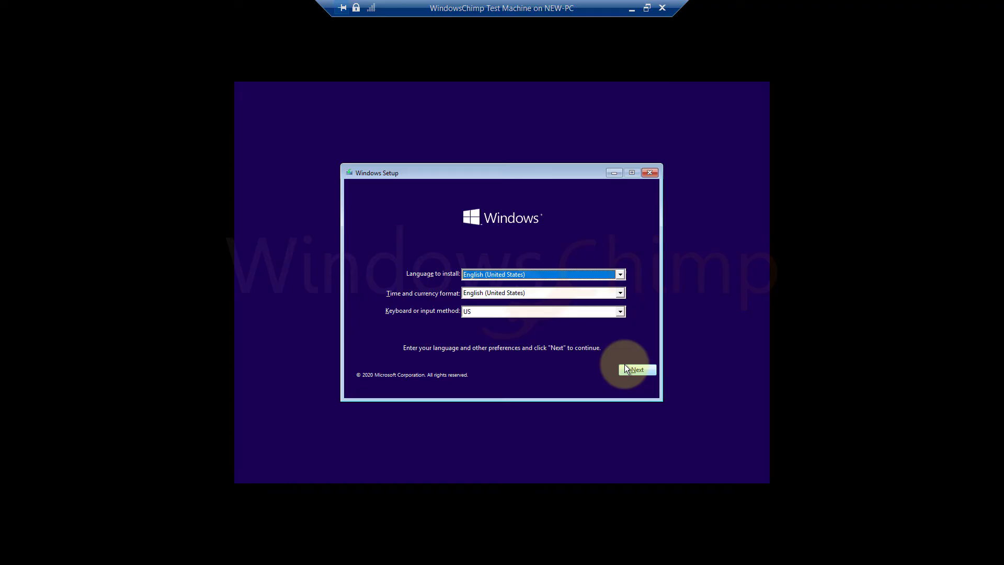
Keep English (United States) language and US keyboard and start the Windows installation
left_click(635, 370)
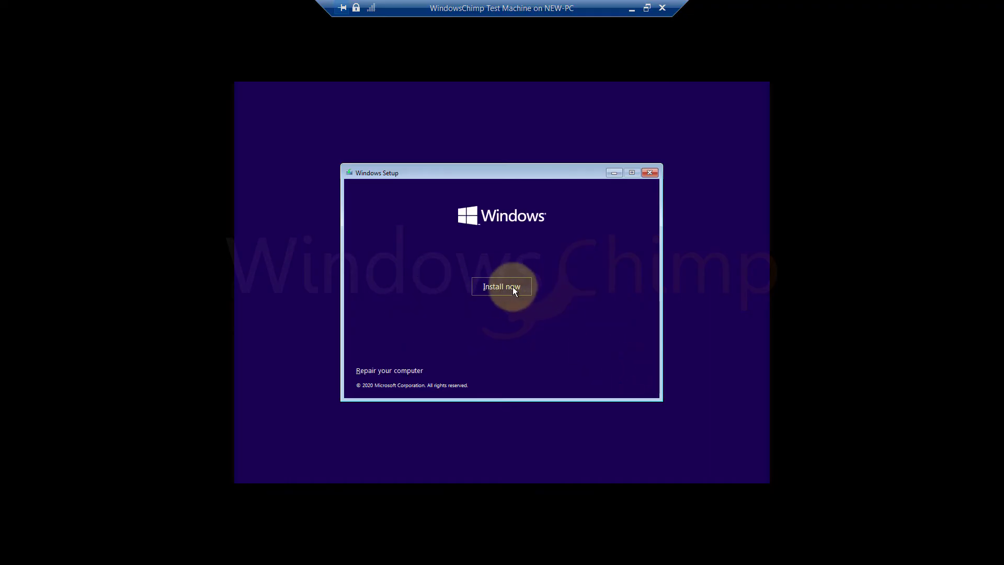
left_click(501, 287)
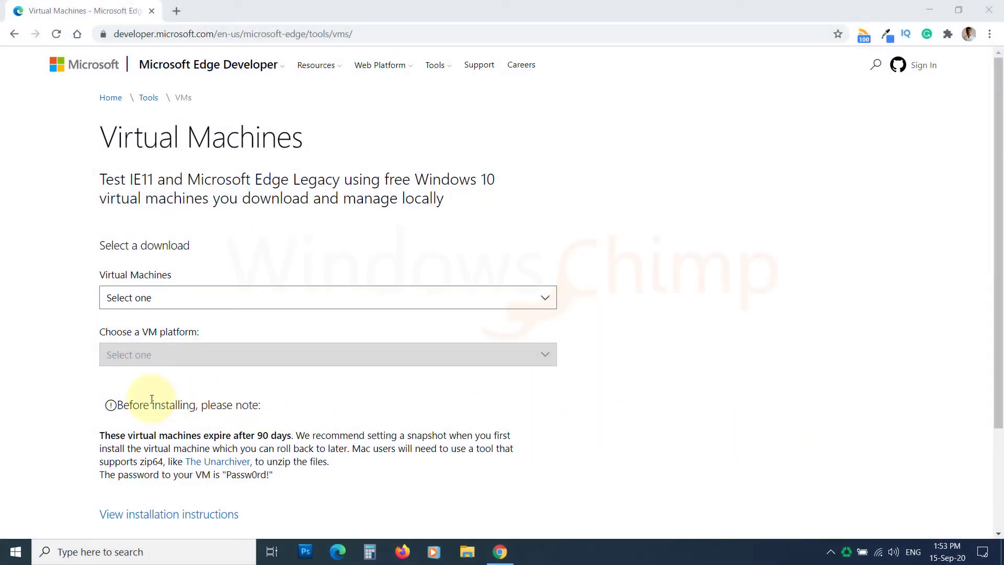
Choose the MSEdge on Win10 (x64) Stable 1809 virtual machine on the download page
scroll("down", 3)
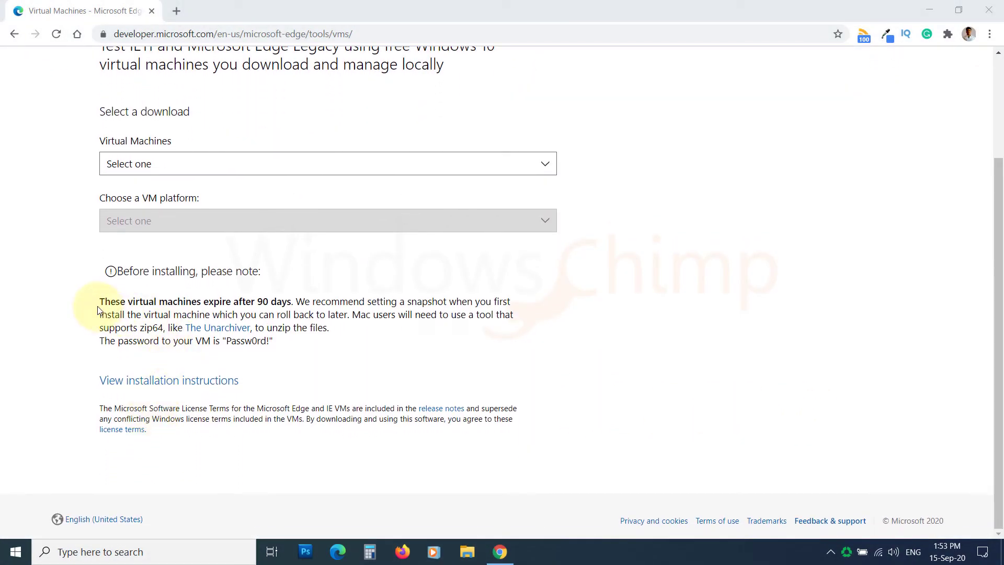
mouse_move(301, 304)
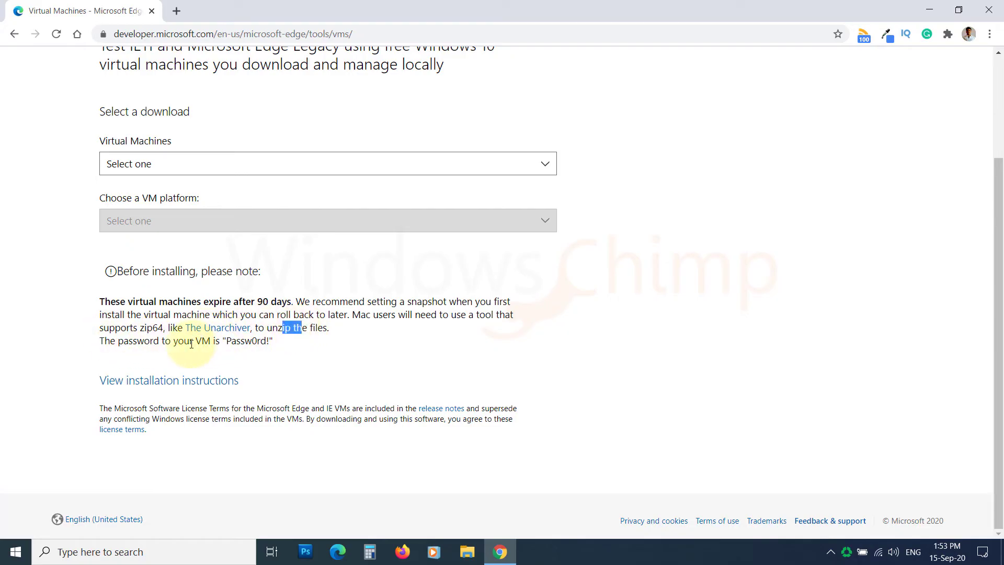
double_click(247, 341)
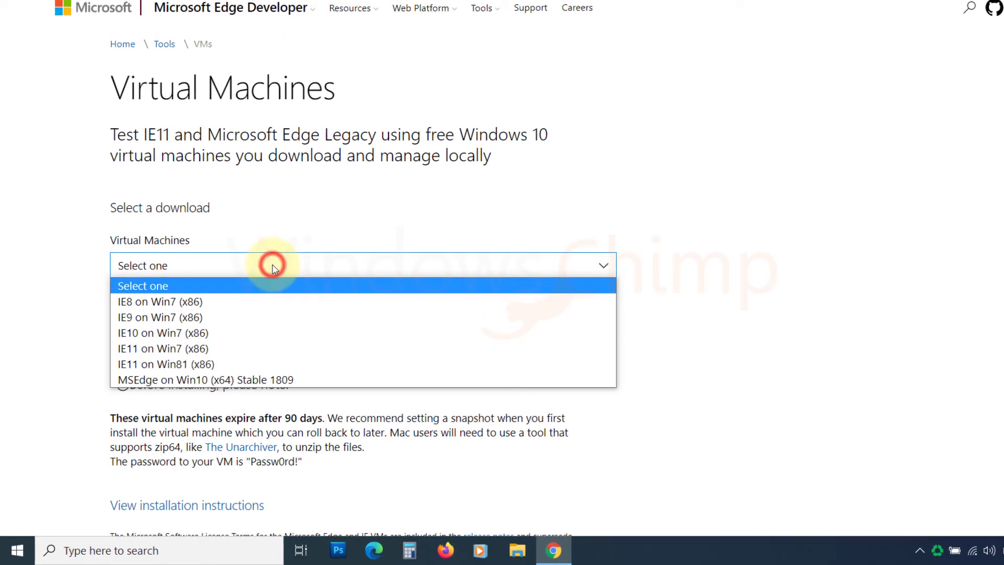
left_click(205, 379)
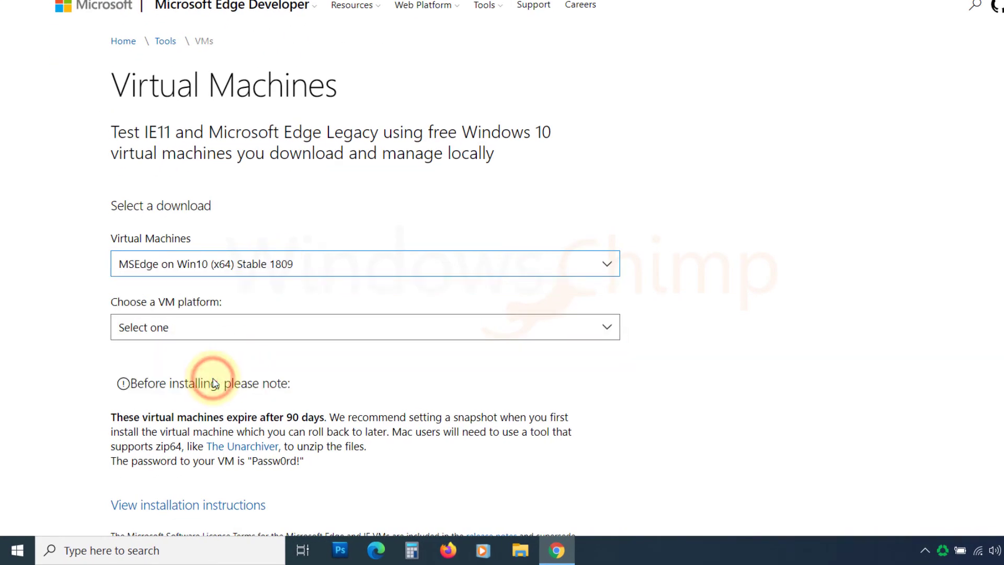
Pick HyperV (Windows) as the platform and download MSEdge.Win10.HyperV.zip
left_click(365, 327)
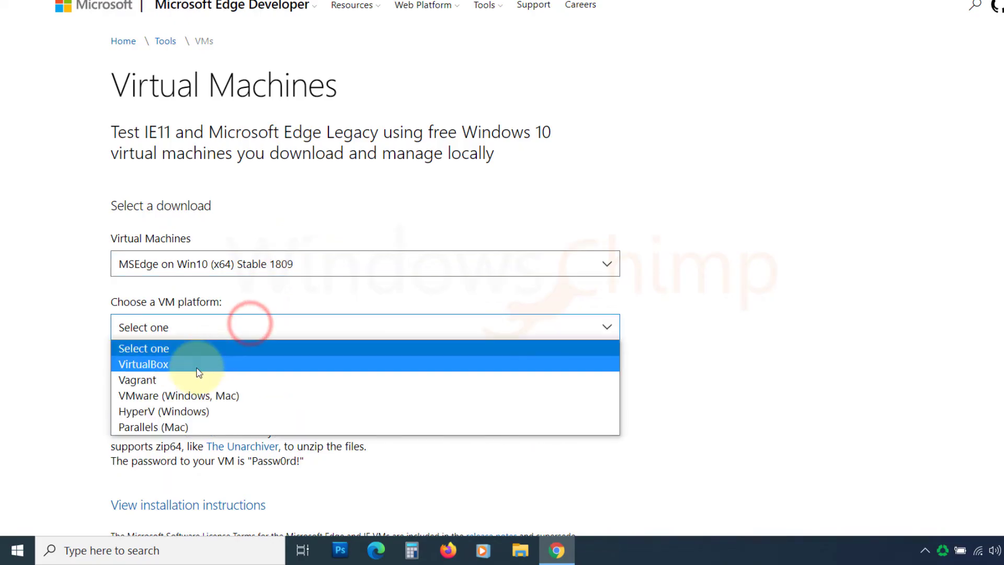
mouse_move(186, 411)
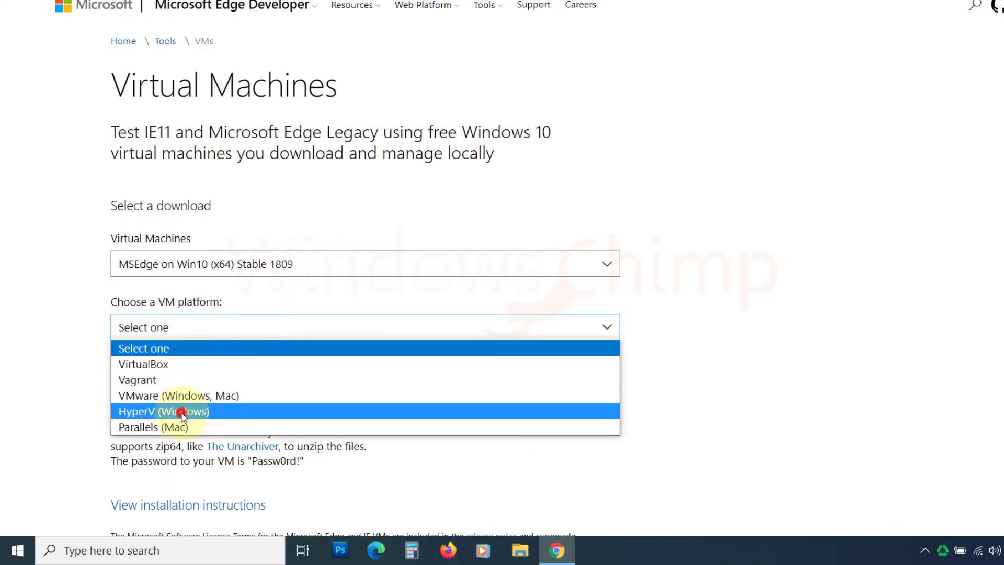
left_click(163, 411)
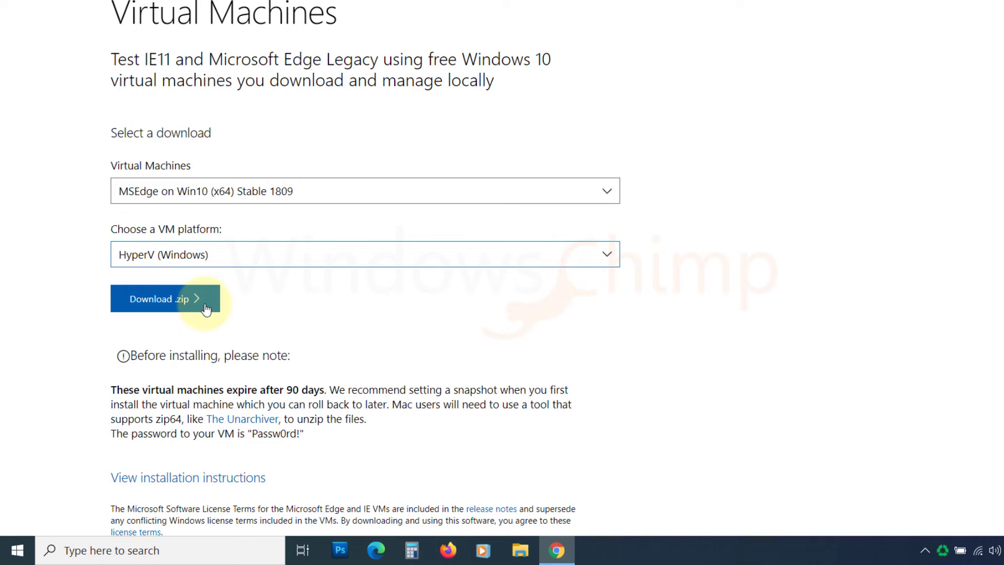
left_click(164, 298)
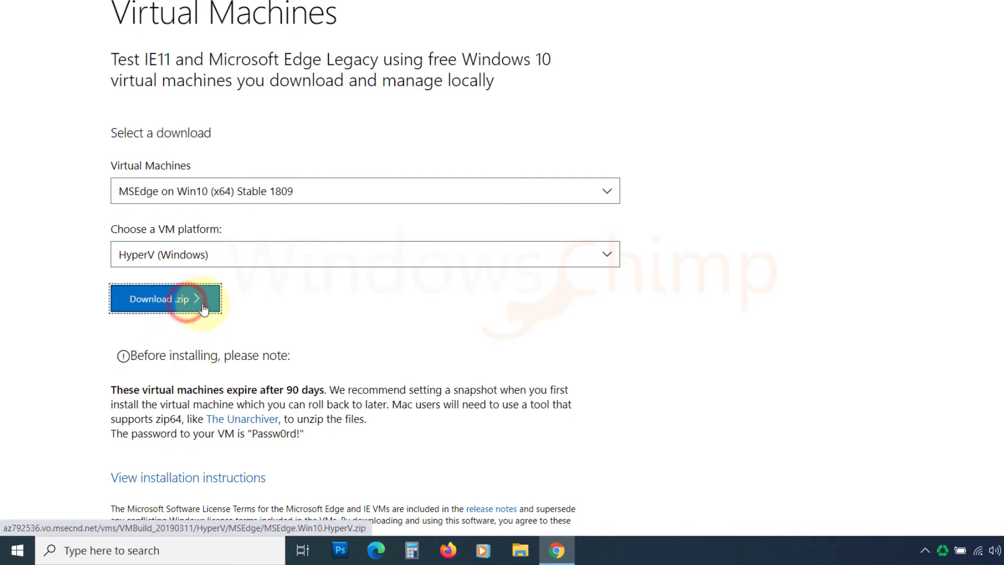
left_click(164, 298)
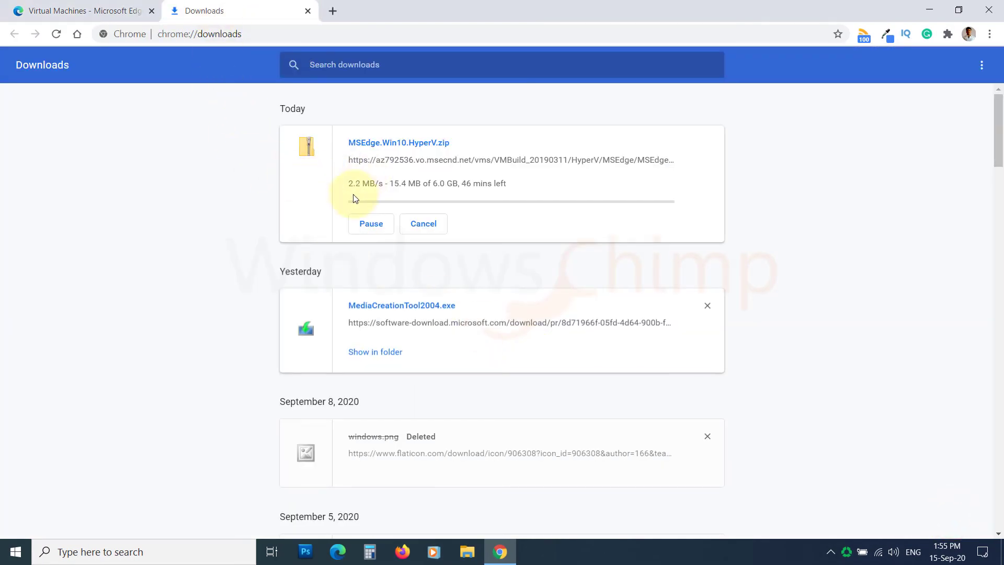
mouse_move(448, 176)
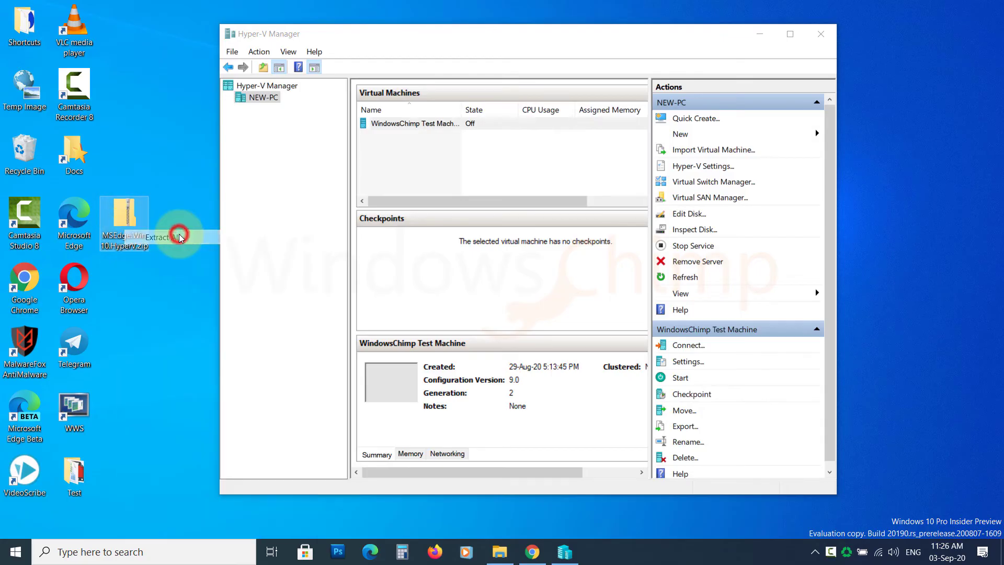
Extract MSEdge.Win10.HyperV.zip into the Desktop\MSEdge.Win10.HyperV folder
left_click(156, 237)
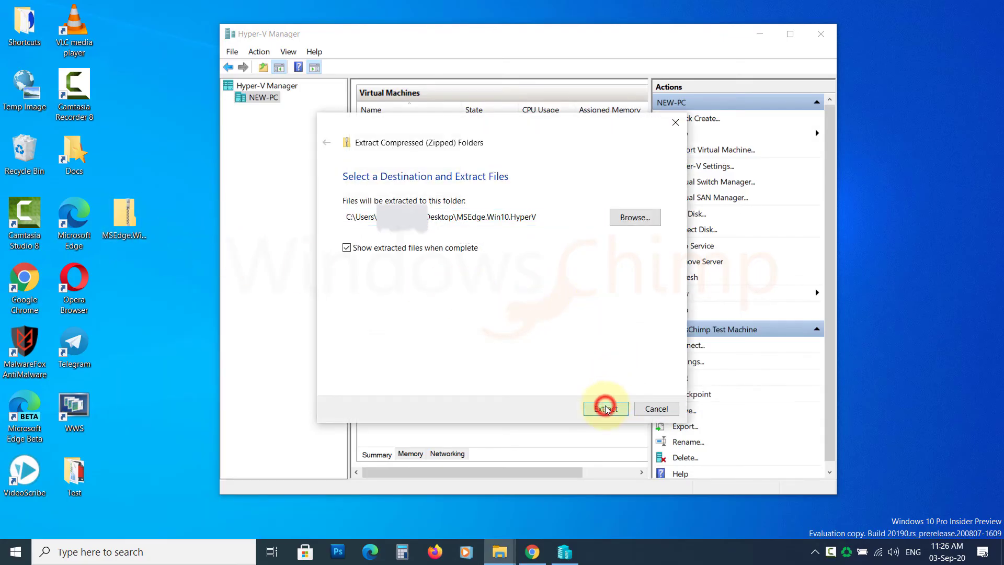
left_click(605, 409)
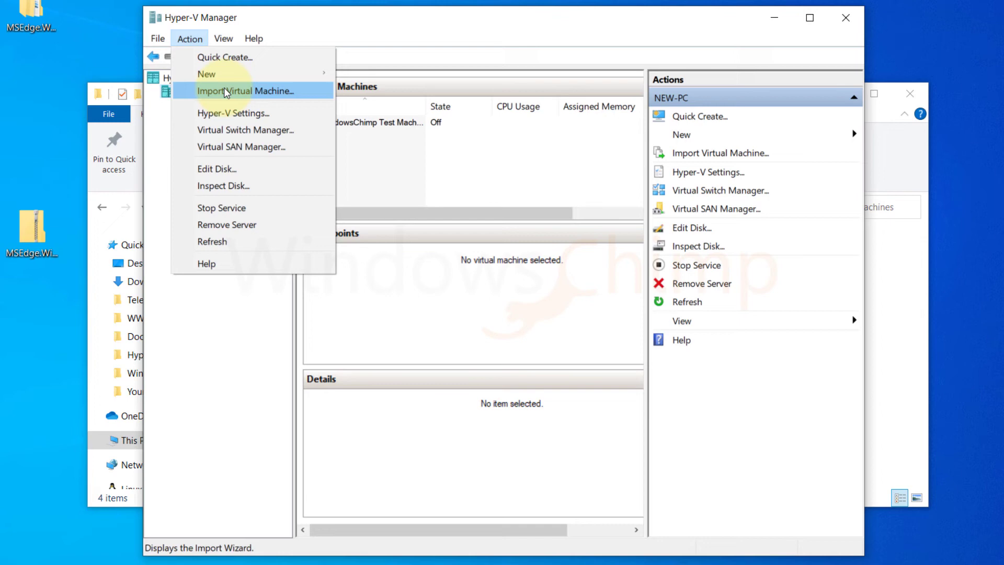
Start Import Virtual Machine and point it at the MSEdge.Win10.HyperV\Virtual Machines folder
left_click(245, 91)
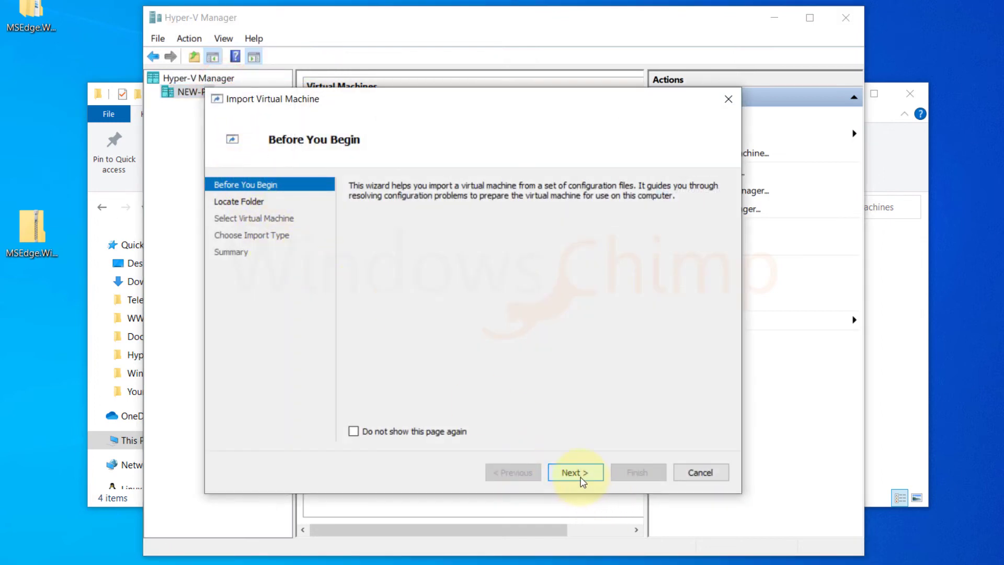
left_click(574, 472)
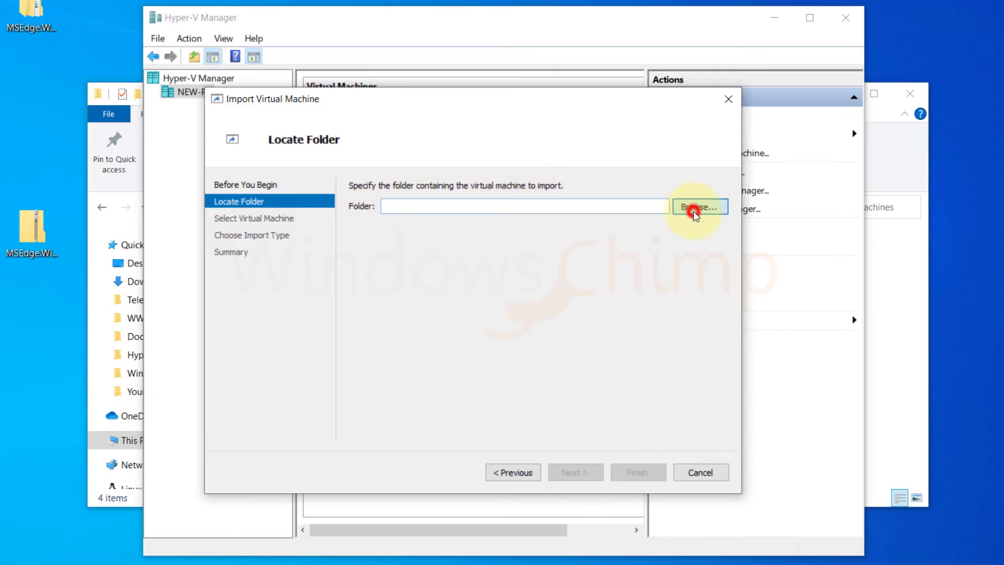
left_click(697, 206)
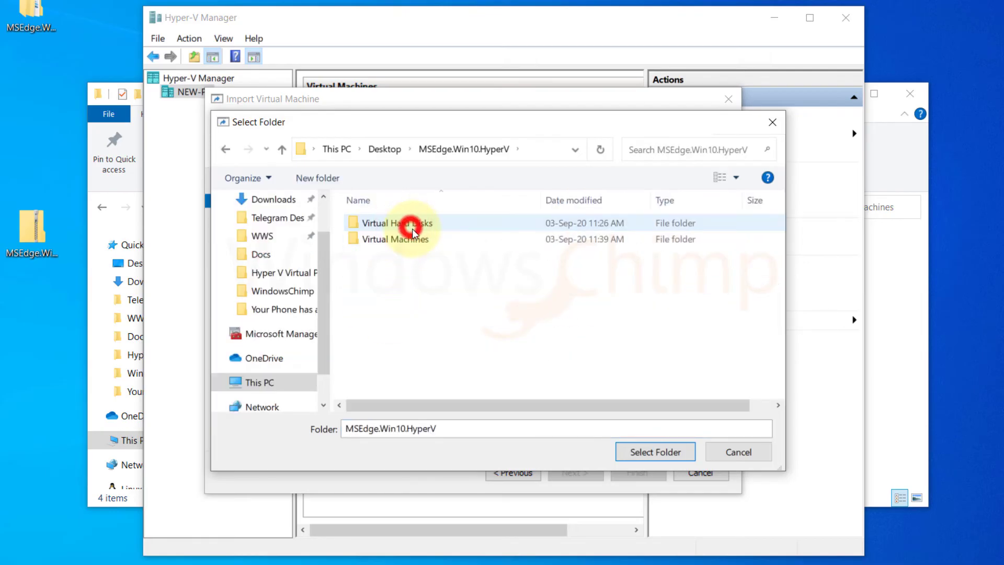
double_click(394, 239)
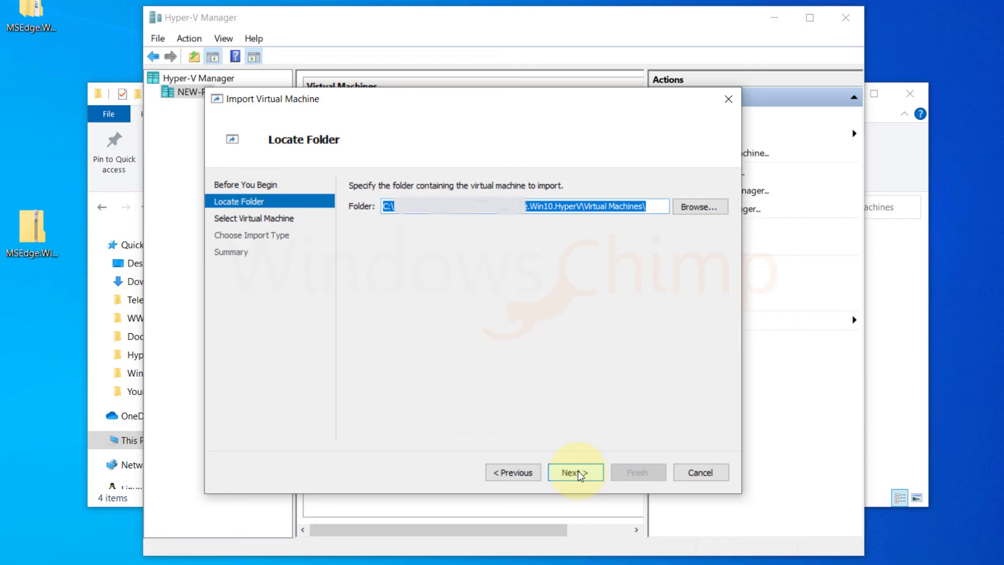
left_click(574, 471)
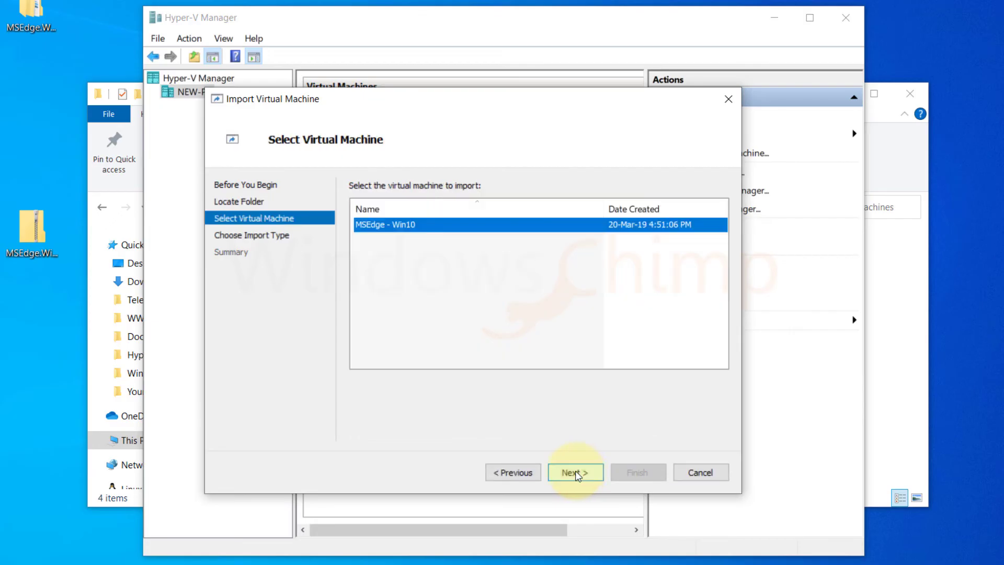
Import MSEdge - Win10 with Register in-place and finish the wizard
left_click(574, 471)
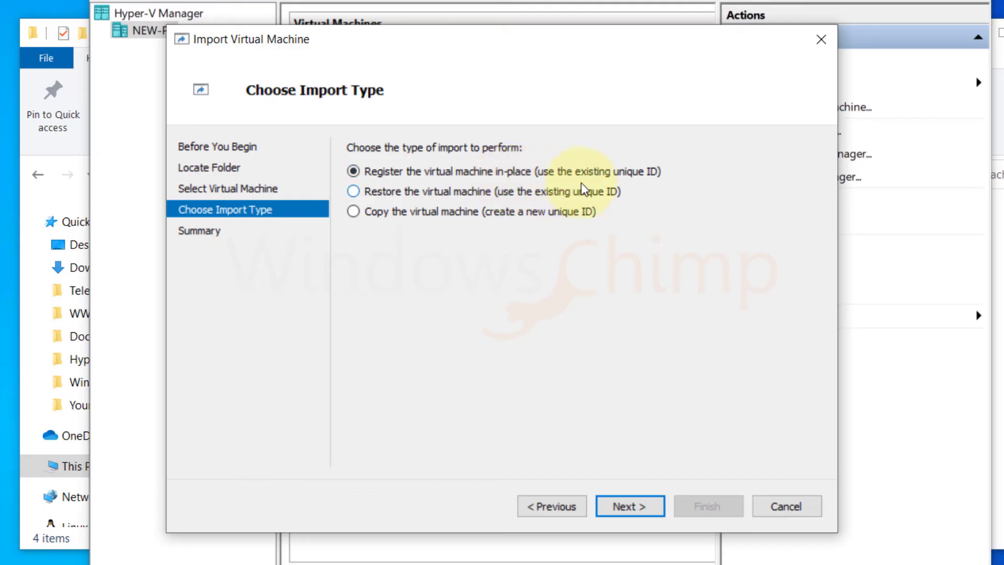
mouse_move(607, 190)
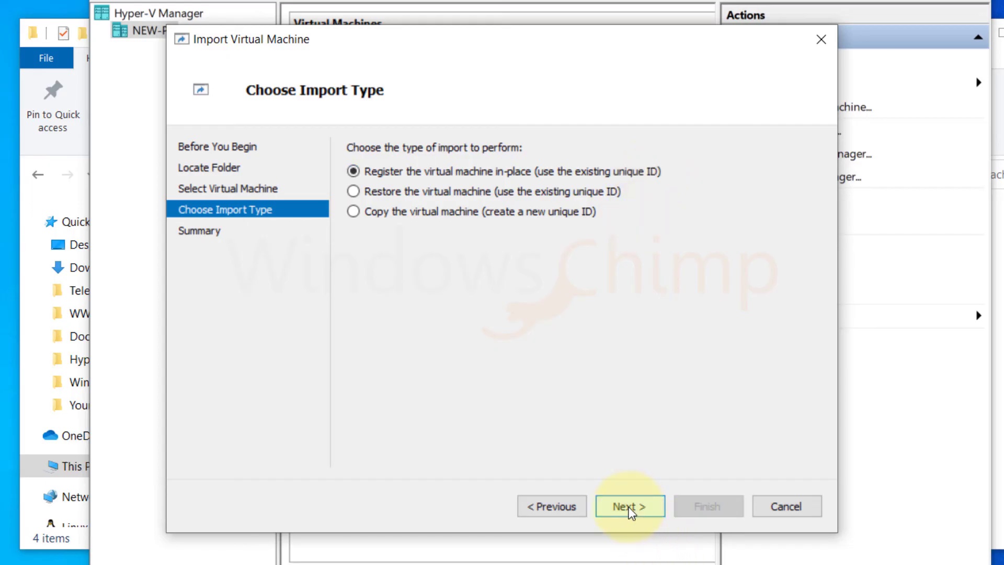
left_click(630, 507)
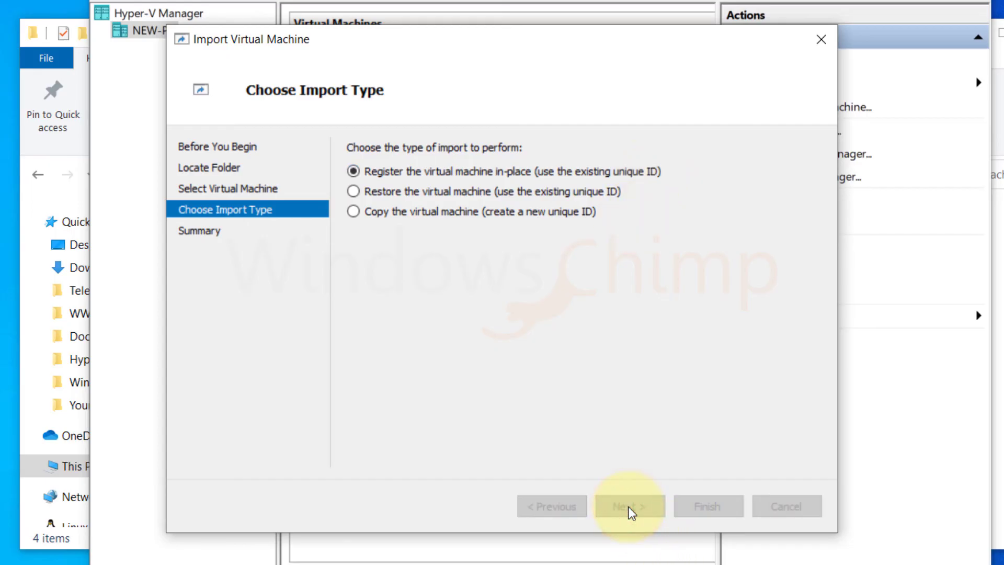
left_click(628, 506)
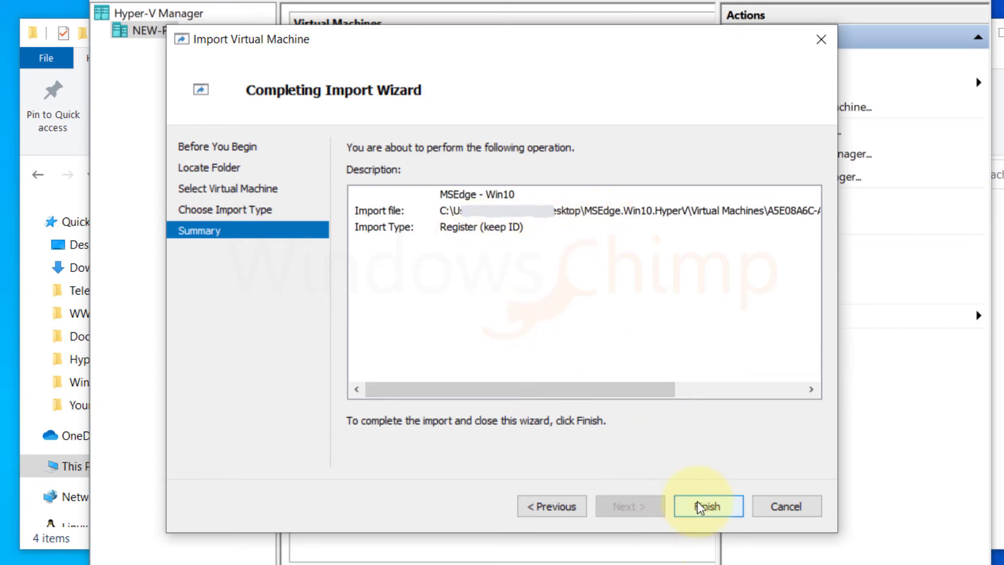
left_click(707, 506)
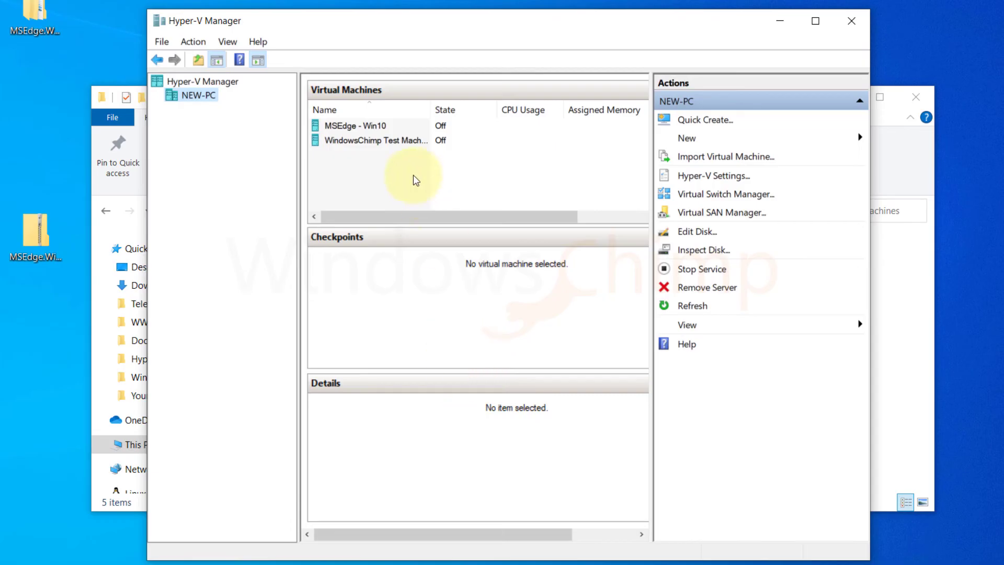
Connect to MSEdge - Win10 and power it on until the IEUser sign-in screen appears
left_click(355, 124)
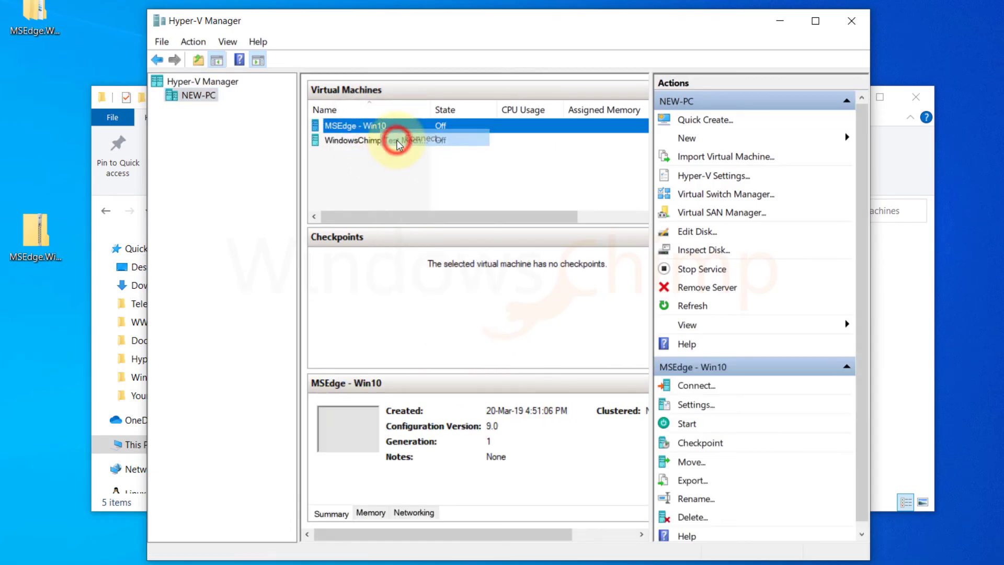
double_click(356, 126)
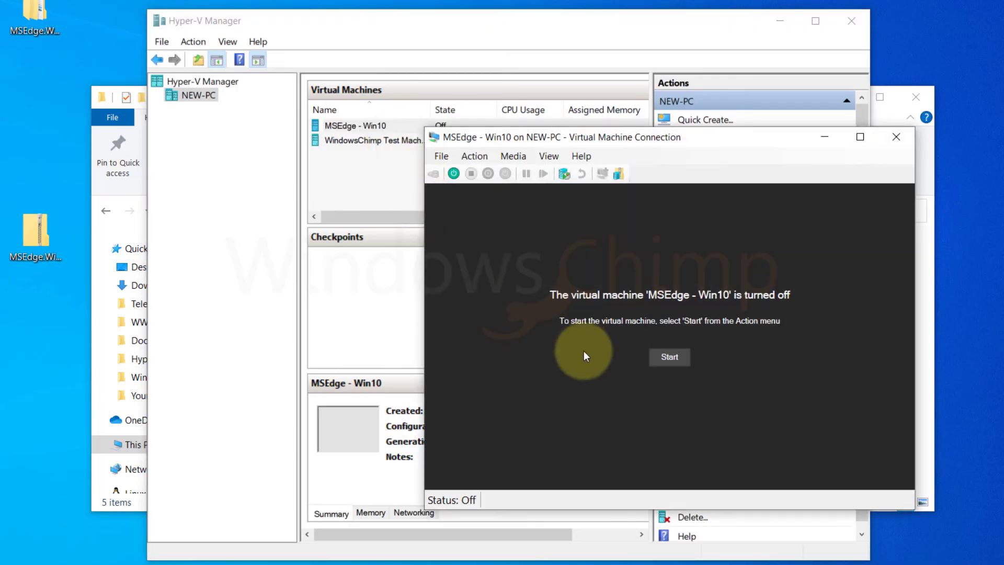
left_click(669, 357)
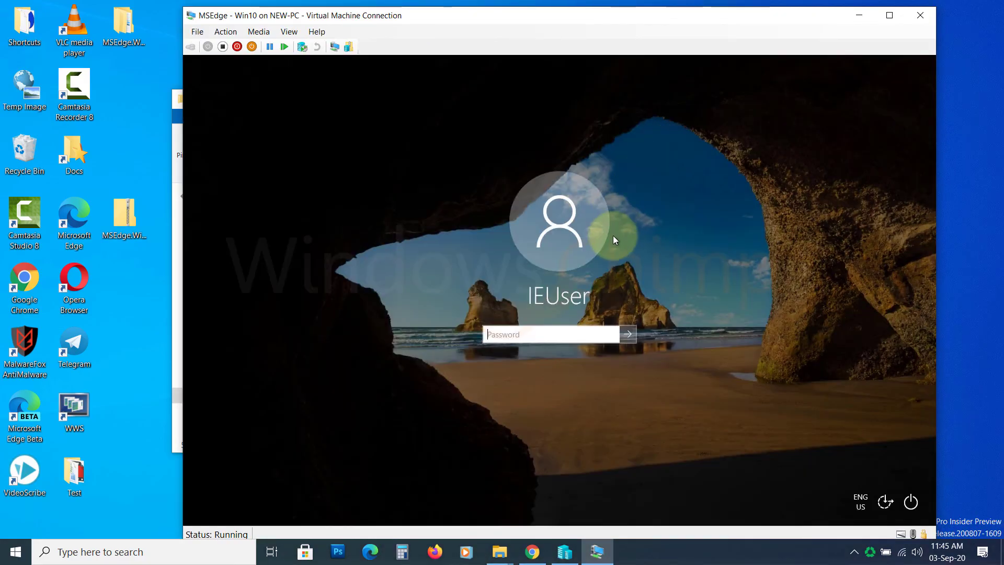
left_click(548, 333)
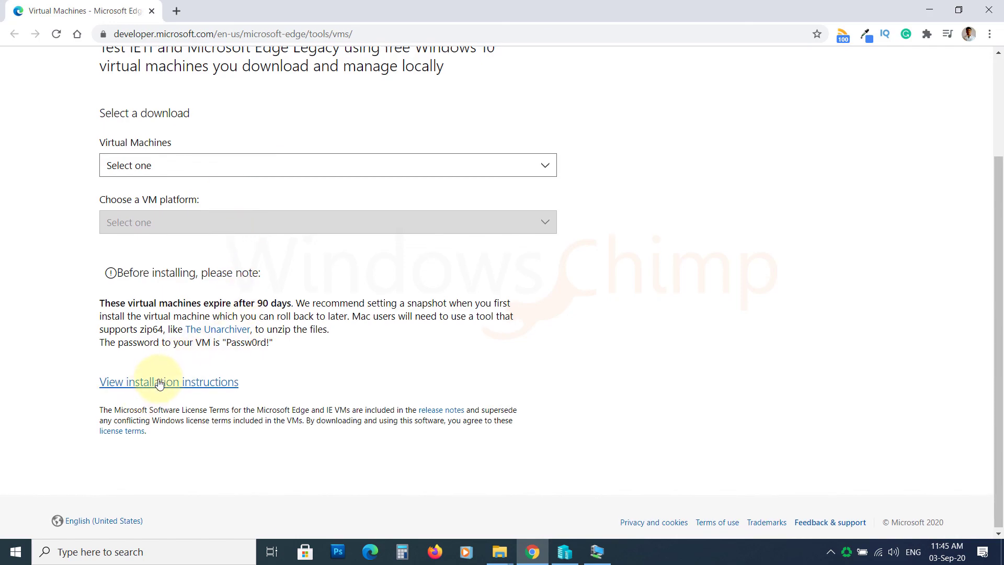
left_click(169, 381)
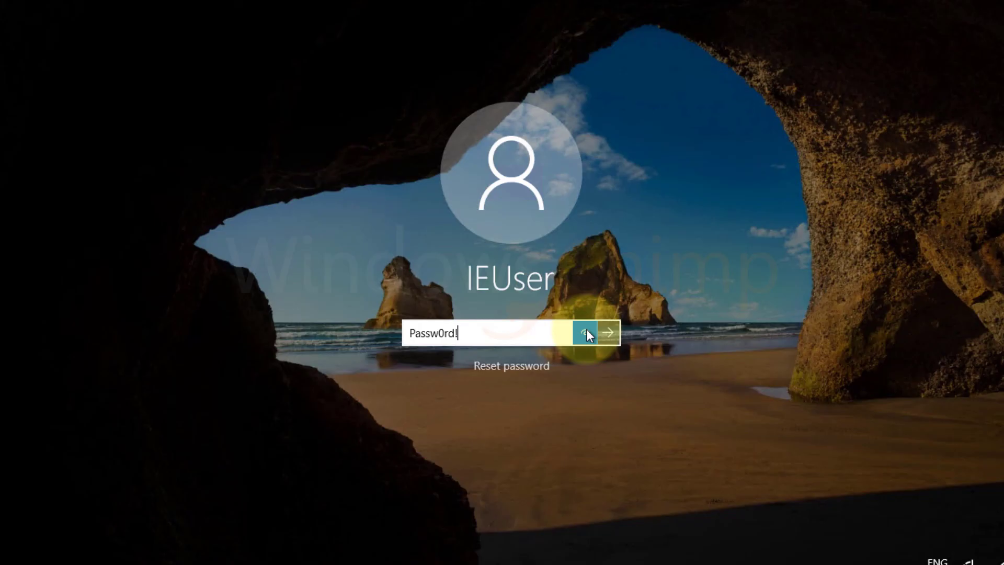
left_click(587, 332)
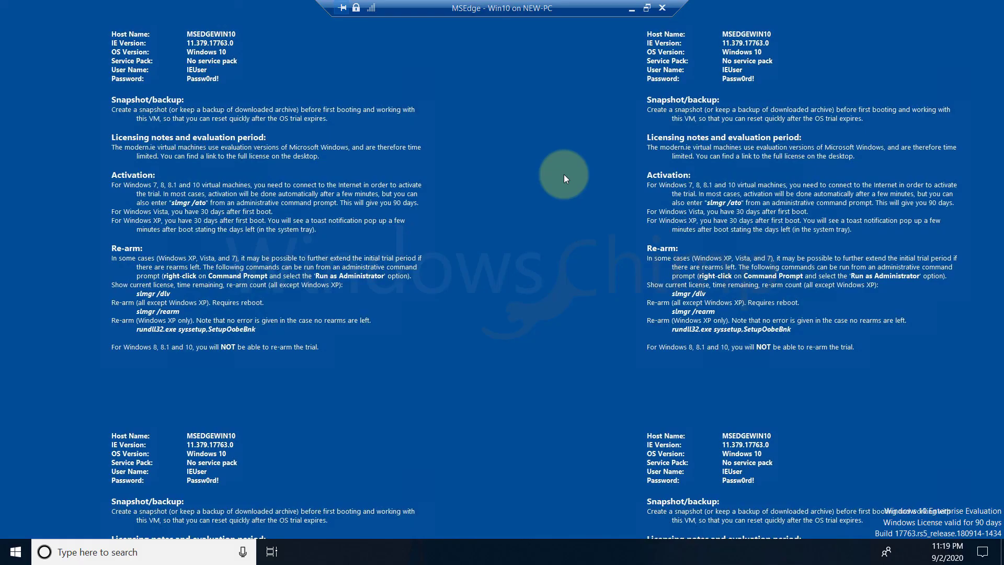
right_click(373, 346)
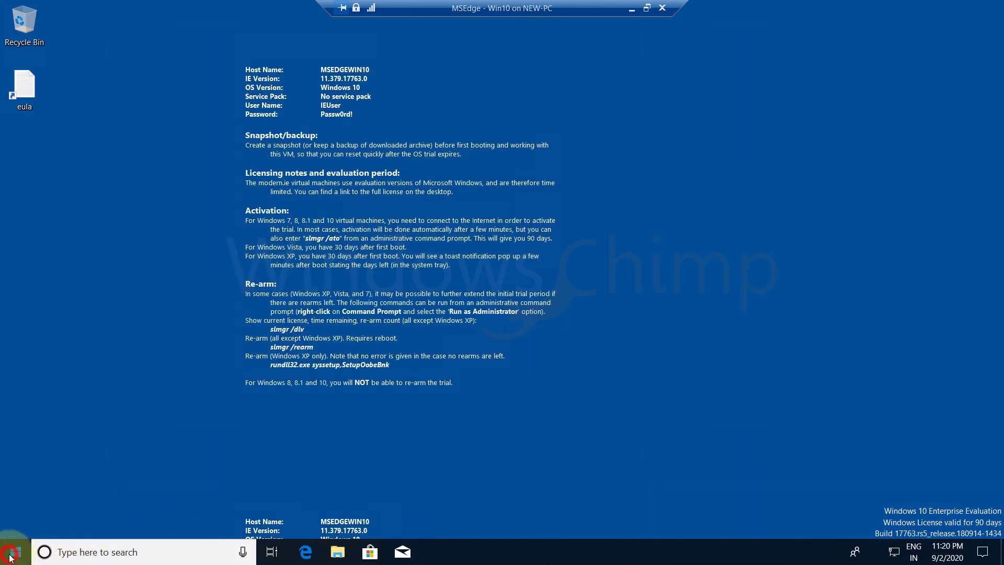
left_click(10, 551)
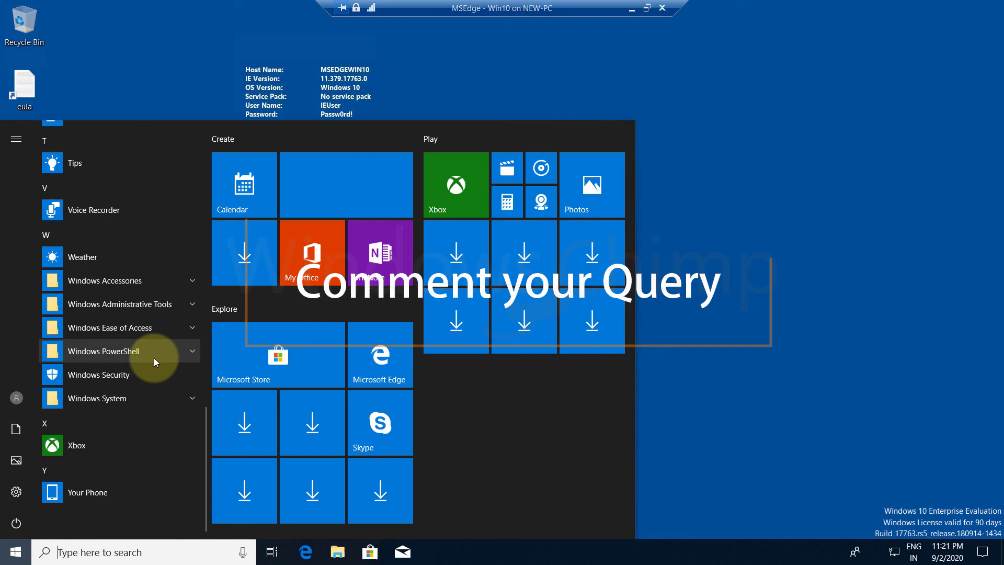
left_click(758, 435)
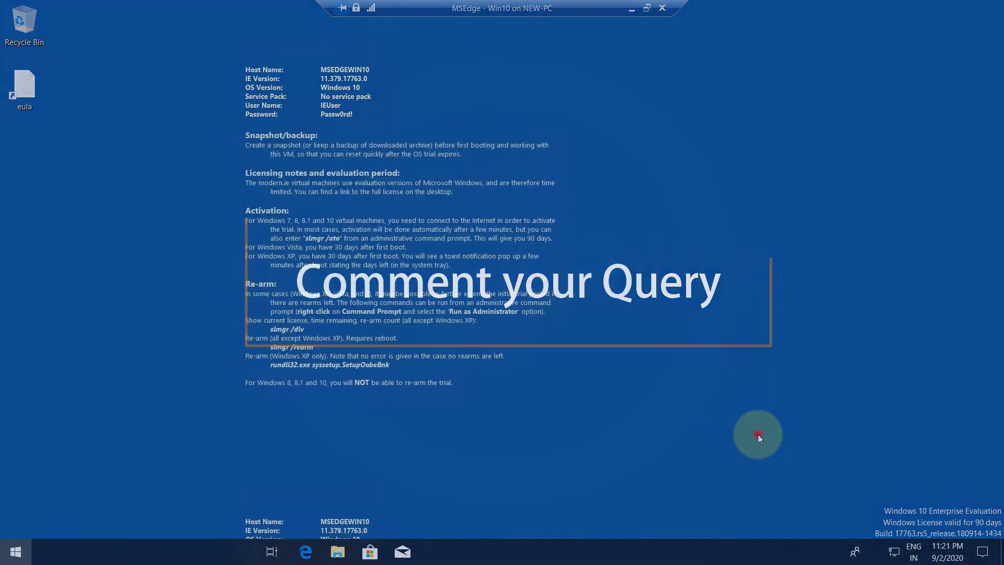